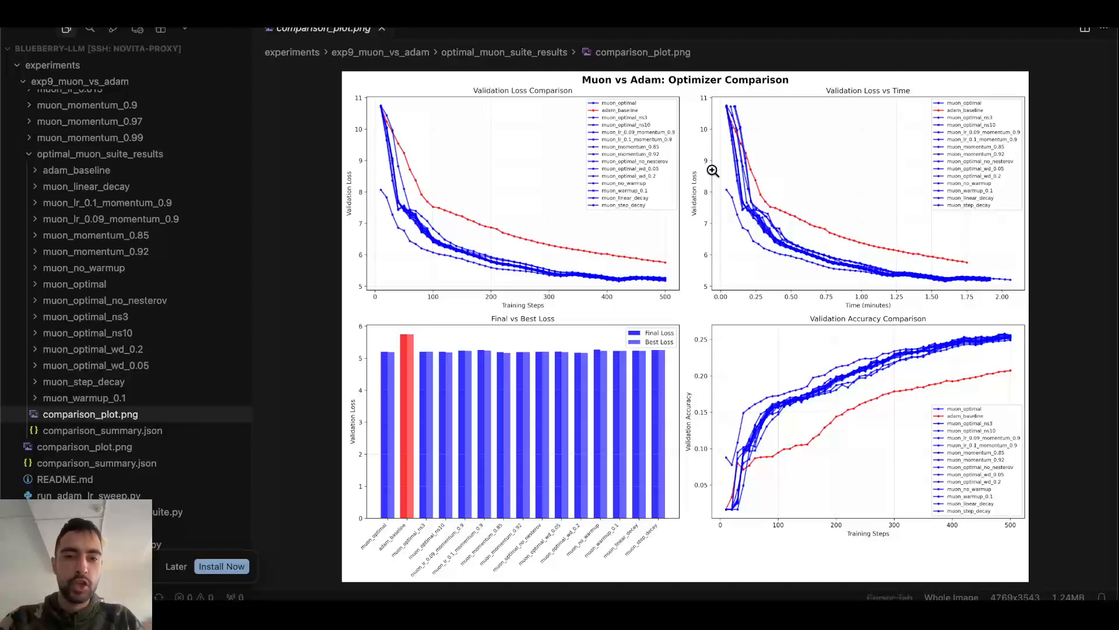
mouse_move(682, 334)
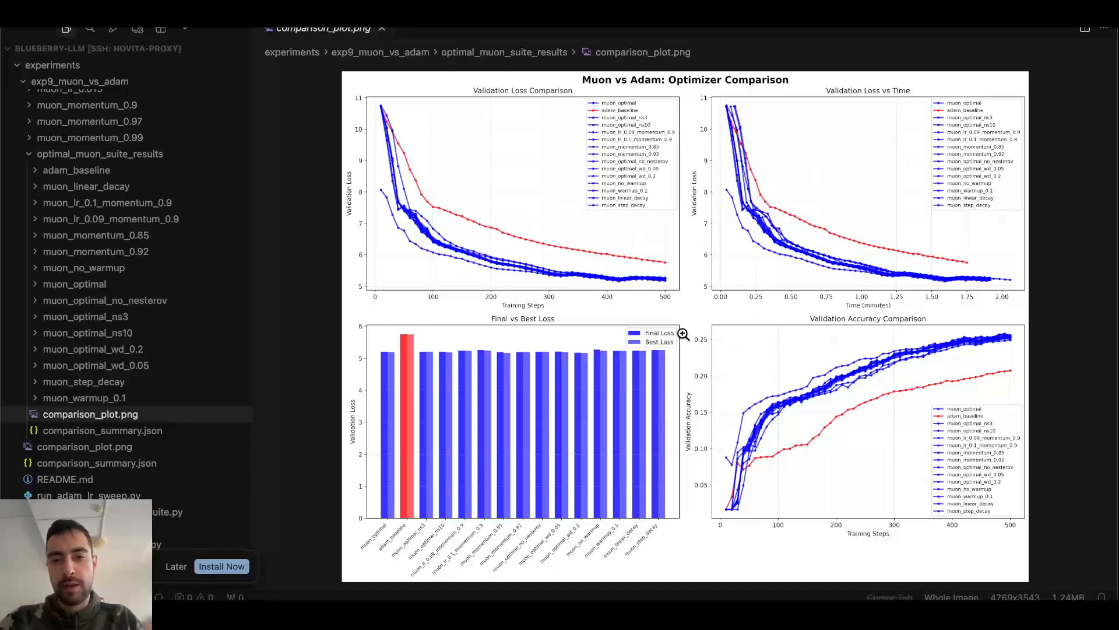
mouse_move(693, 322)
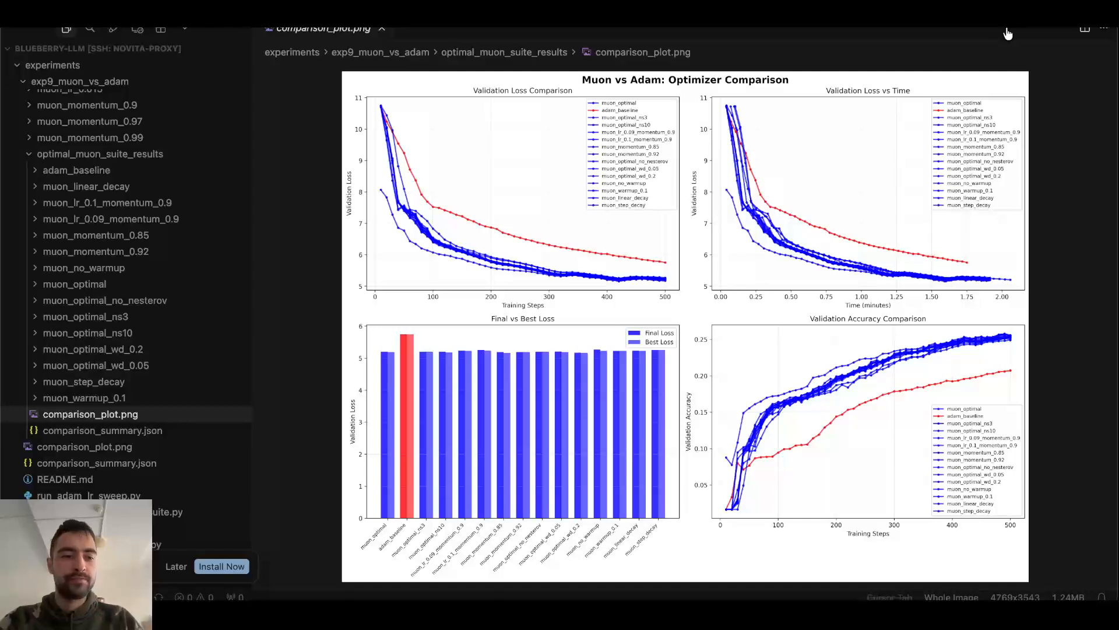
mouse_move(96, 251)
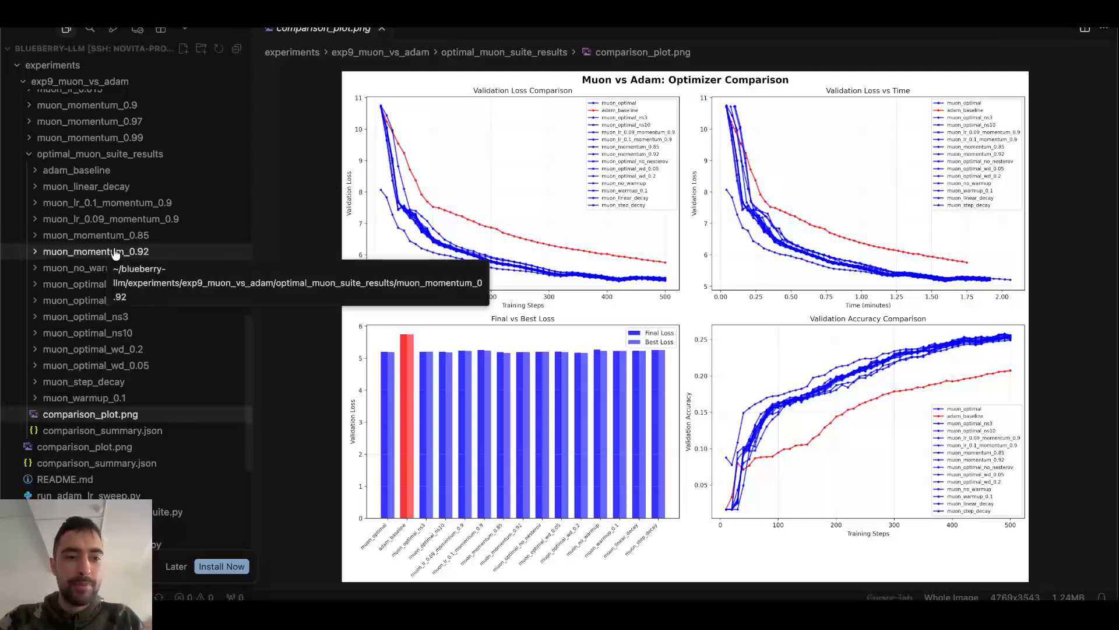
mouse_move(396, 255)
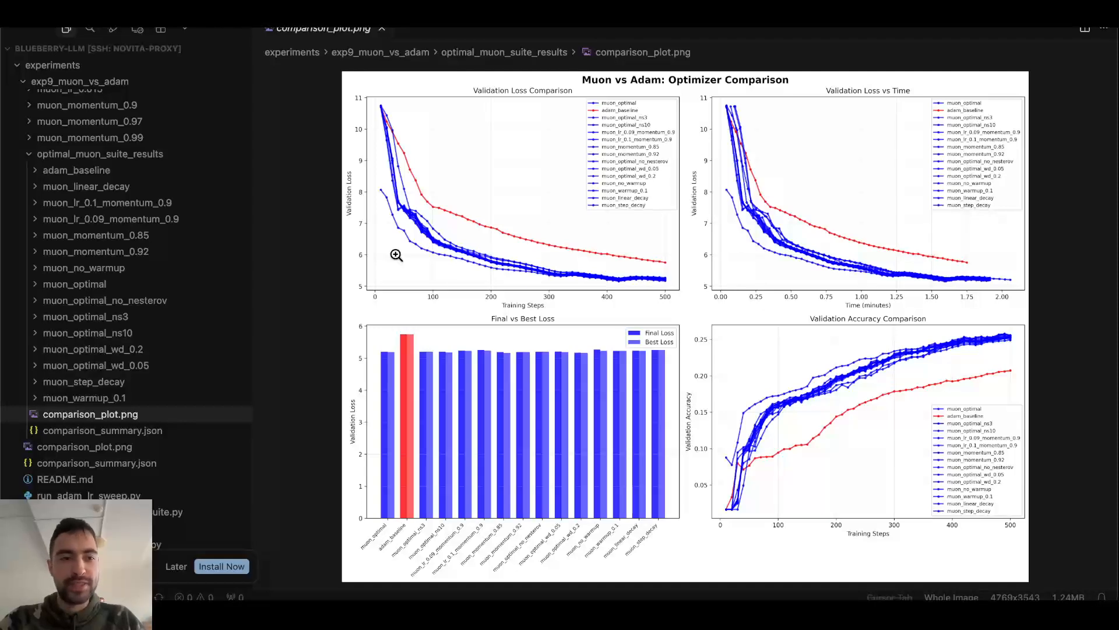
mouse_move(85, 316)
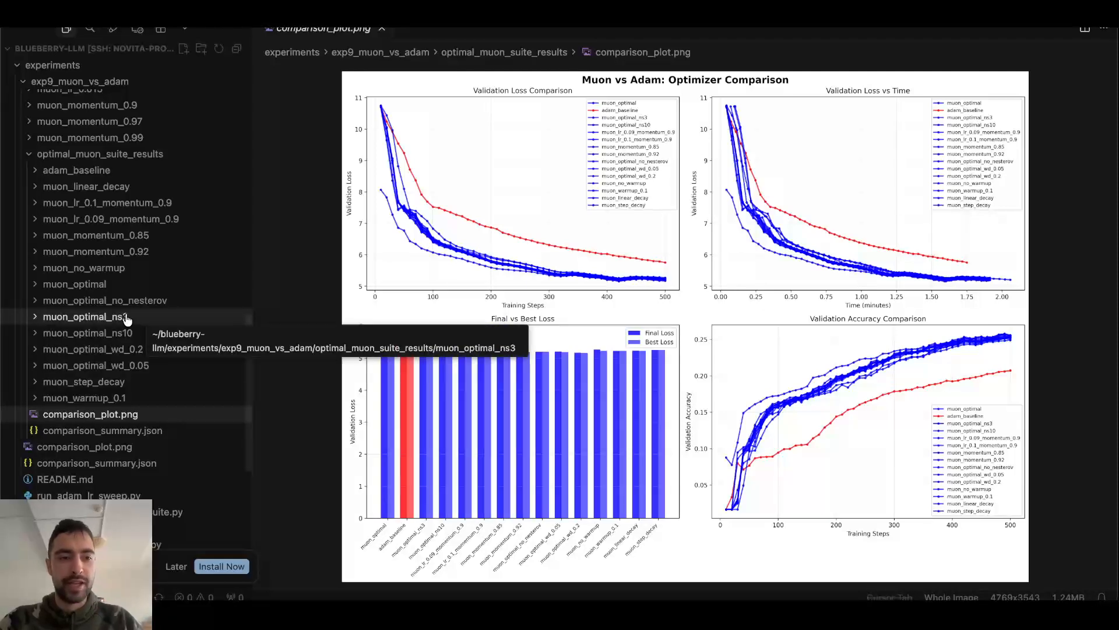
mouse_move(141, 327)
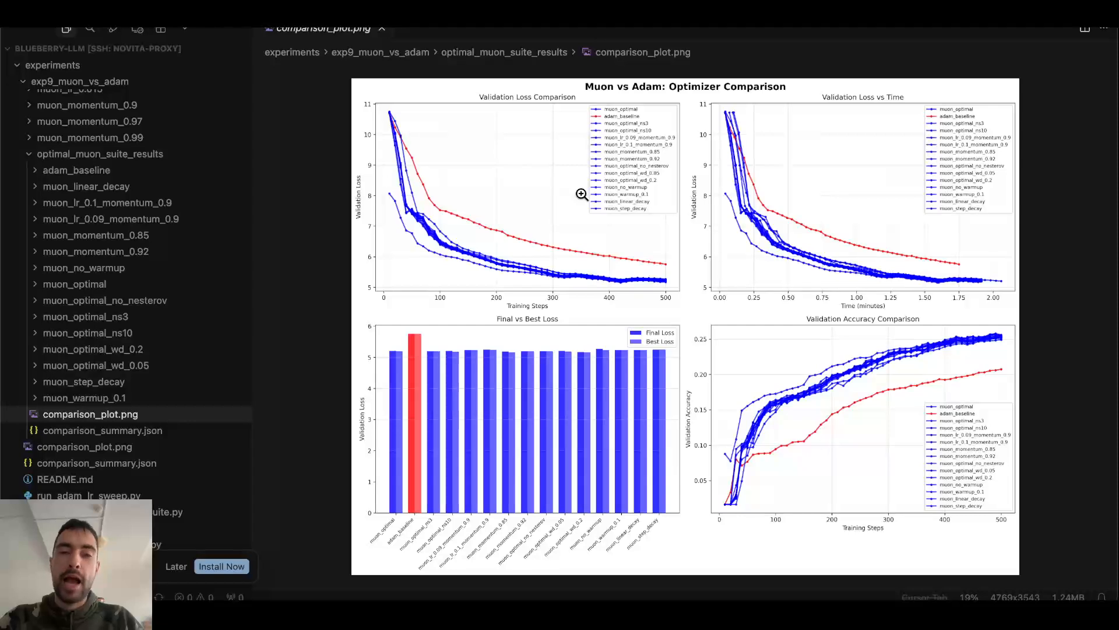
mouse_move(581, 146)
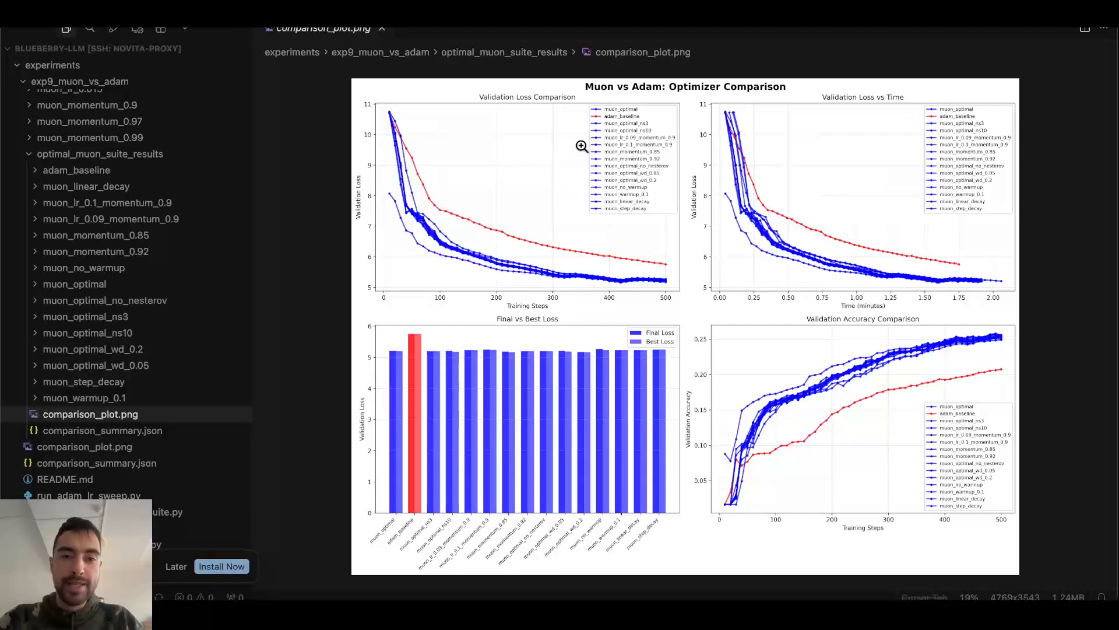
mouse_move(602, 134)
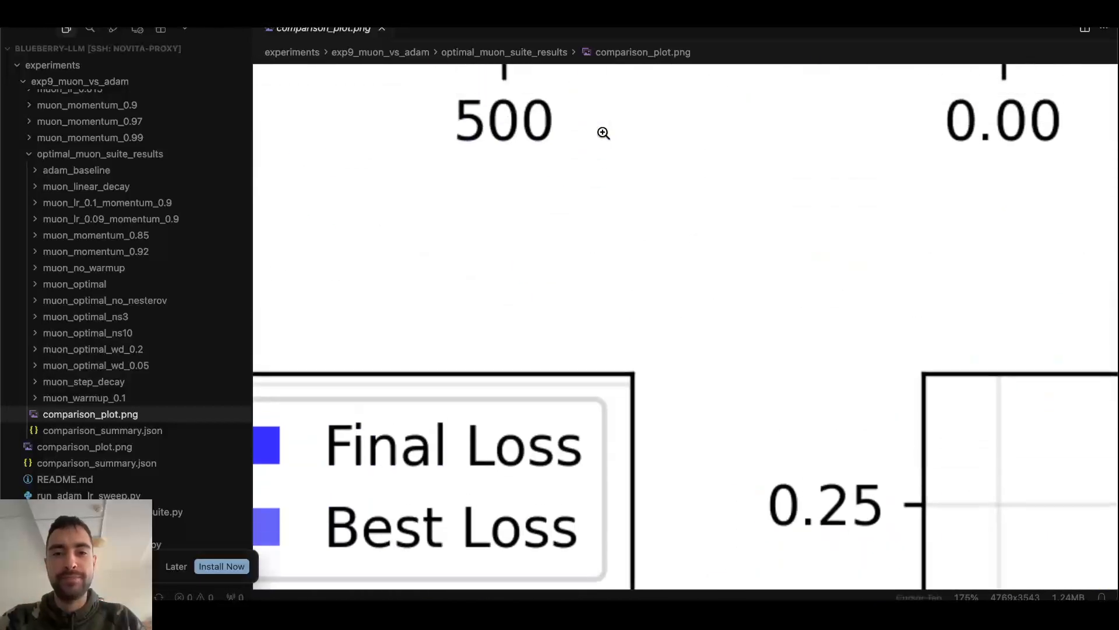
Zoom into the Validation Loss Comparison subplot until its fifteen-run legend is readable.
scroll(down, 3)
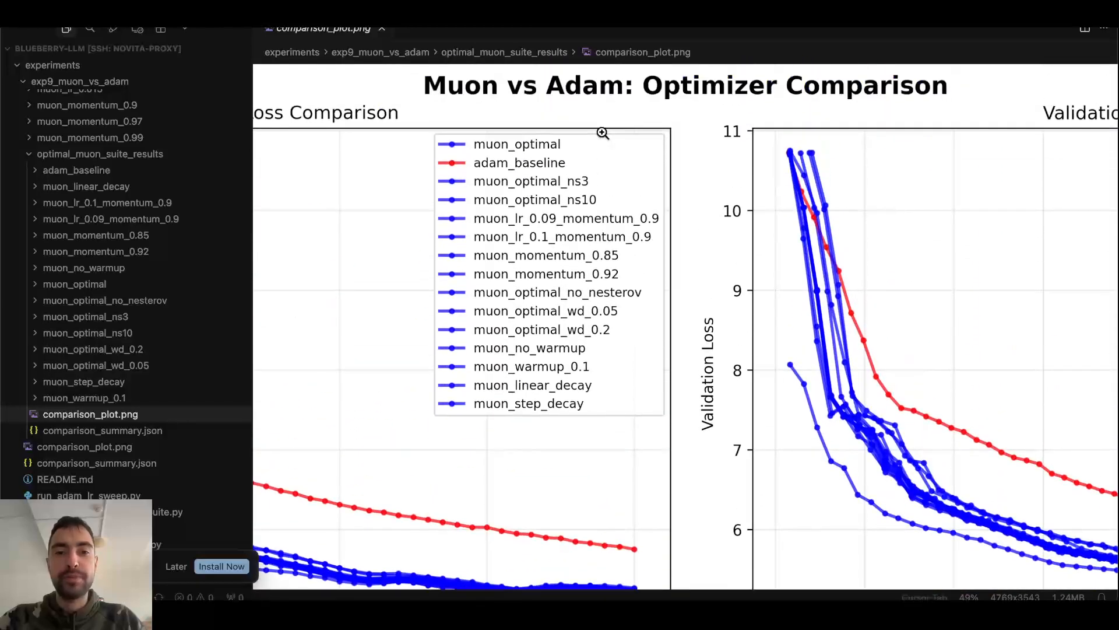
mouse_move(521, 214)
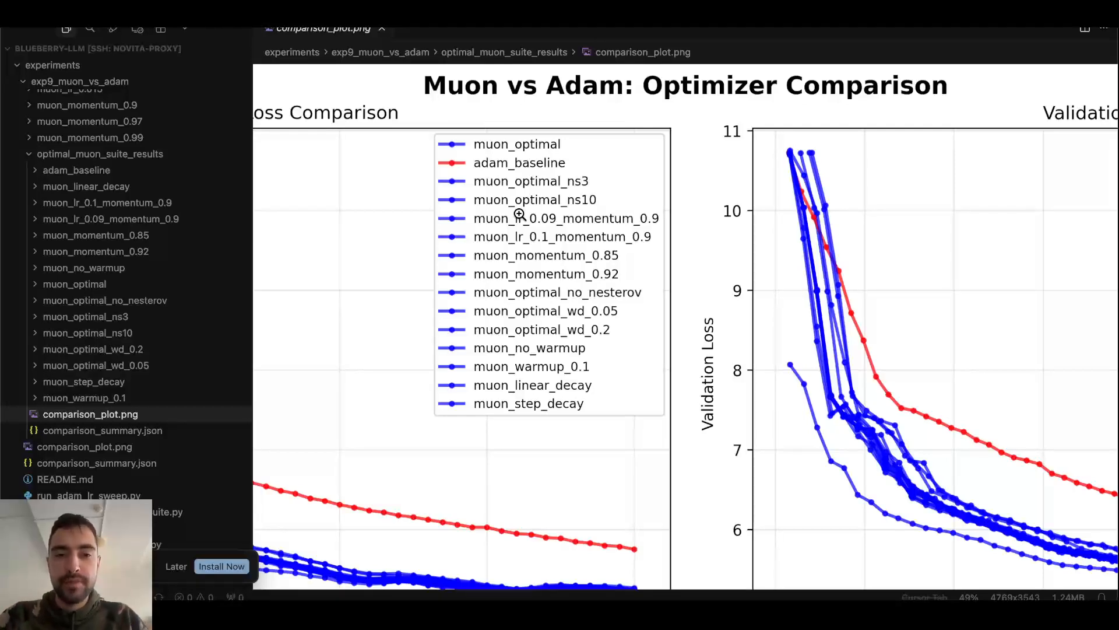
mouse_move(433, 262)
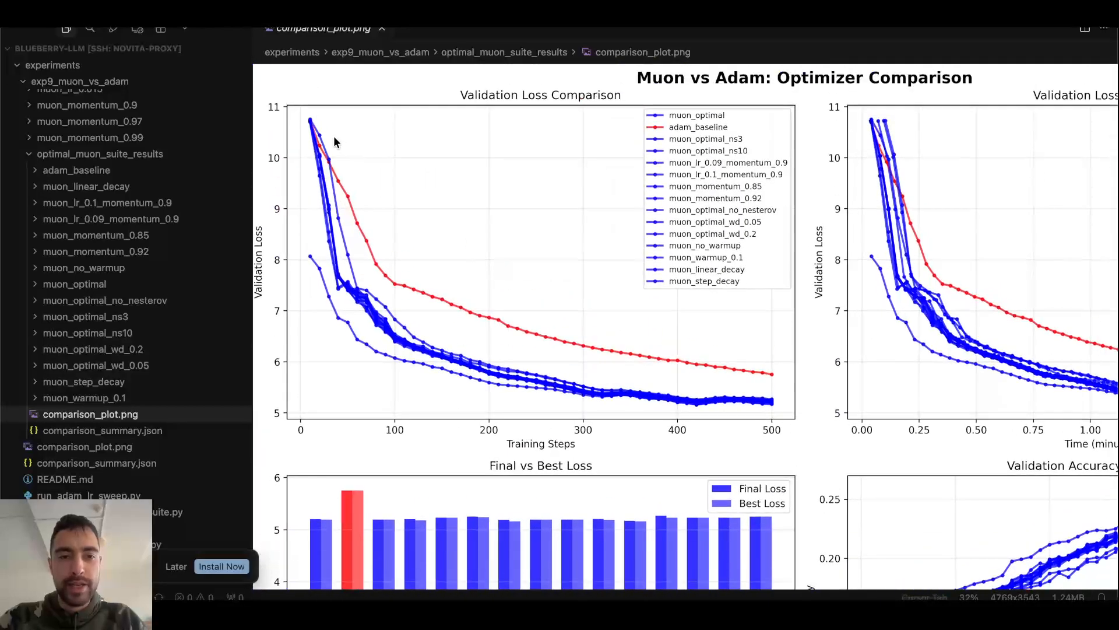
mouse_move(640, 377)
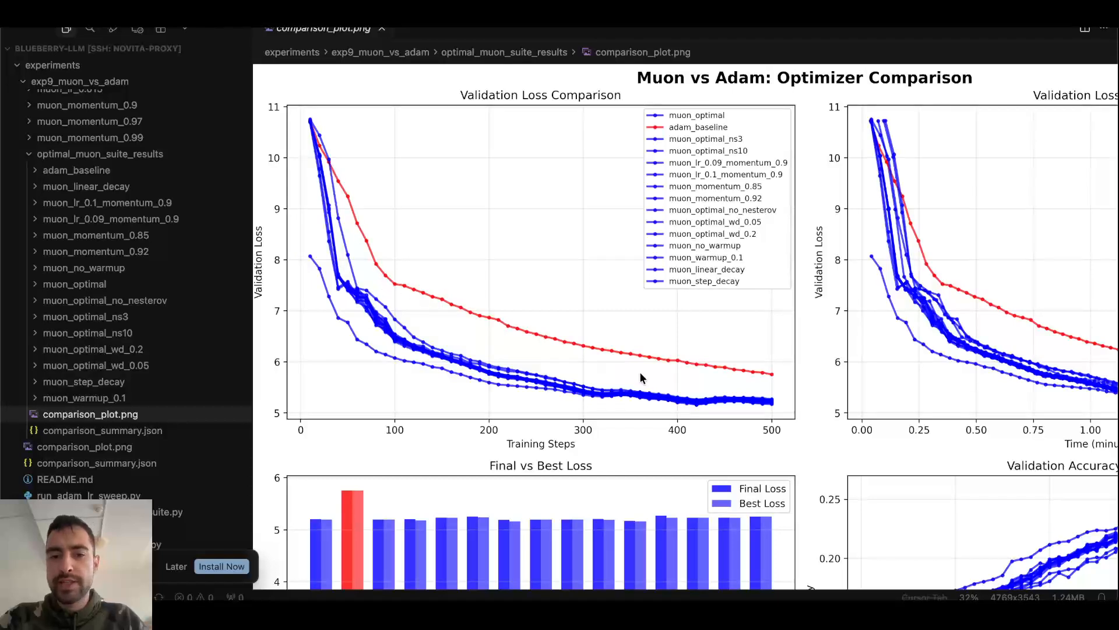
mouse_move(491, 362)
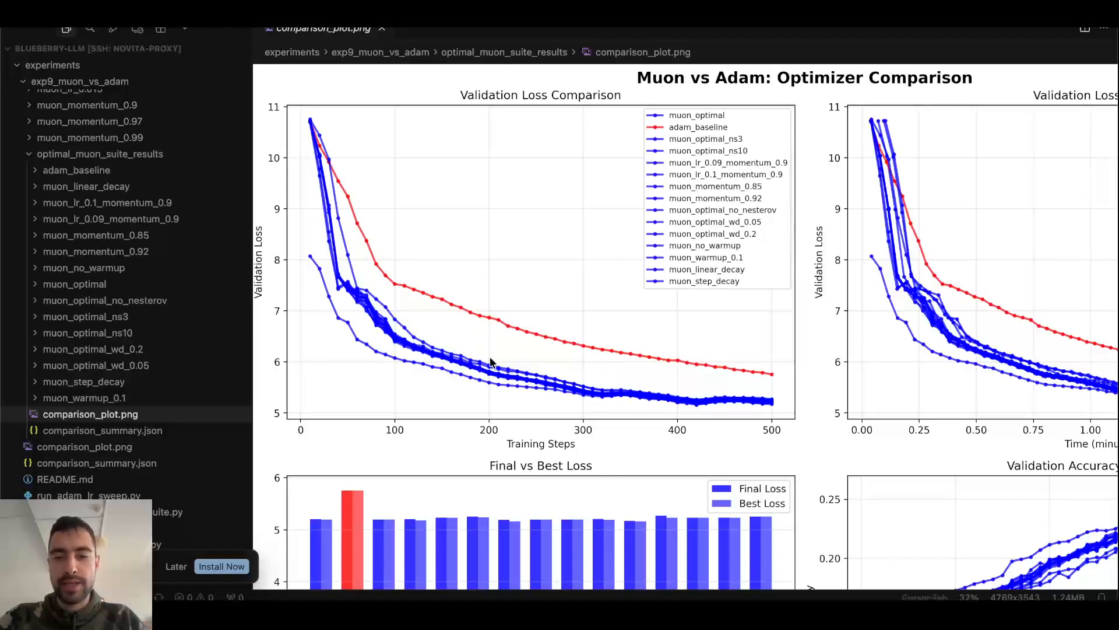
mouse_move(649, 136)
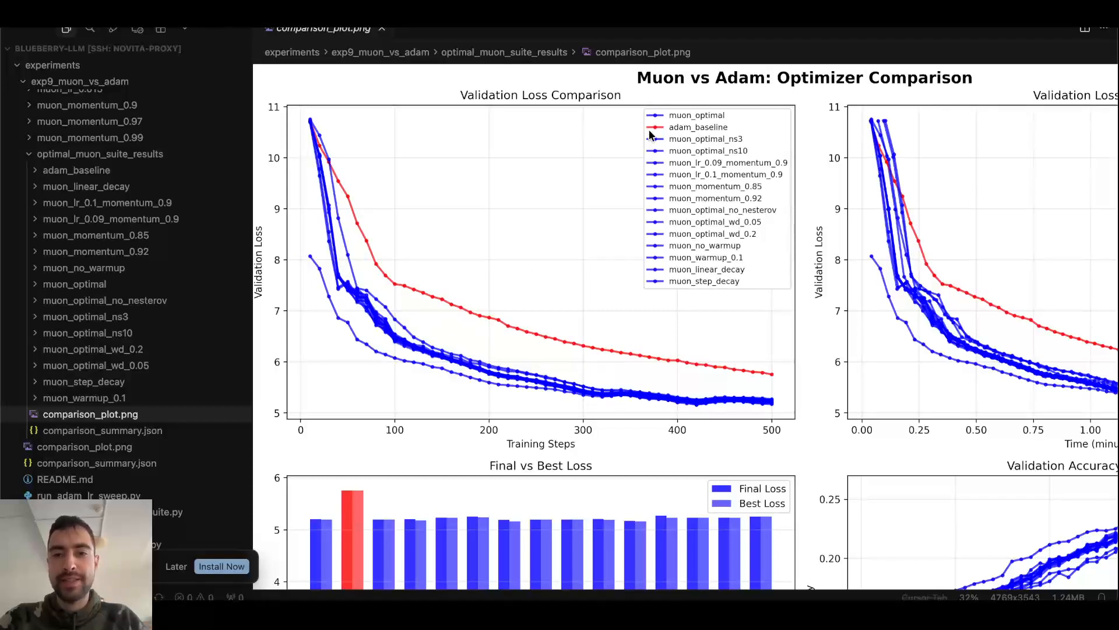
mouse_move(314, 139)
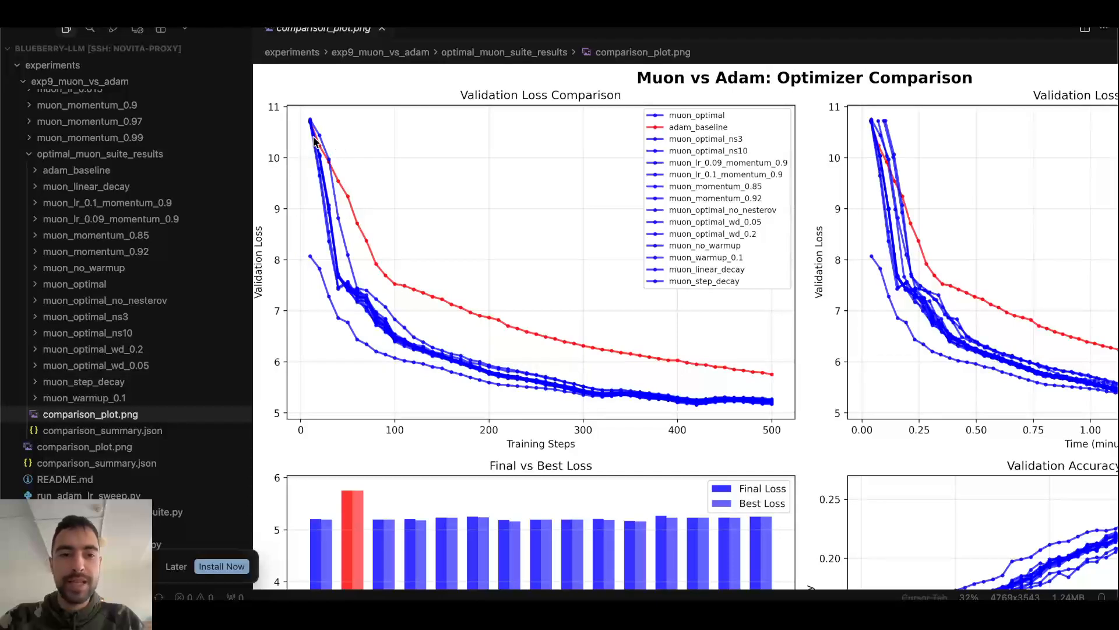
mouse_move(438, 337)
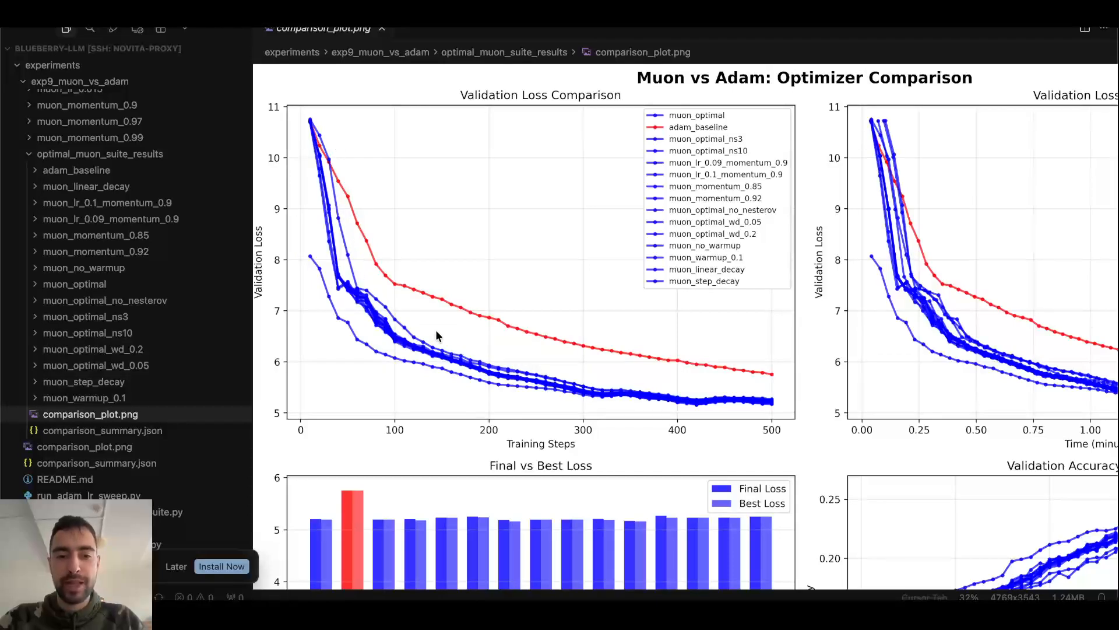
mouse_move(758, 391)
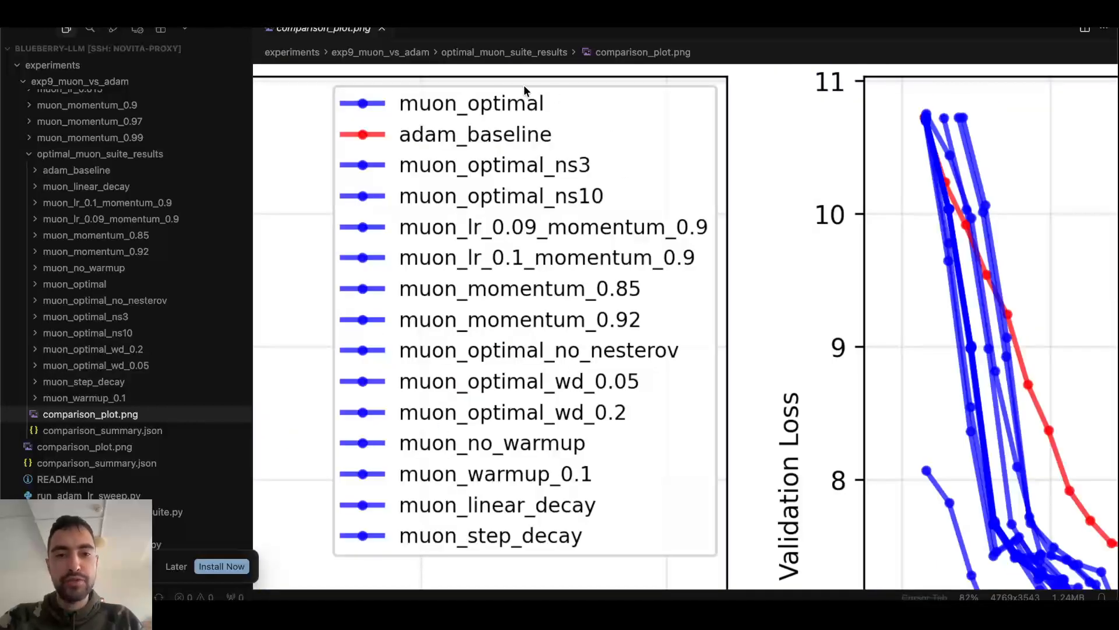
mouse_move(603, 532)
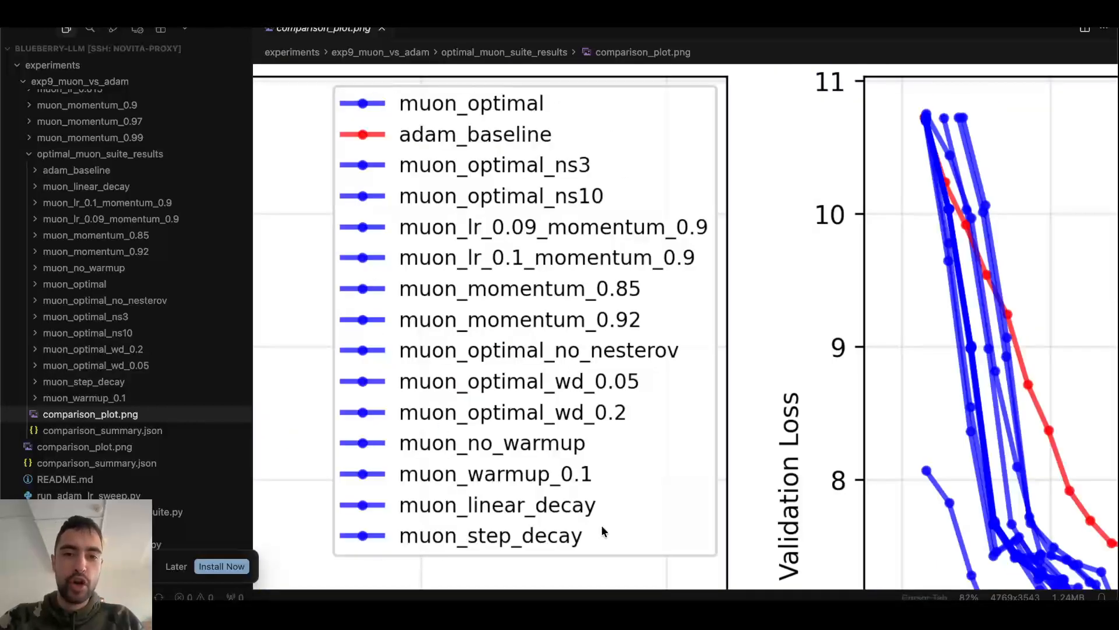
mouse_move(553, 171)
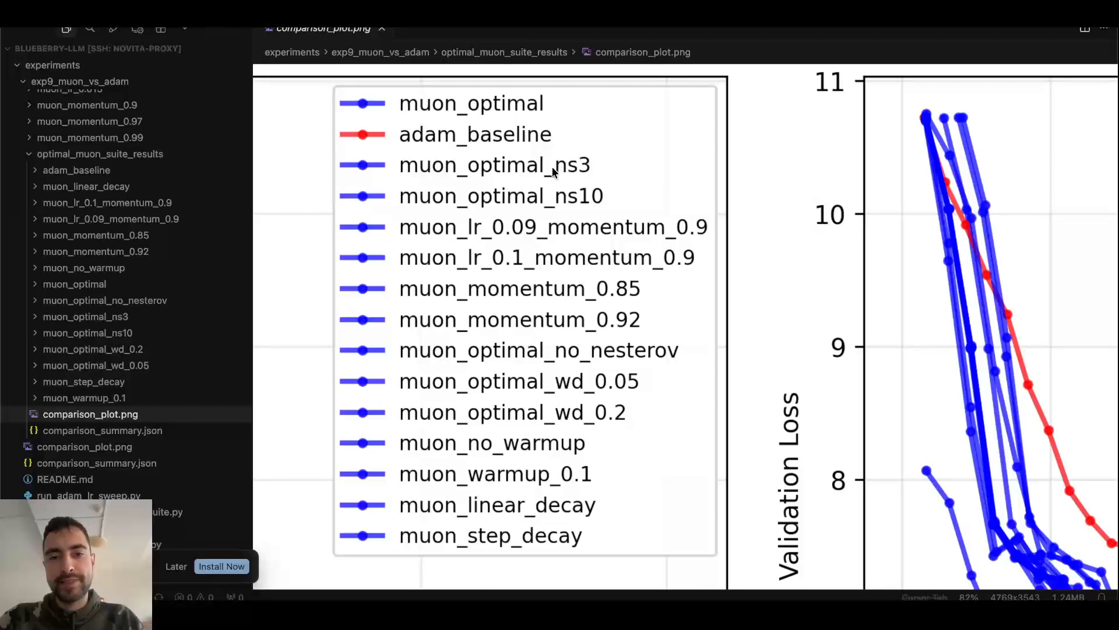
mouse_move(471, 268)
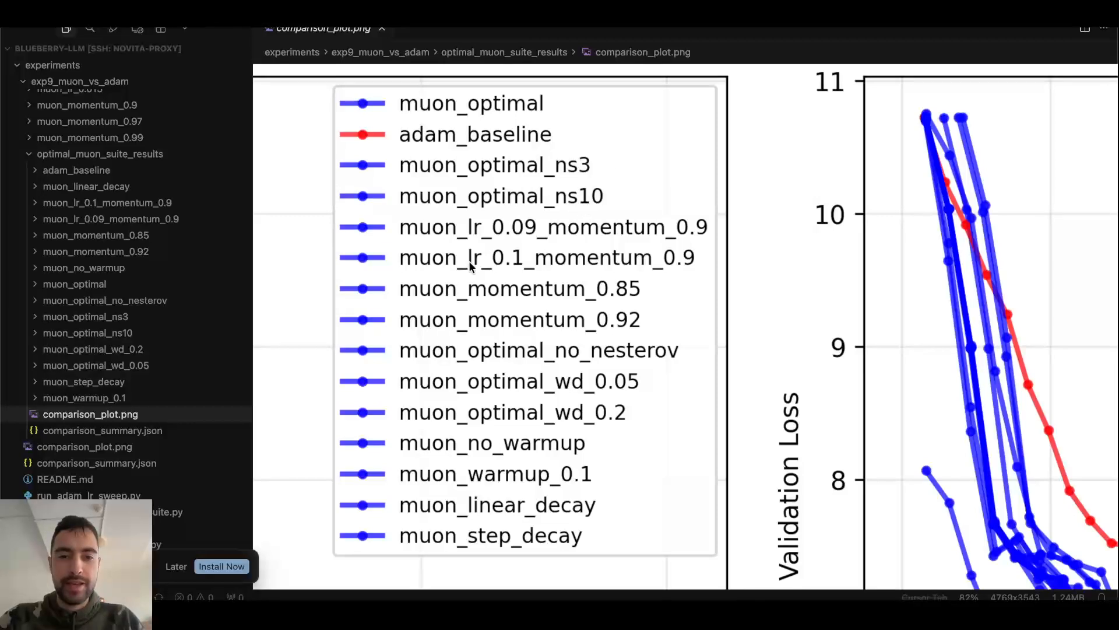
mouse_move(482, 276)
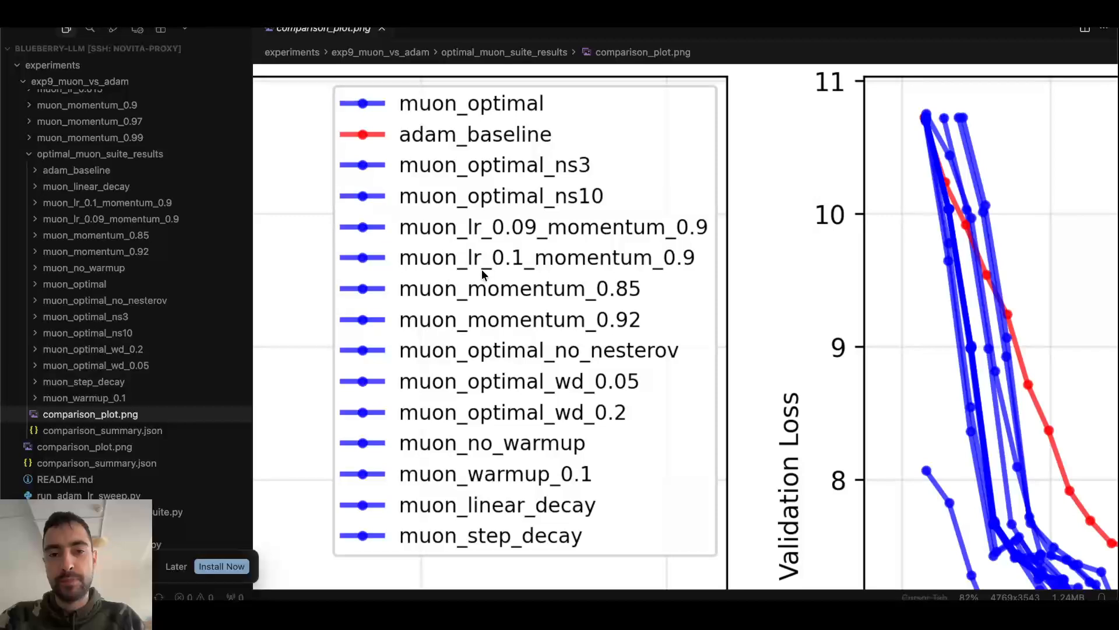
mouse_move(482, 247)
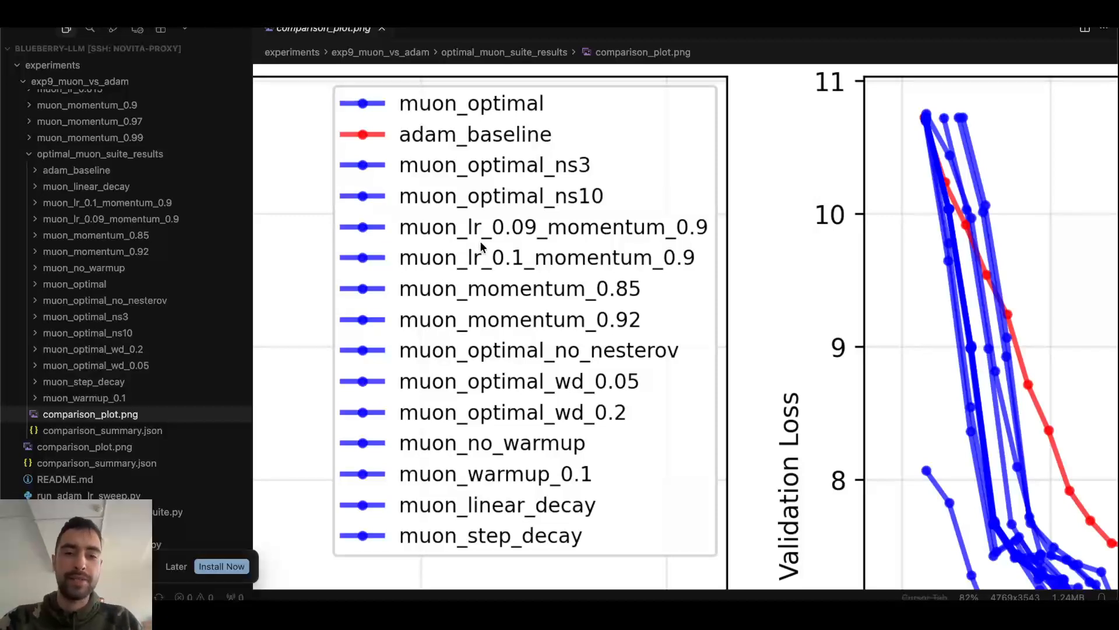
mouse_move(524, 384)
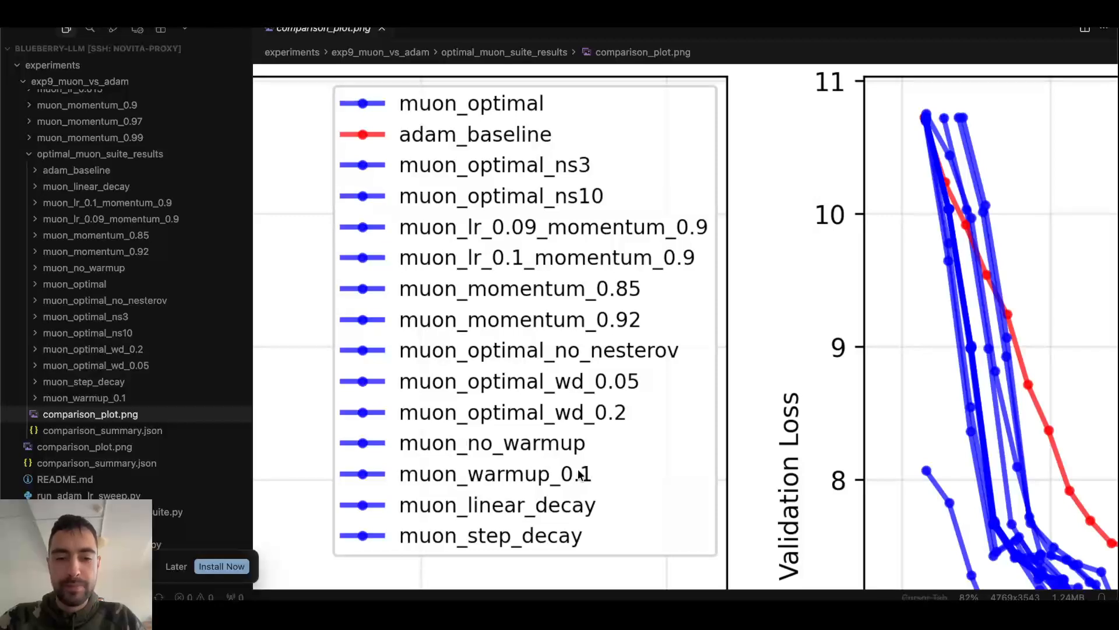
mouse_move(543, 431)
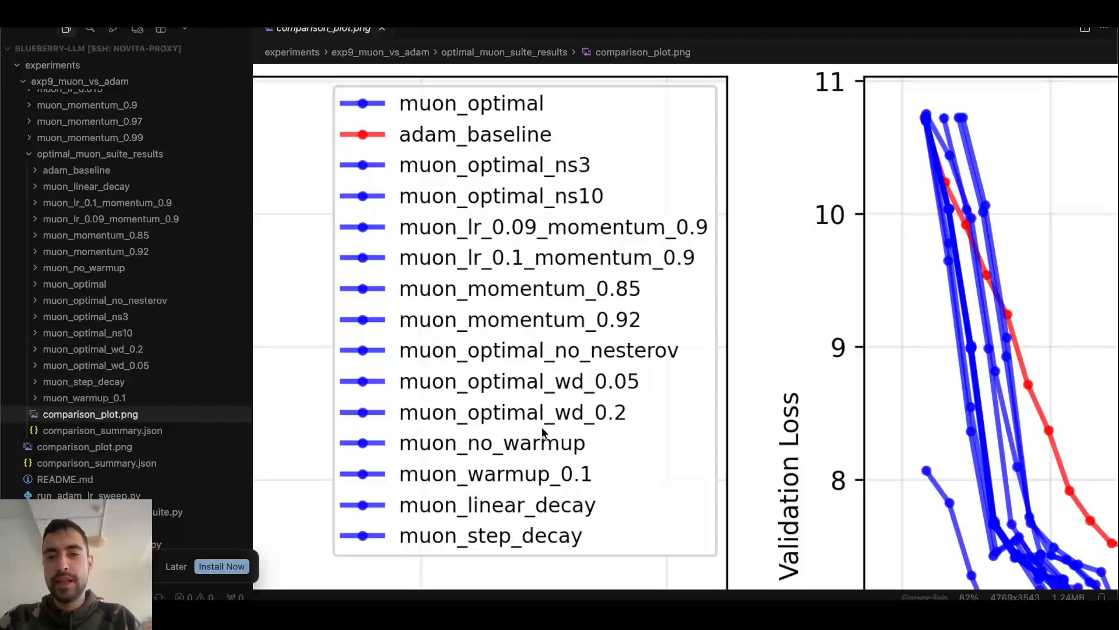
mouse_move(538, 328)
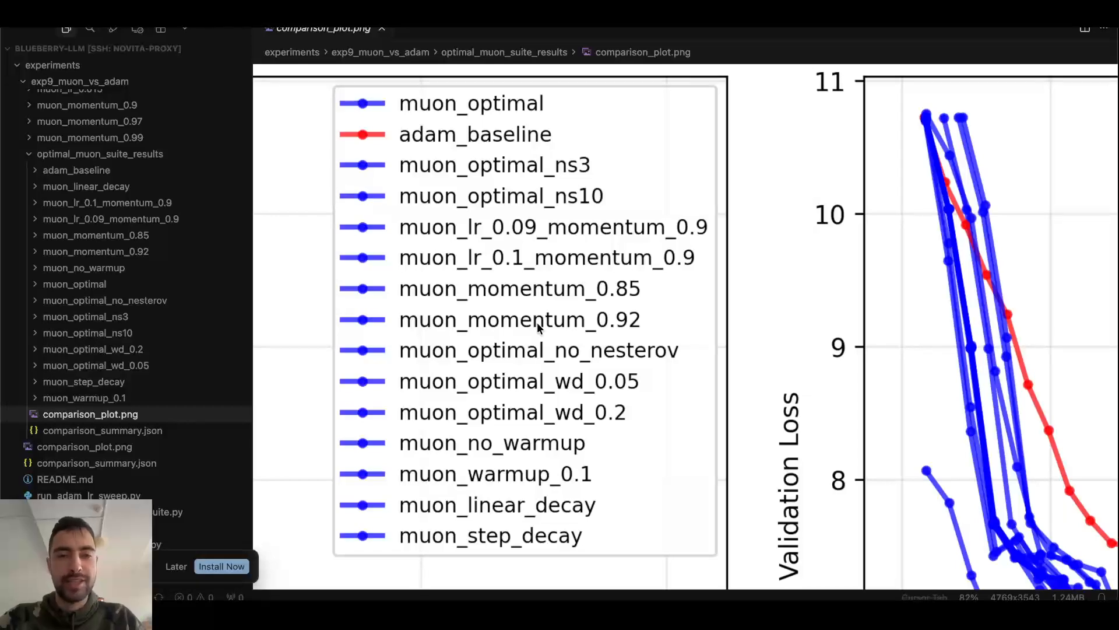
Zoom out of comparison_plot.png to show the loss curves and loss bars in full.
scroll(down, 3)
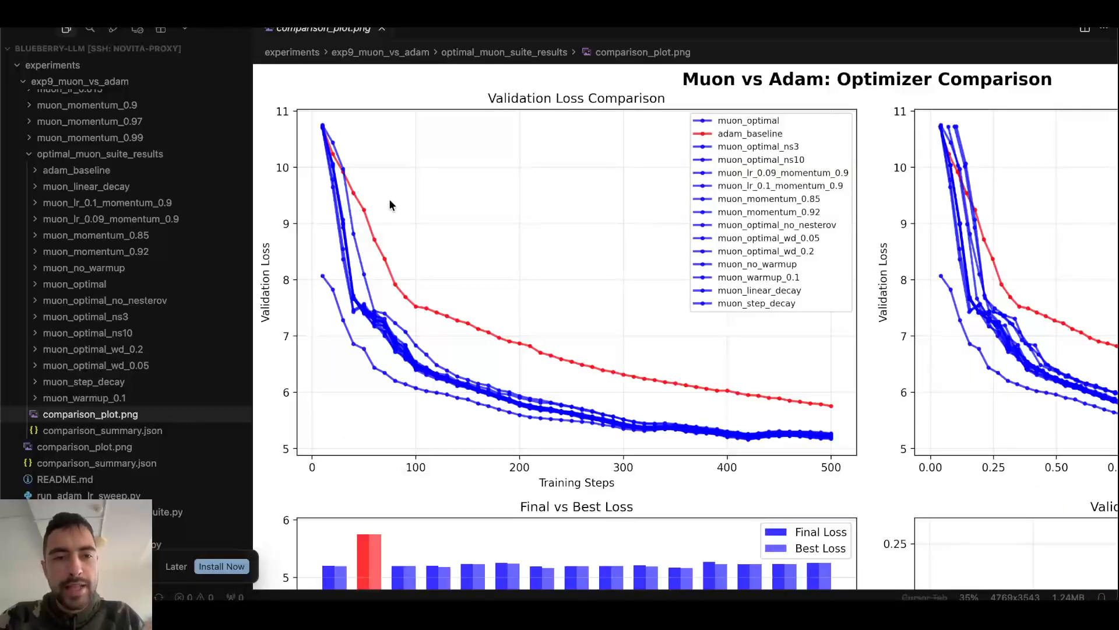
mouse_move(339, 250)
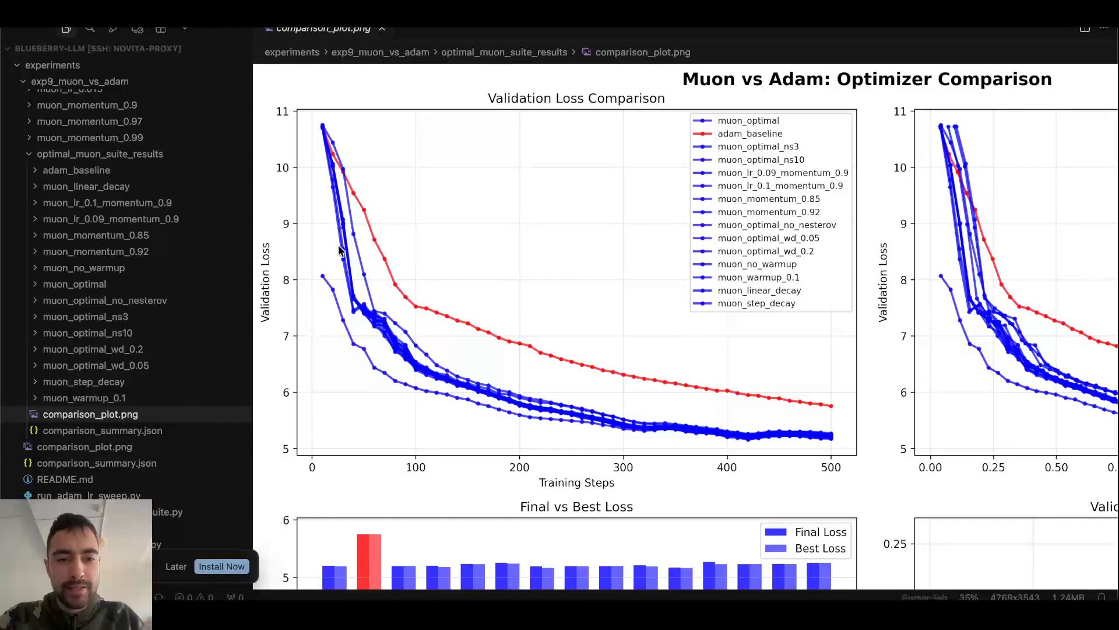
mouse_move(793, 449)
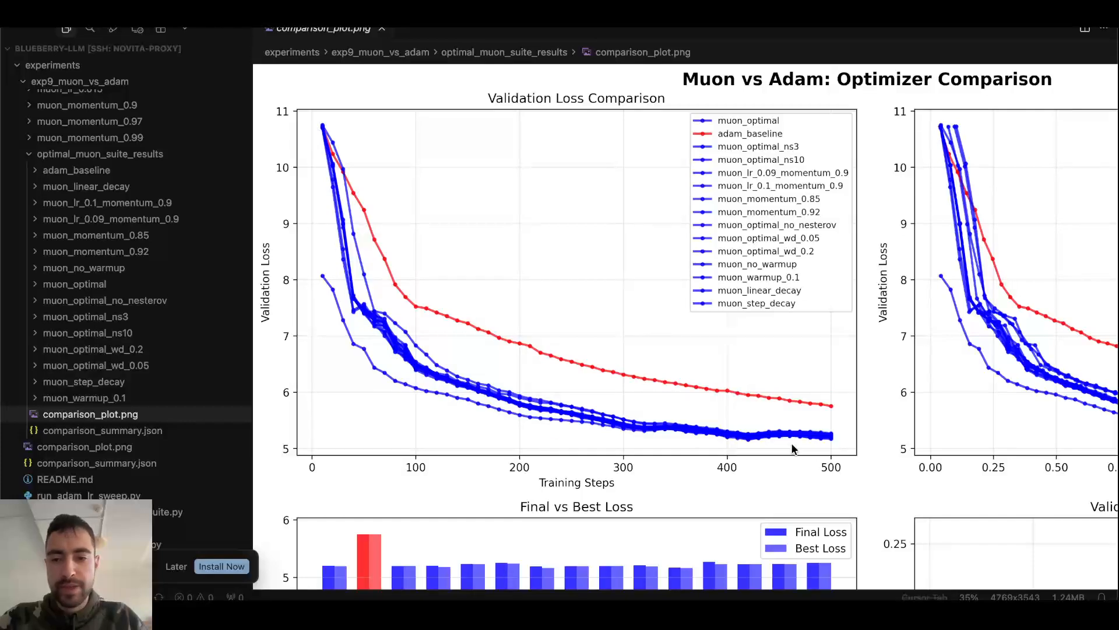
mouse_move(833, 446)
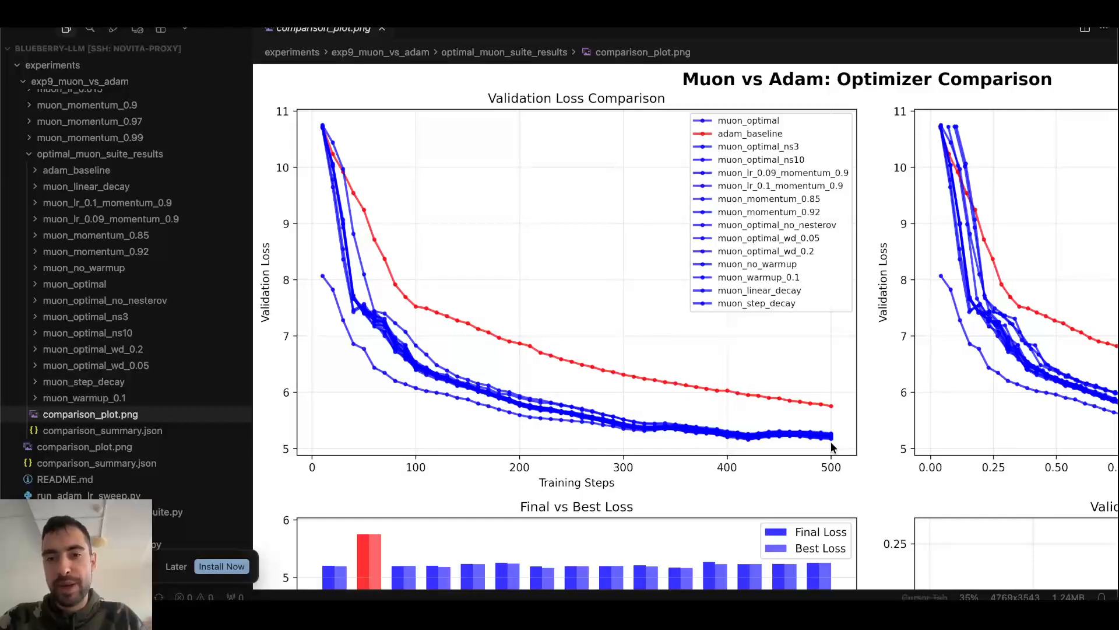
mouse_move(502, 433)
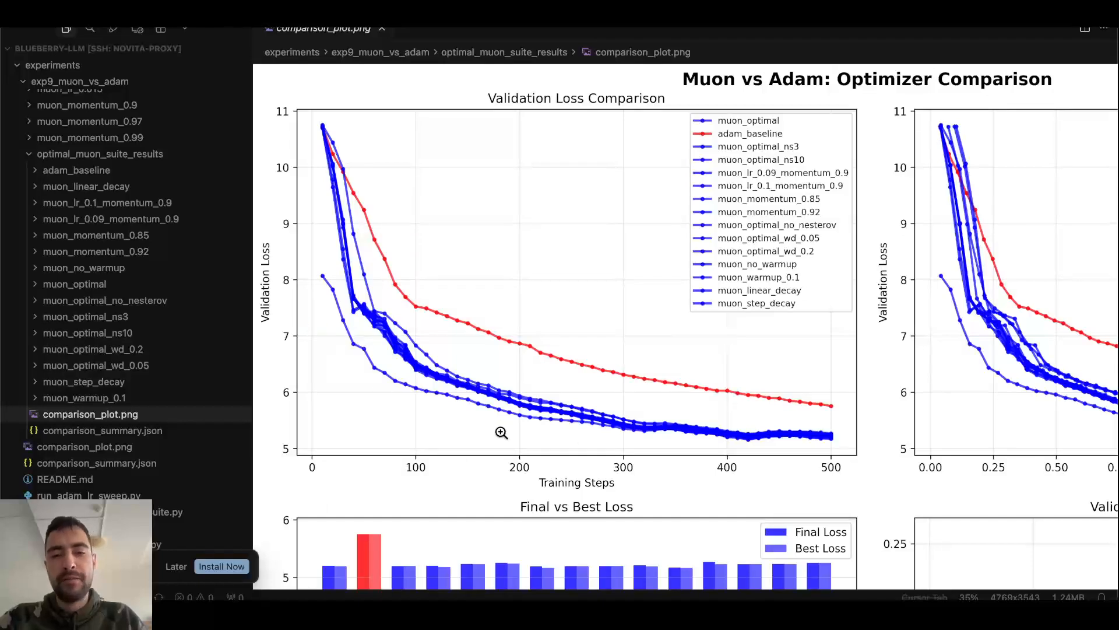
mouse_move(517, 427)
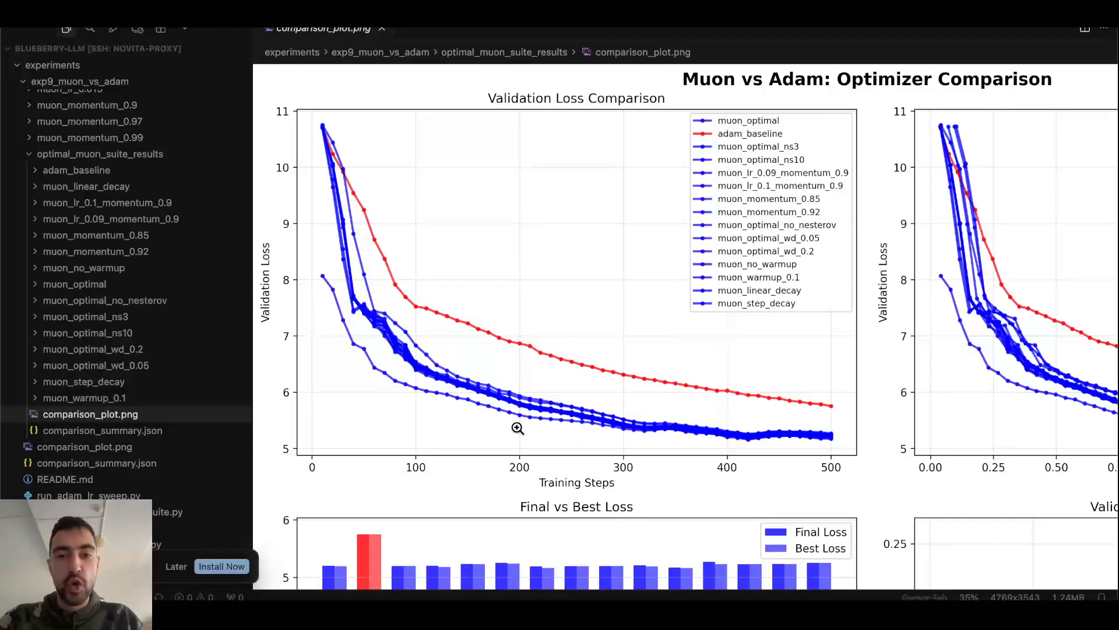
mouse_move(339, 311)
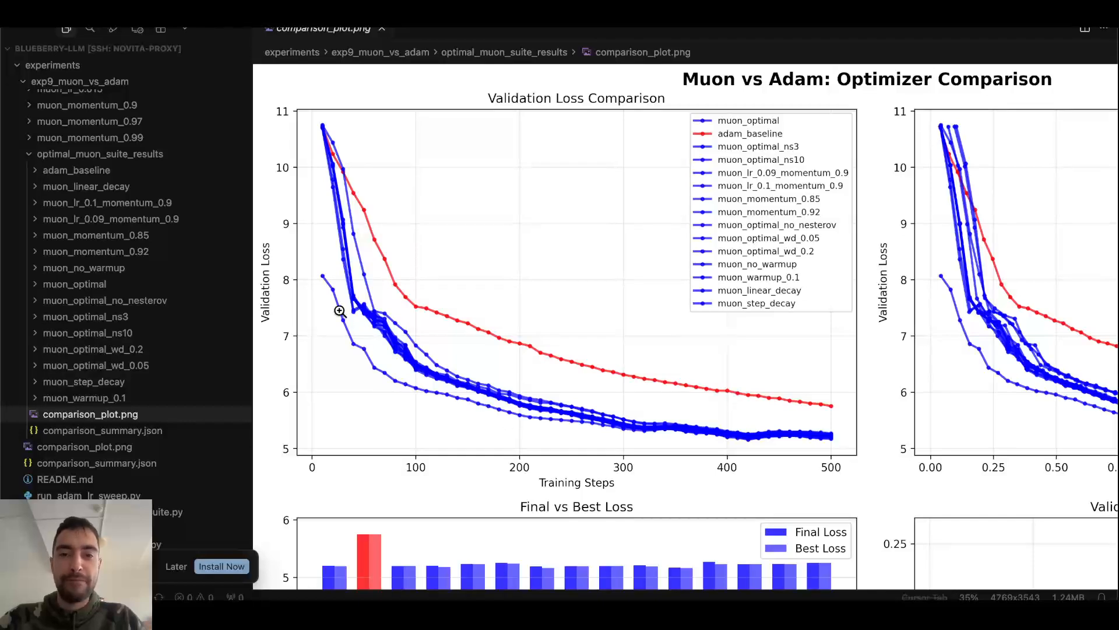
mouse_move(377, 415)
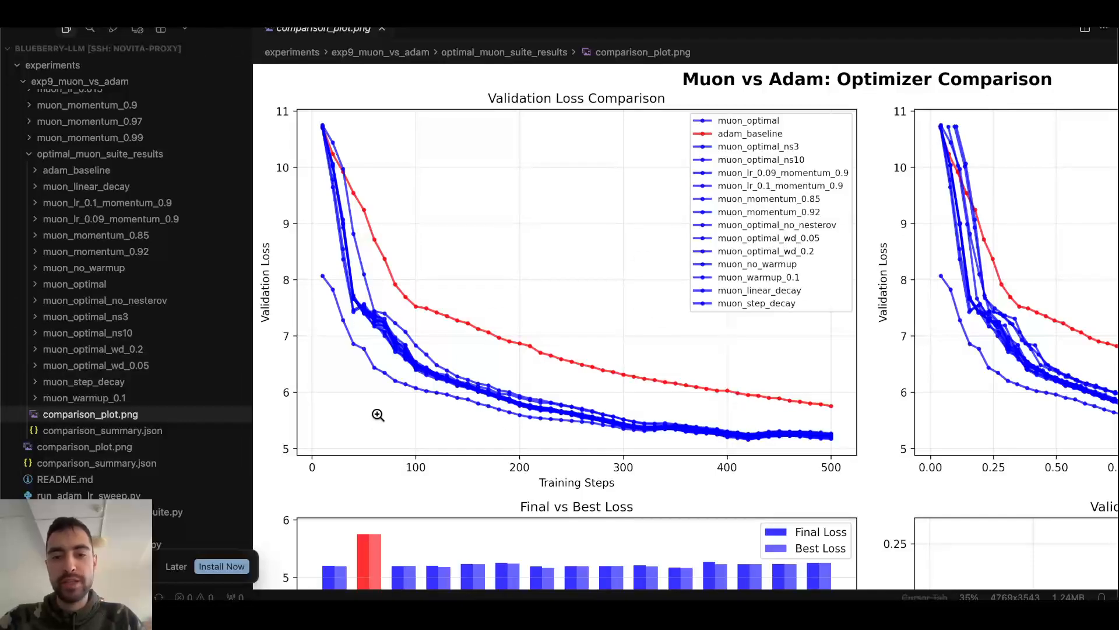
mouse_move(825, 445)
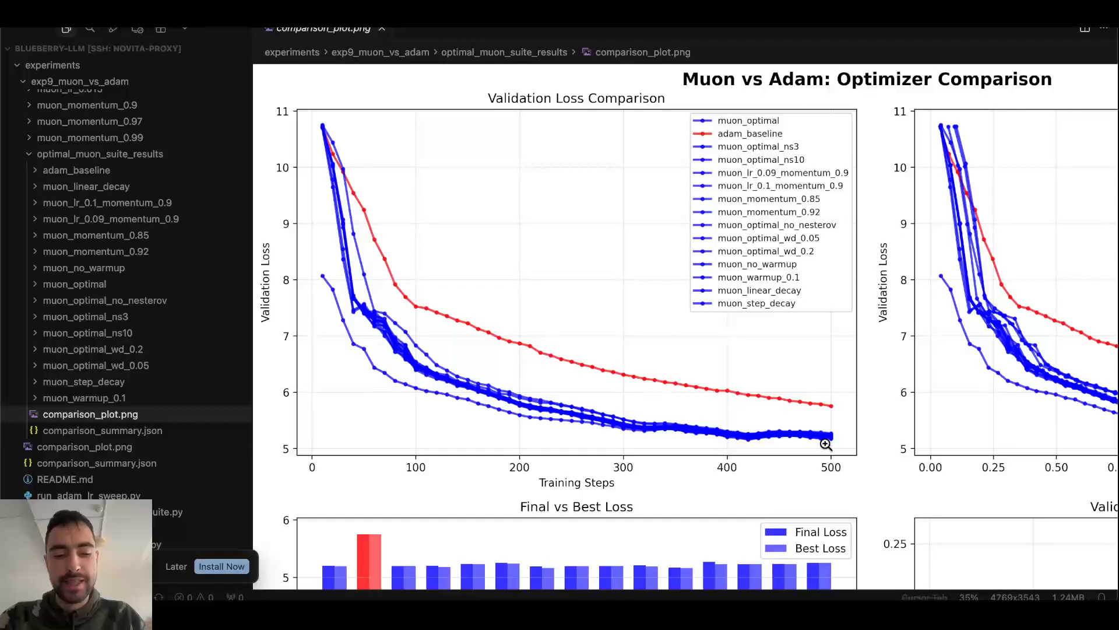
mouse_move(632, 426)
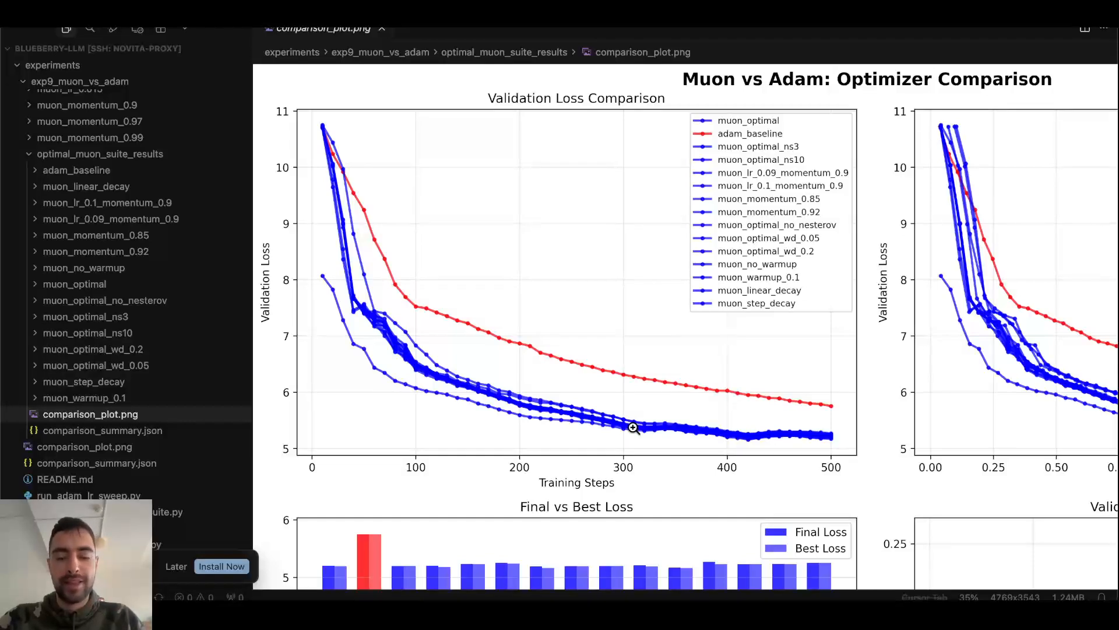
mouse_move(601, 379)
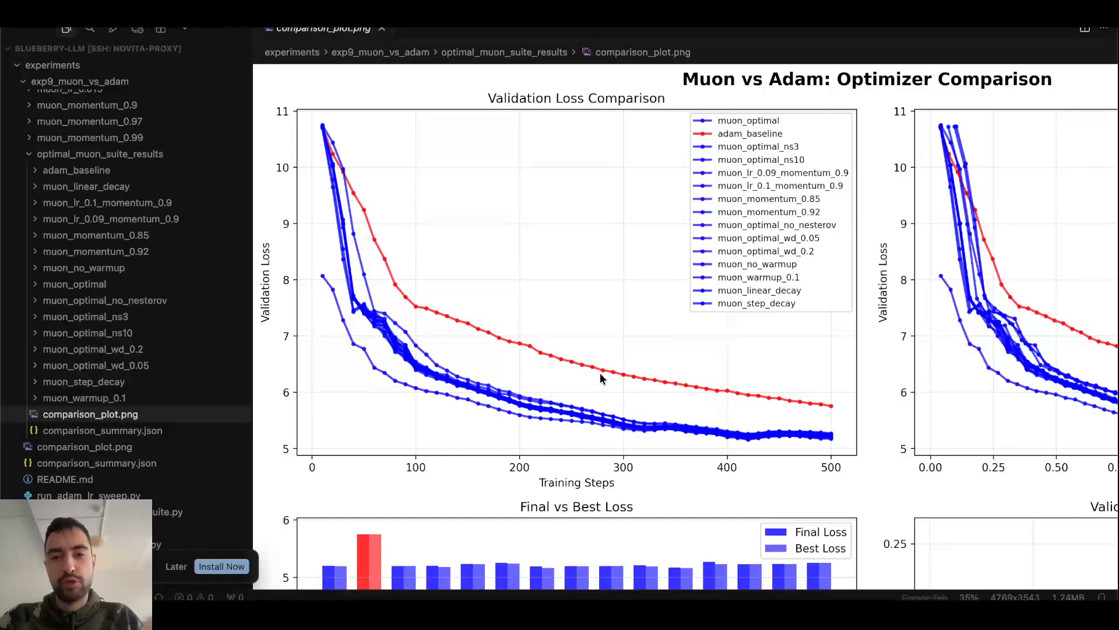
mouse_move(283, 302)
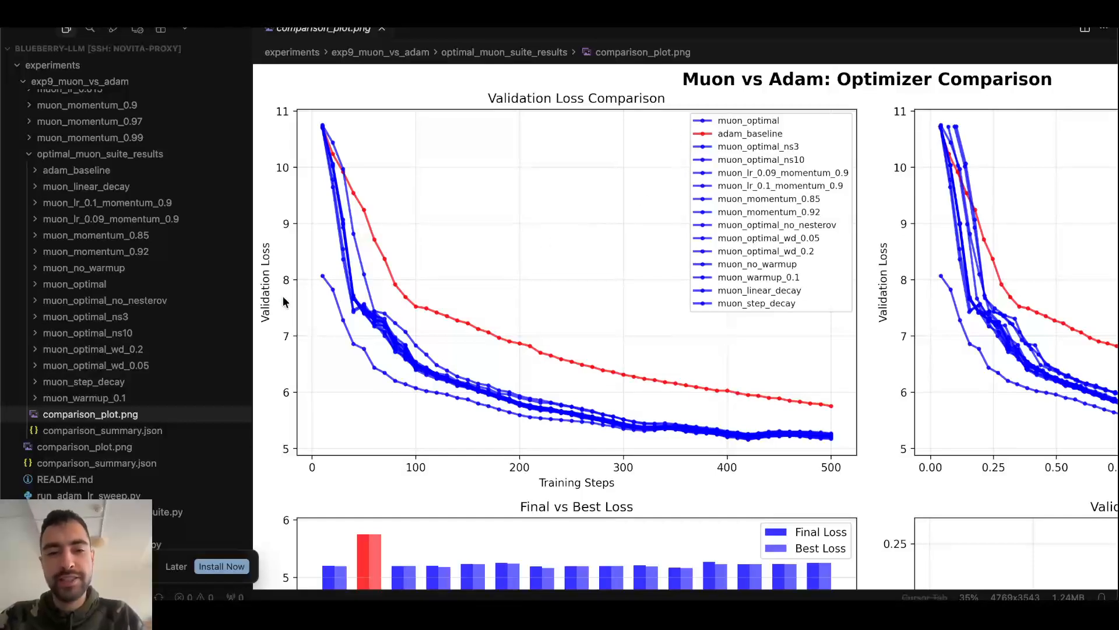
mouse_move(430, 386)
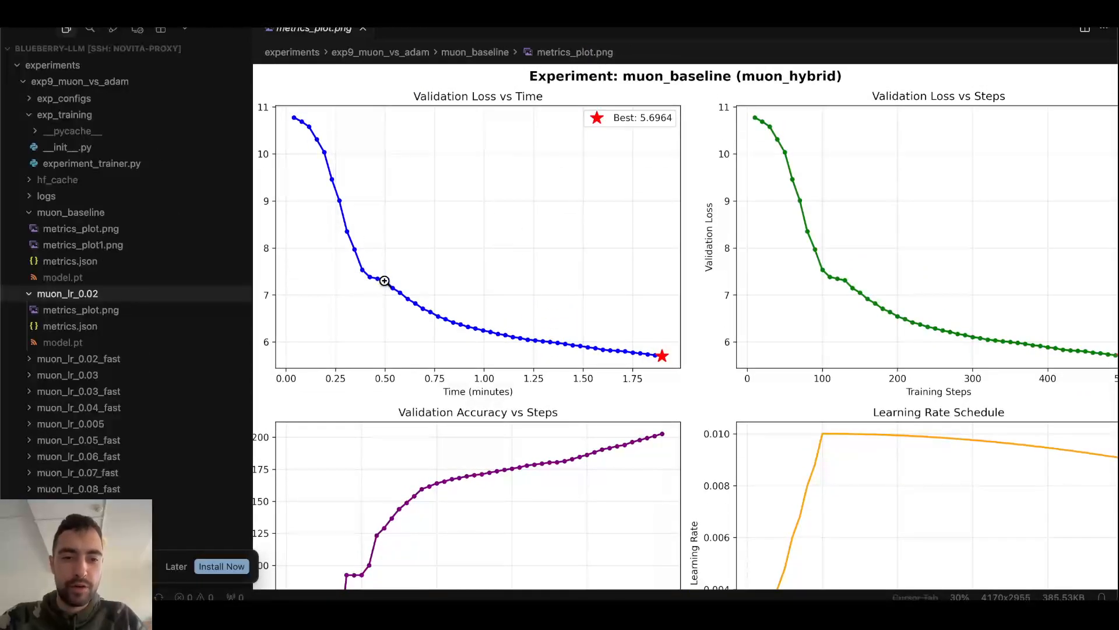
mouse_move(378, 279)
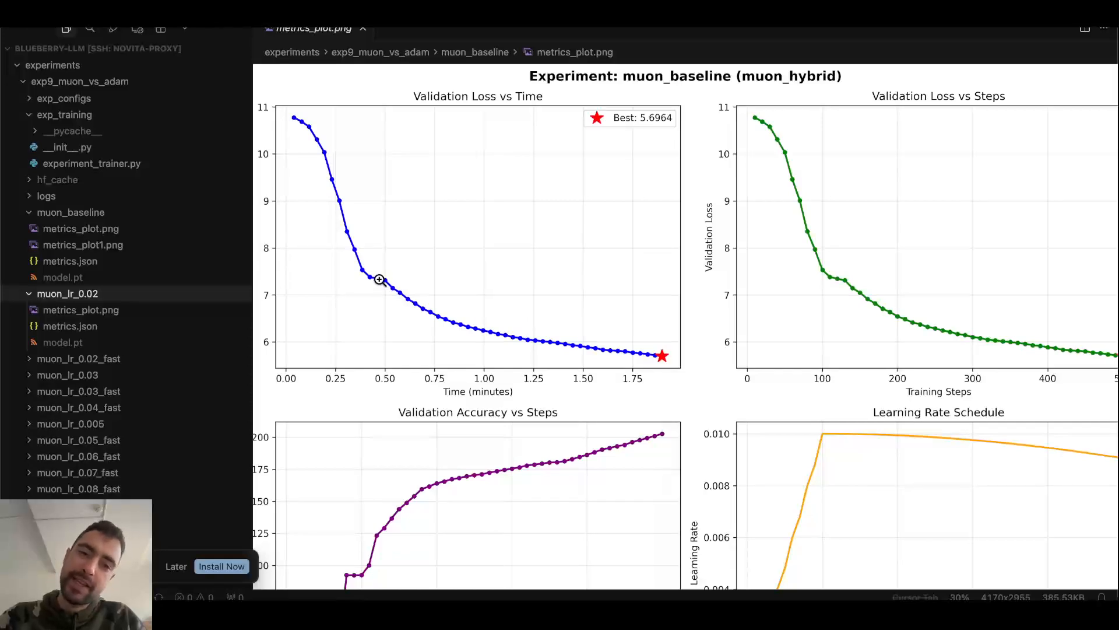
View muon_baseline/metrics_plot.png, where validation loss reaches a best of 5.6964.
scroll(down, 3)
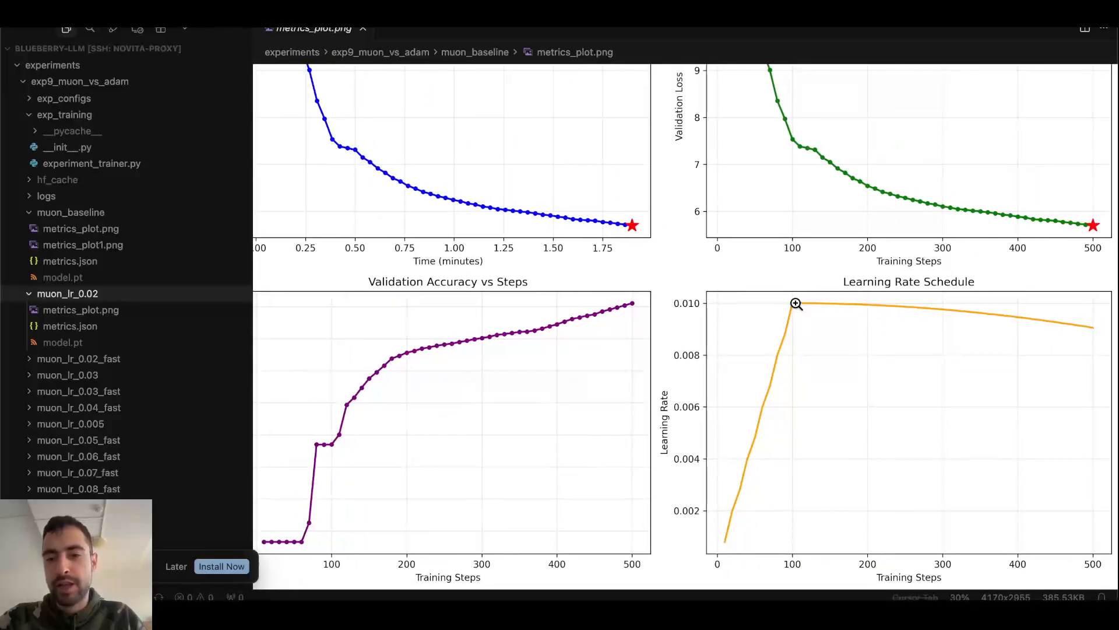
scroll(up, 3)
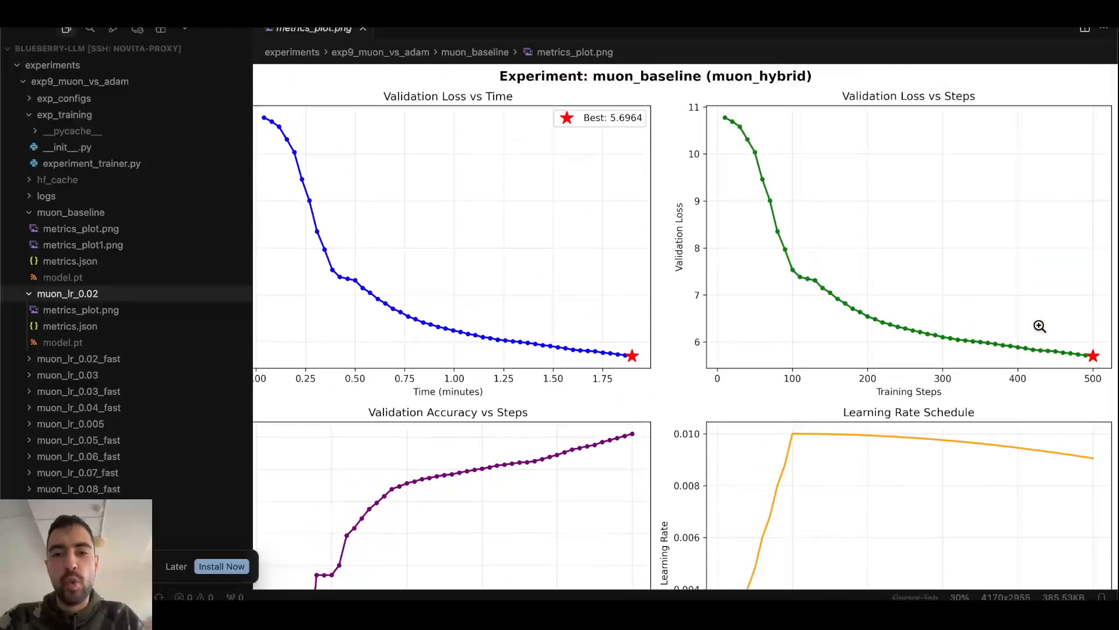
mouse_move(818, 281)
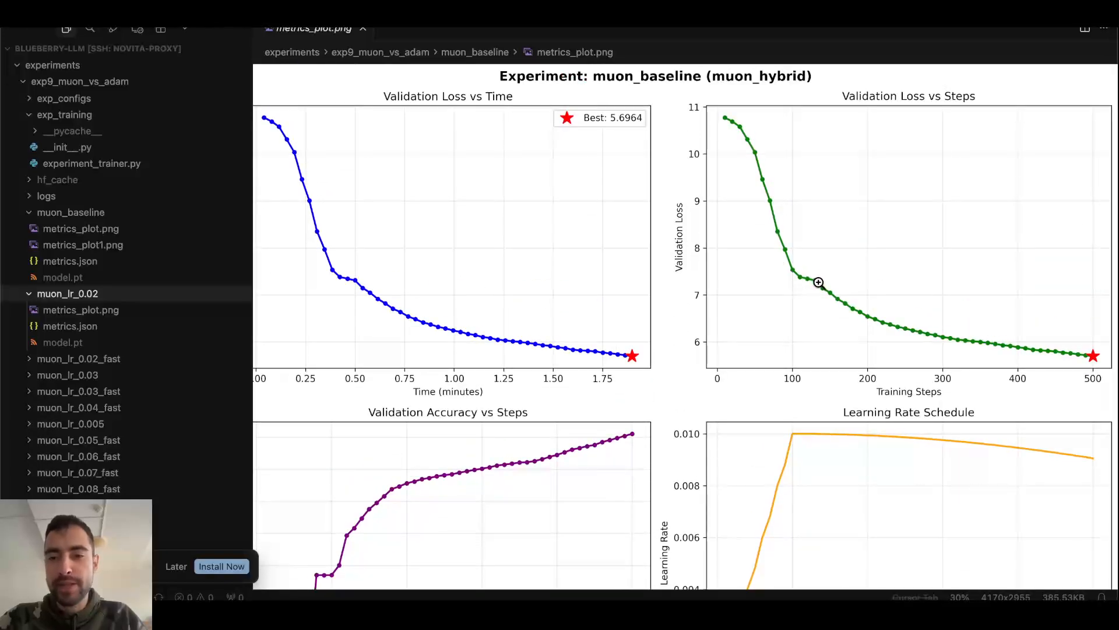
mouse_move(827, 285)
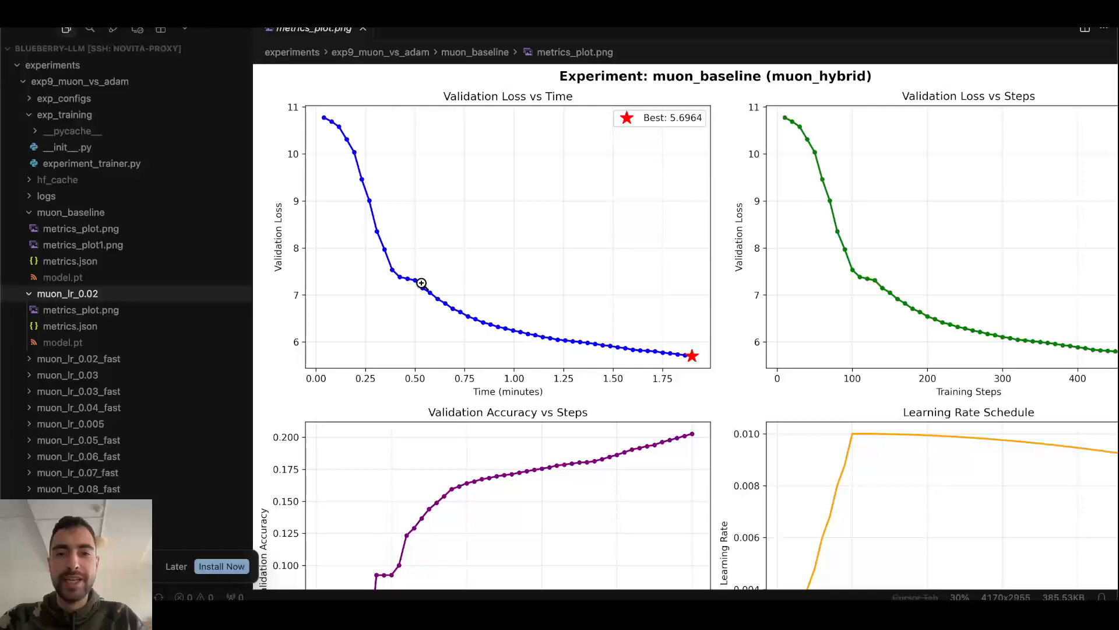
mouse_move(379, 297)
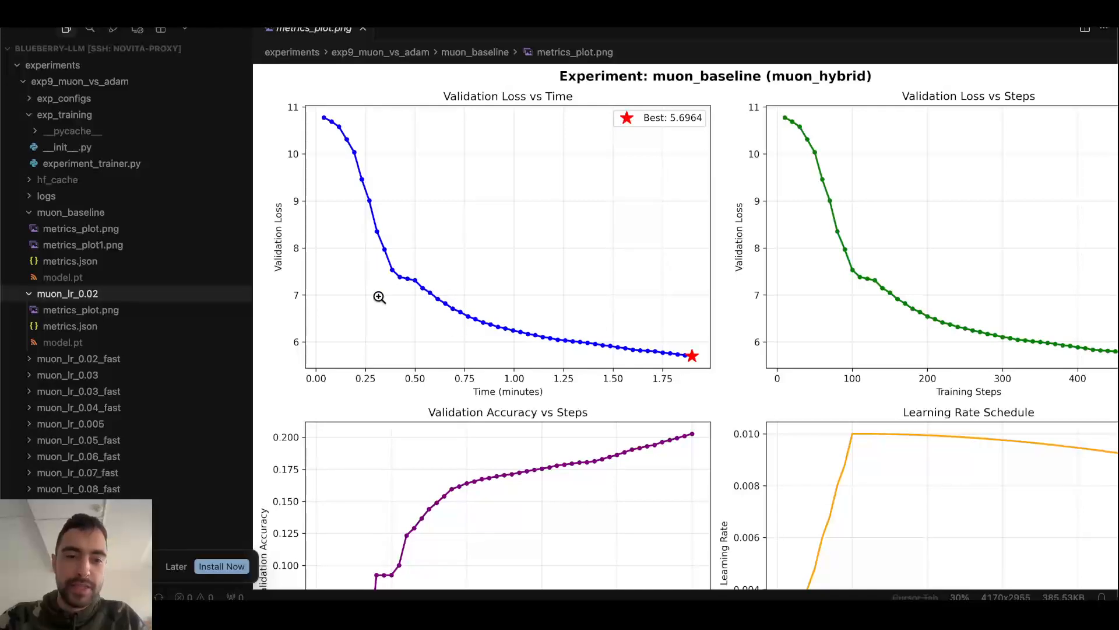
mouse_move(311, 350)
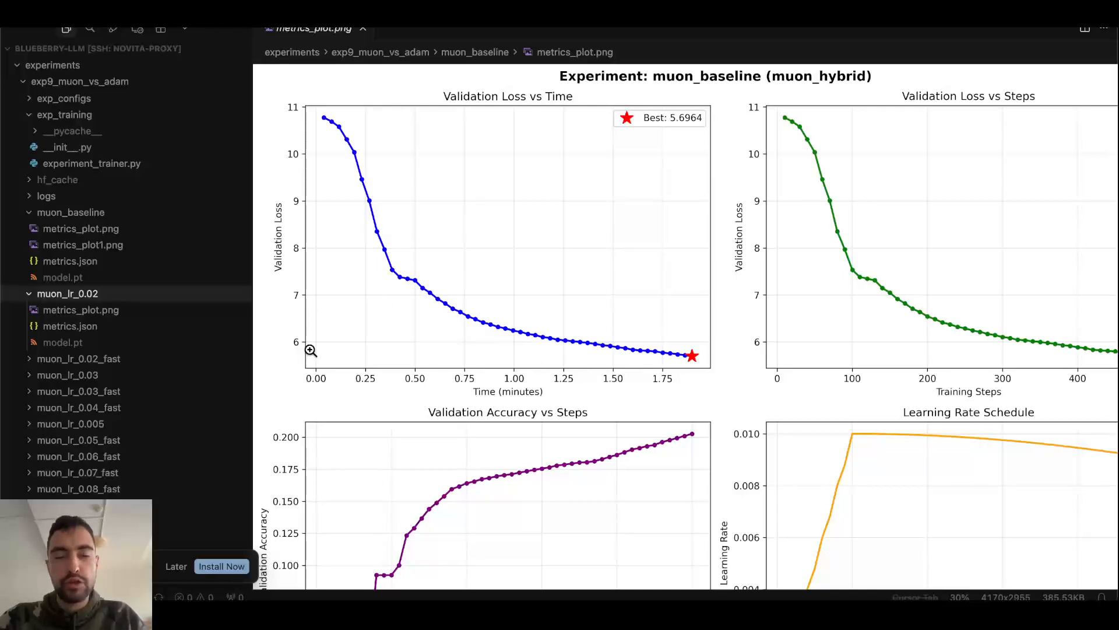
mouse_move(599, 342)
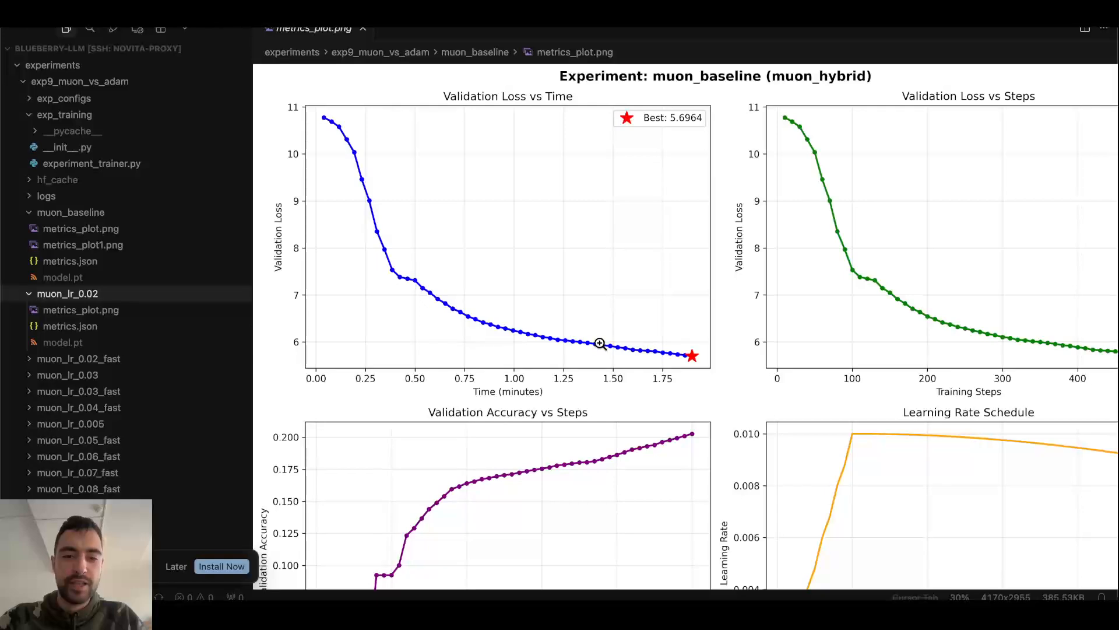
mouse_move(684, 343)
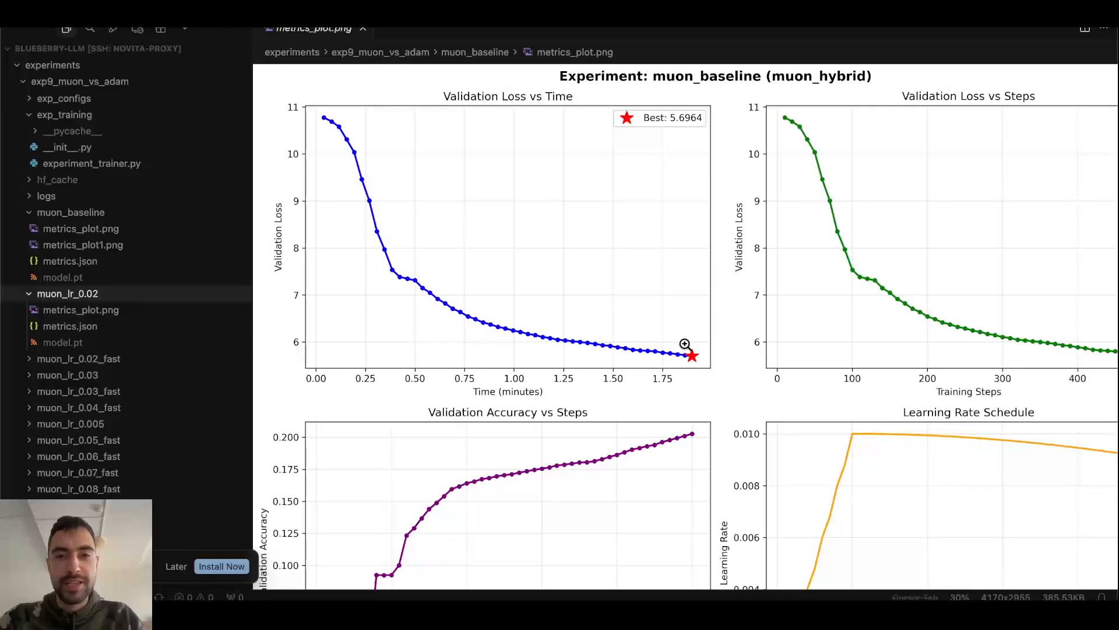
mouse_move(454, 350)
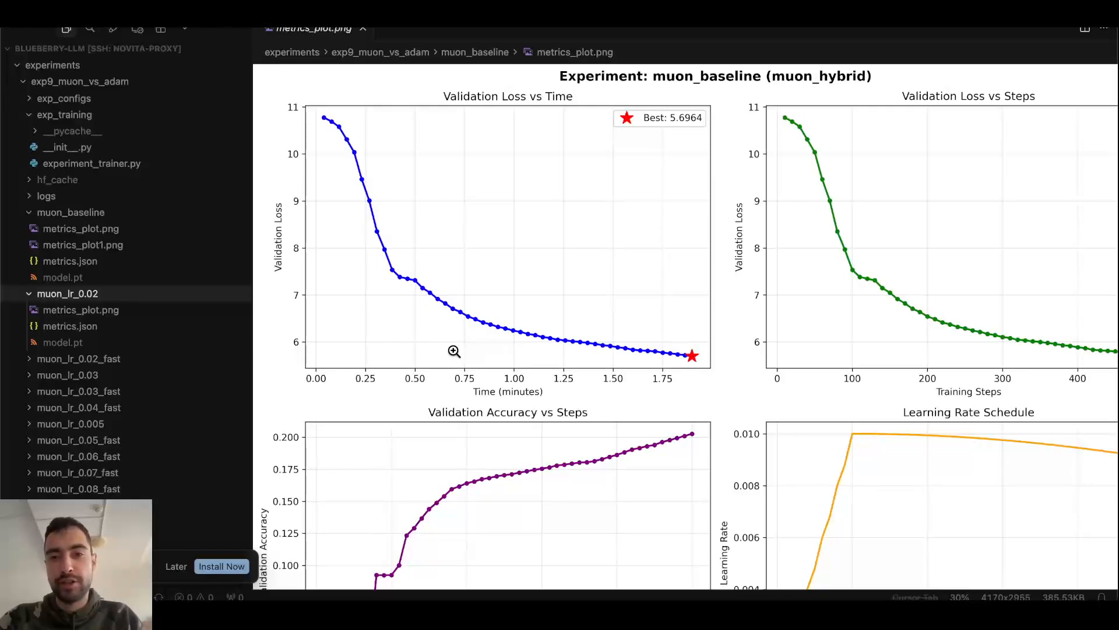
mouse_move(401, 343)
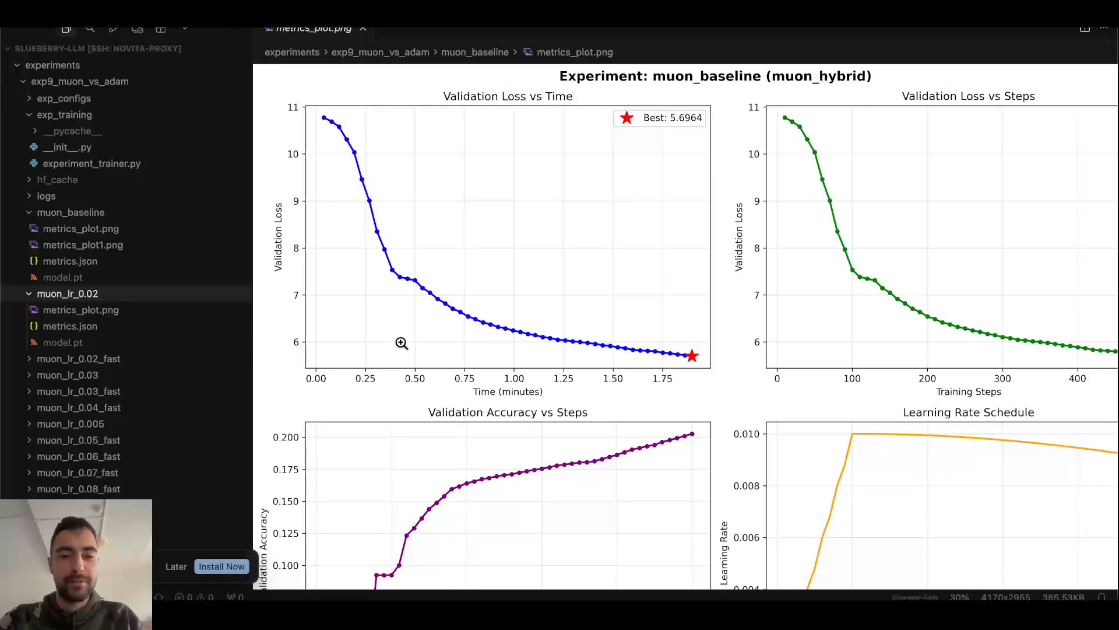
scroll(down, 3)
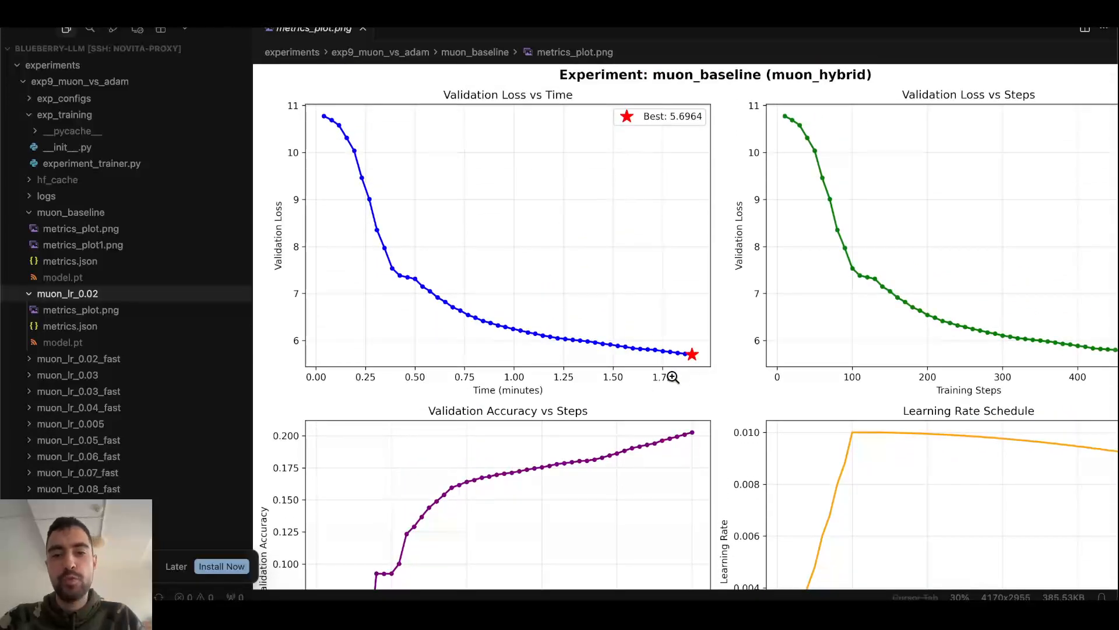
mouse_move(642, 378)
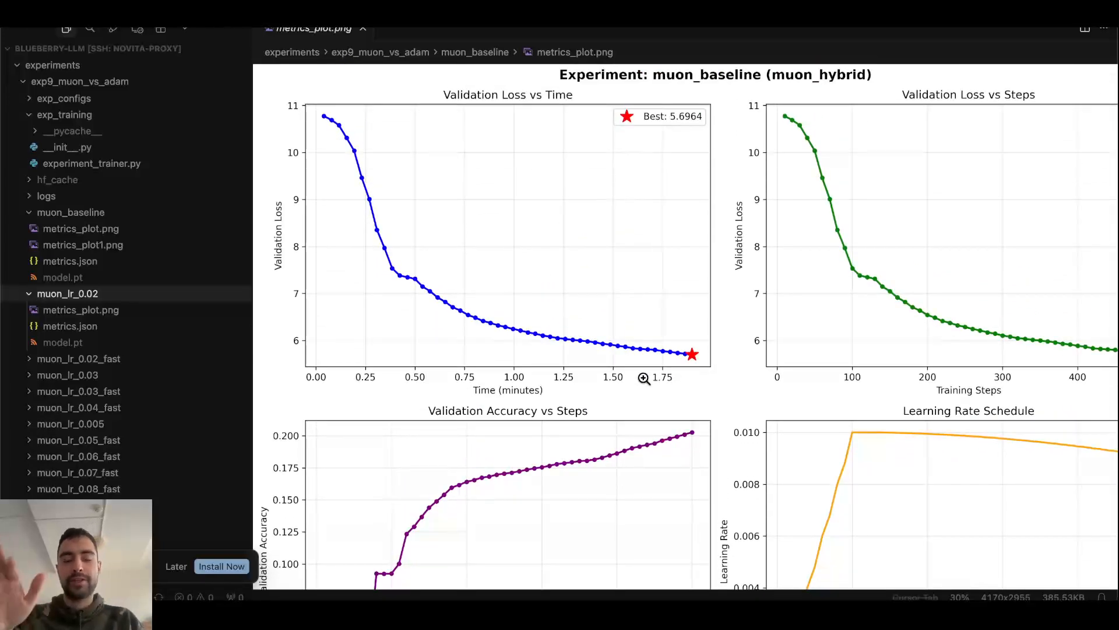
mouse_move(321, 343)
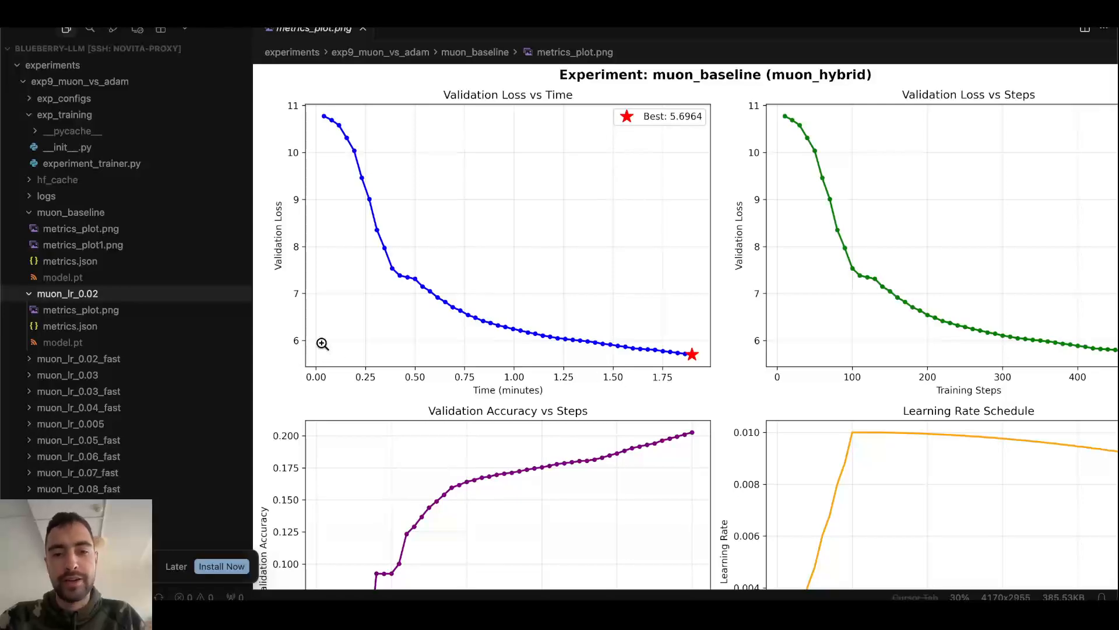
In the README preview, highlight the Momentum Sweep best loss 5.1875 and momentum 0.9.
click(508, 35)
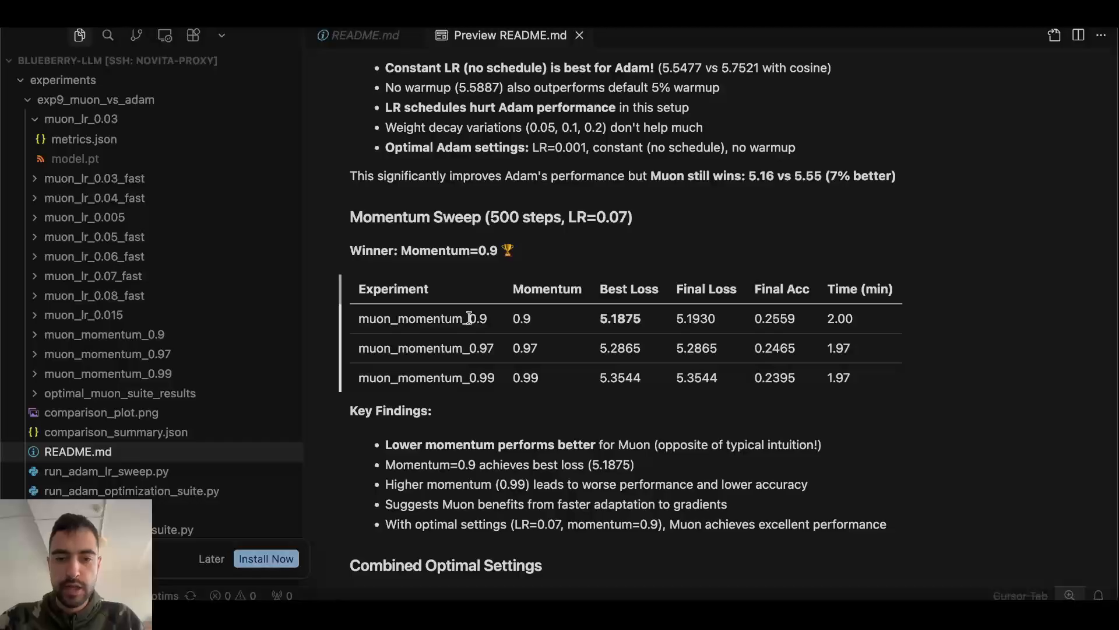
mouse_move(496, 303)
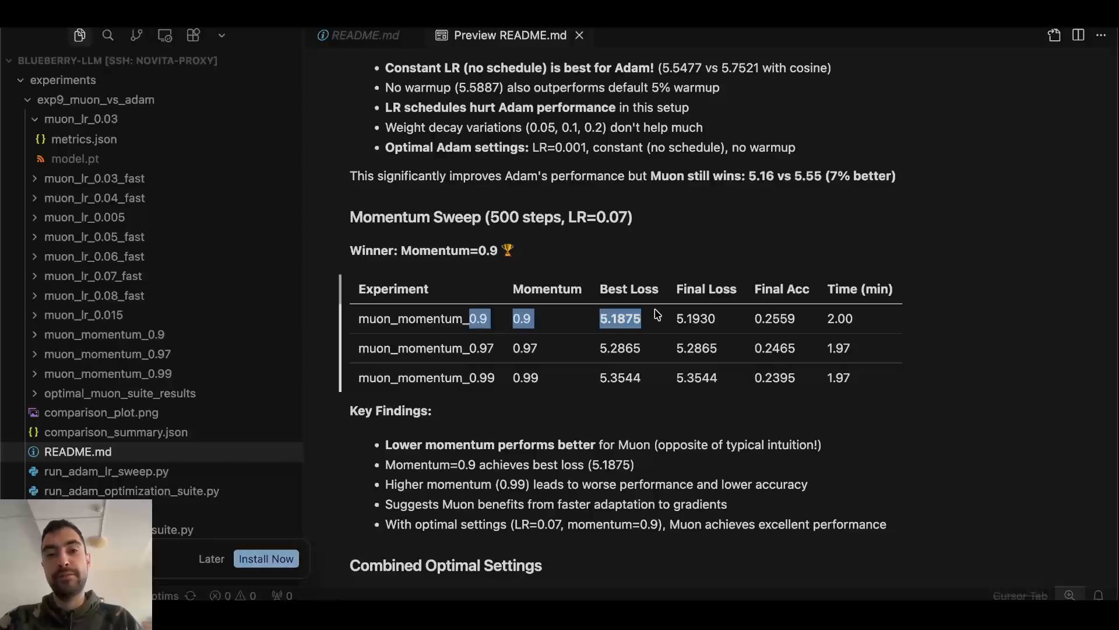
click(652, 318)
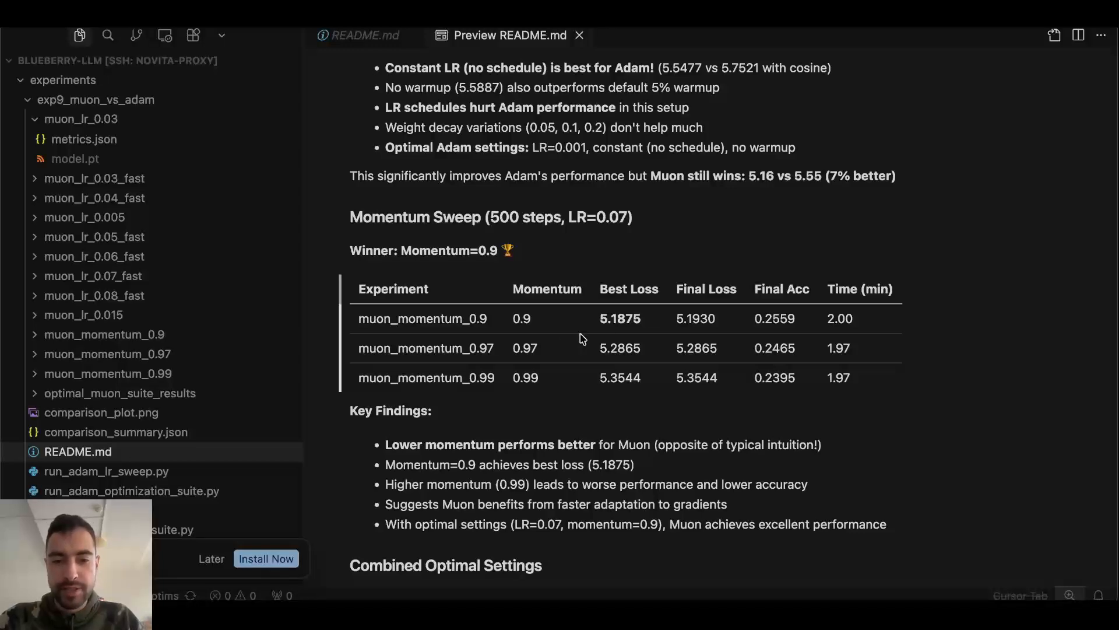
double_click(619, 318)
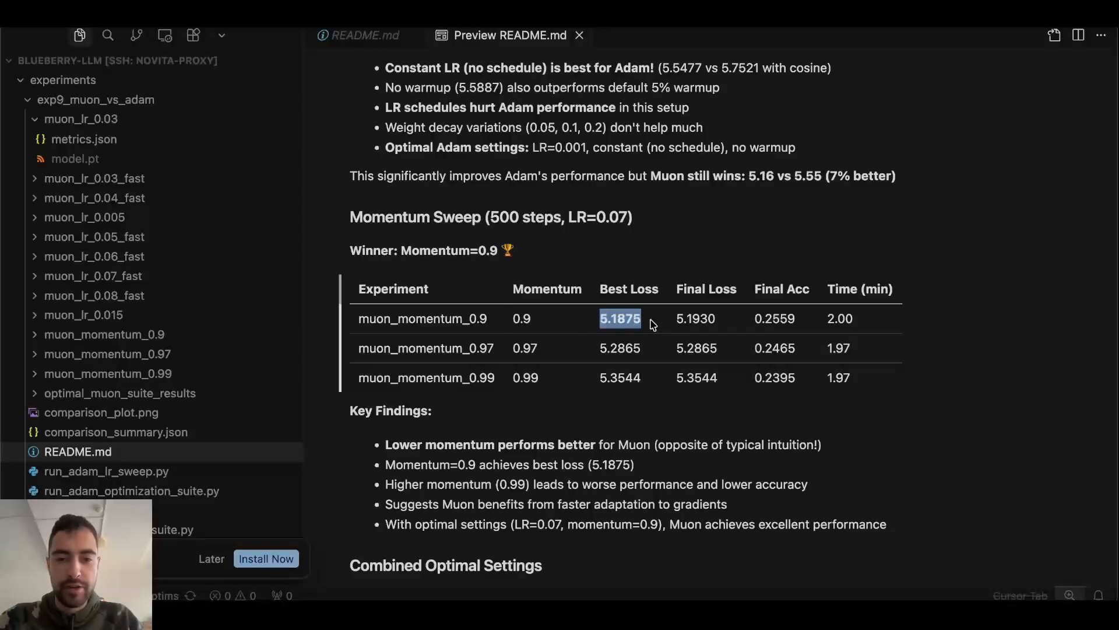
click(521, 318)
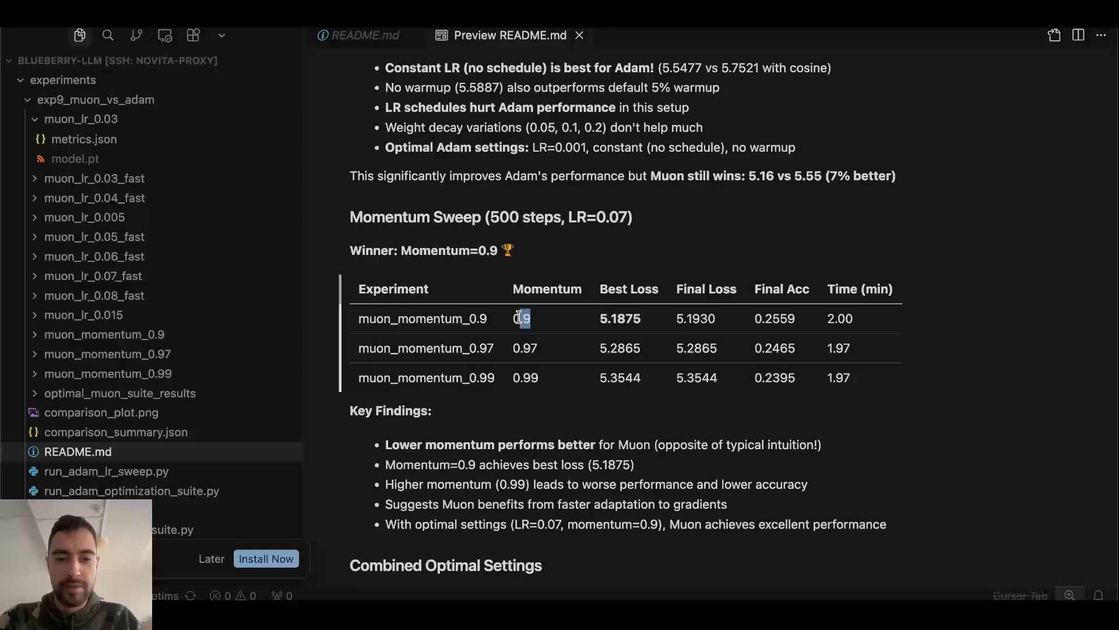
Highlight the 2.00 minute training time in the Momentum Sweep table.
scroll(down, 3)
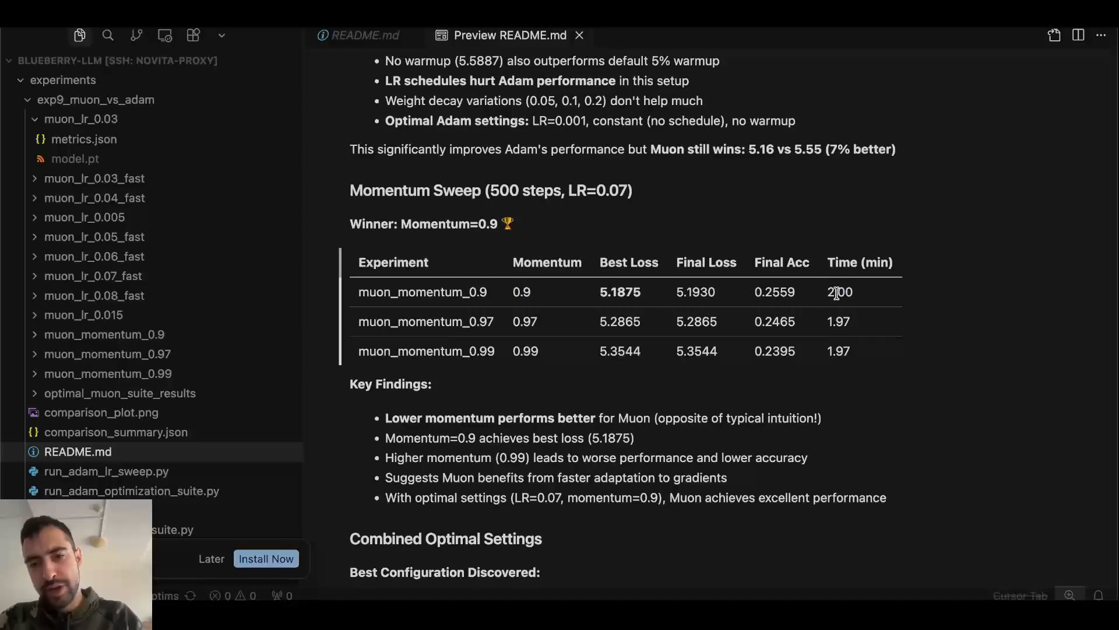
double_click(838, 321)
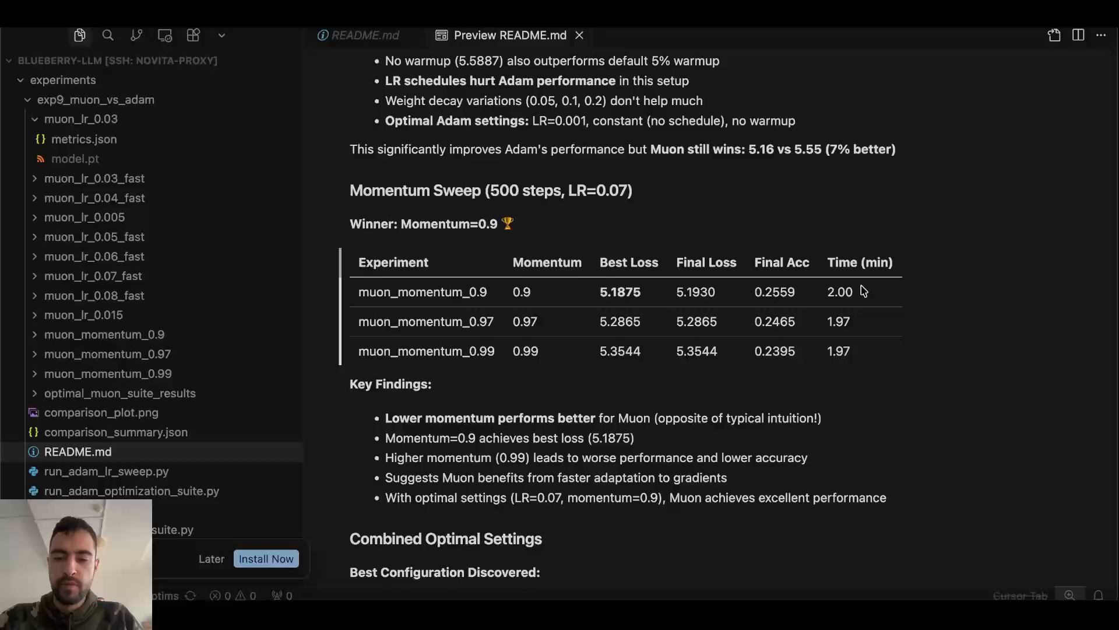
double_click(839, 291)
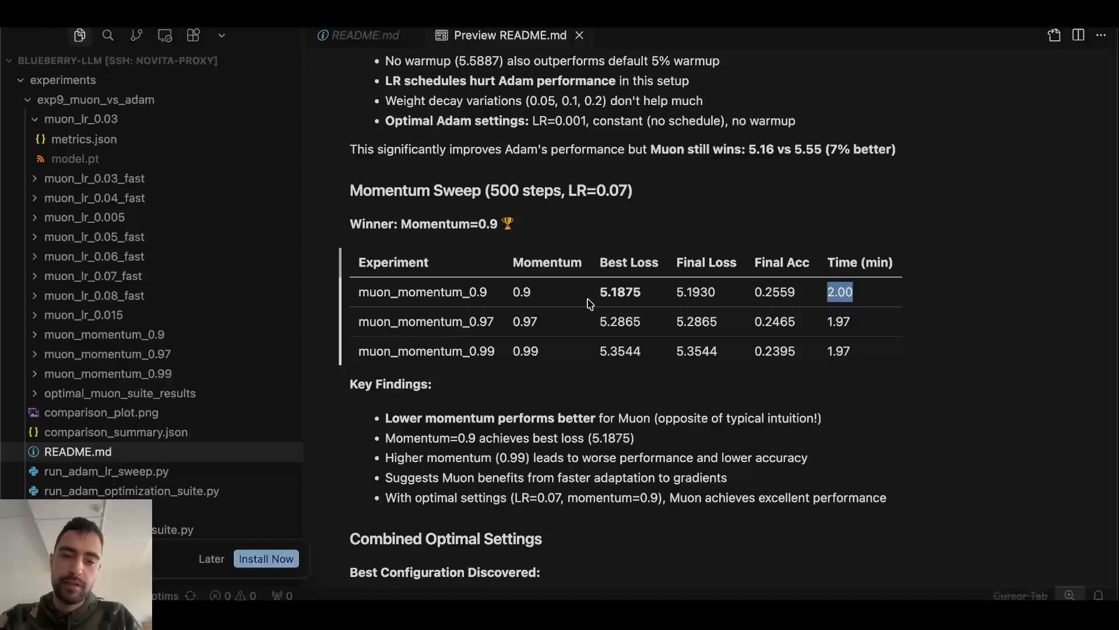
scroll(down, 3)
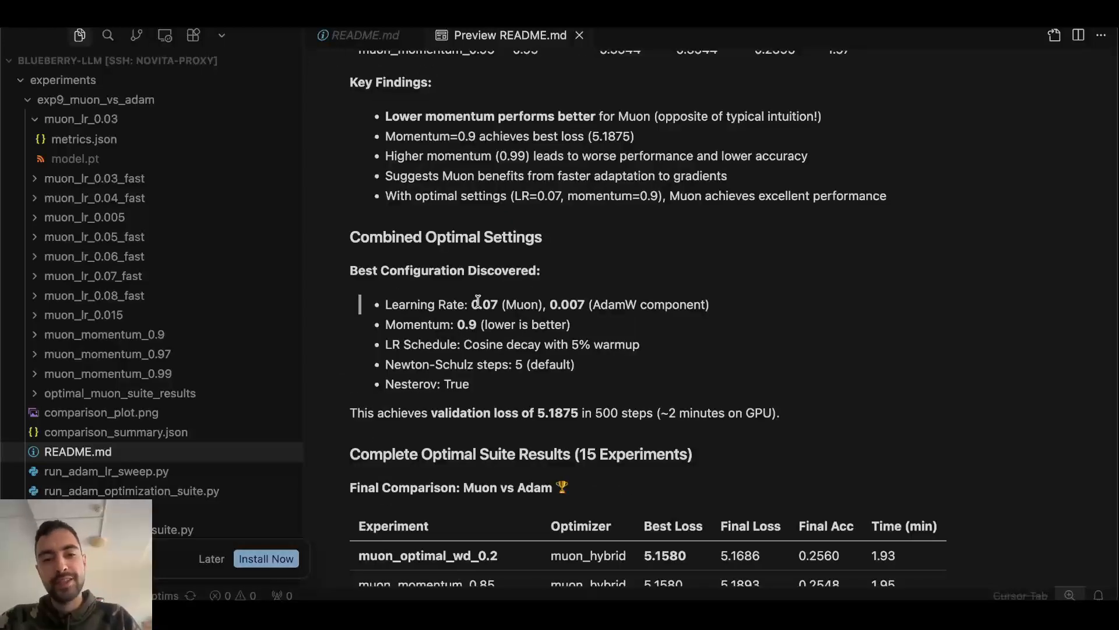
Highlight the Muon learning rate 0.07 and AdamW learning rate 0.007 in Combined Optimal Settings.
double_click(486, 304)
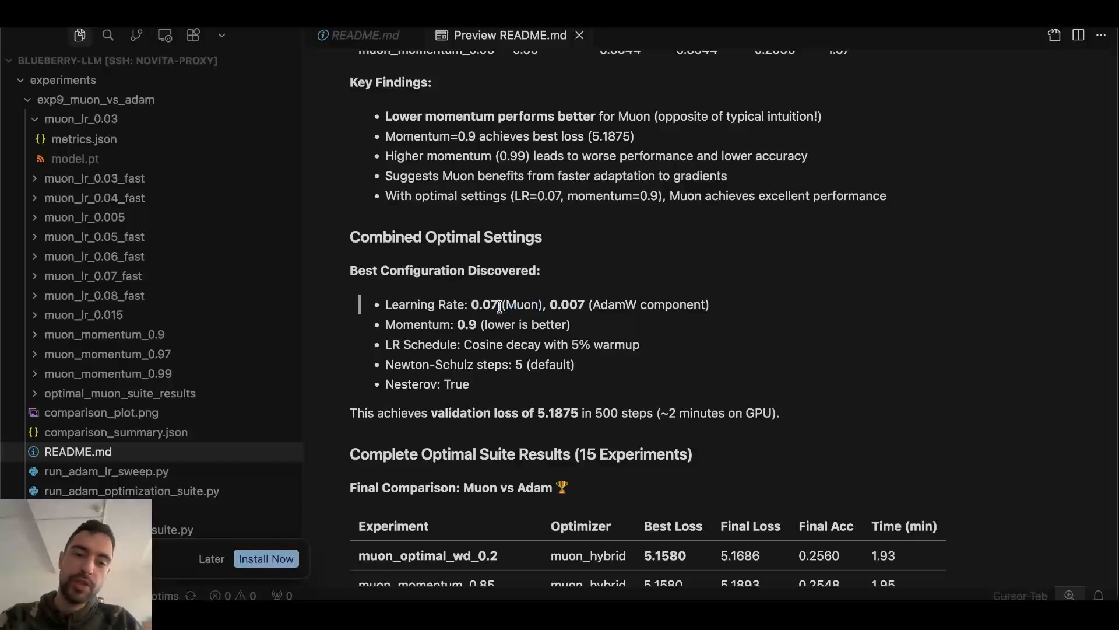
double_click(483, 304)
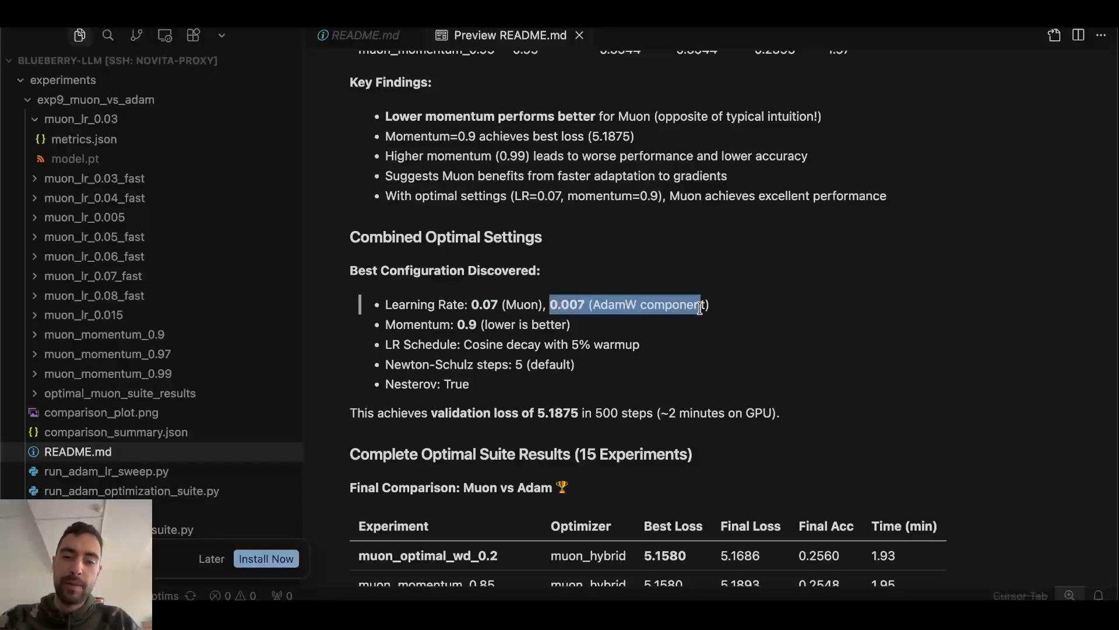
click(579, 304)
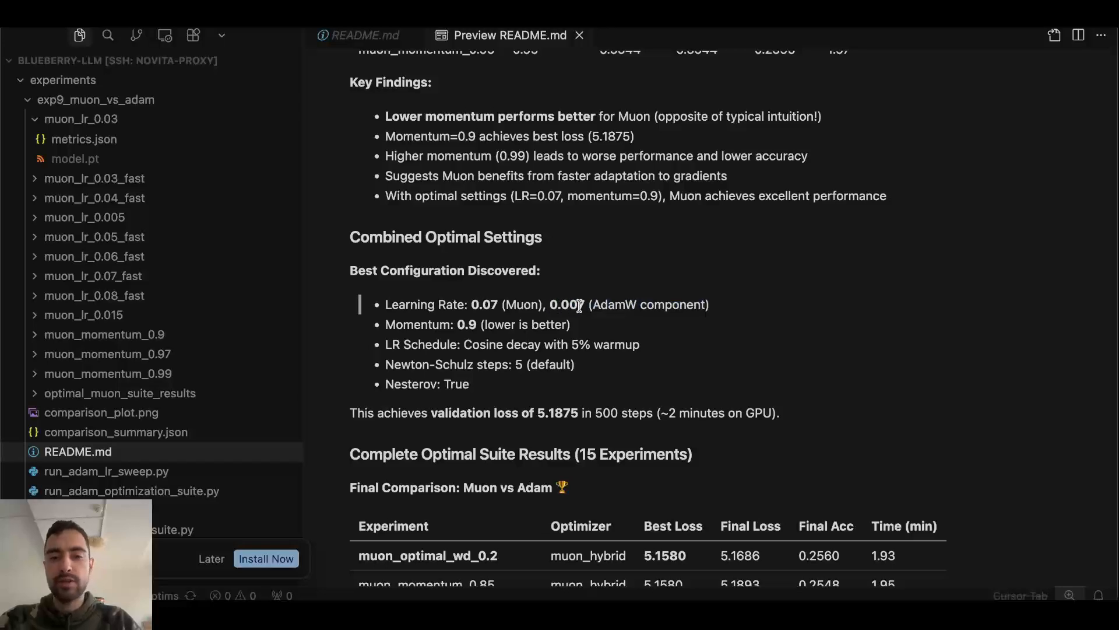
double_click(567, 304)
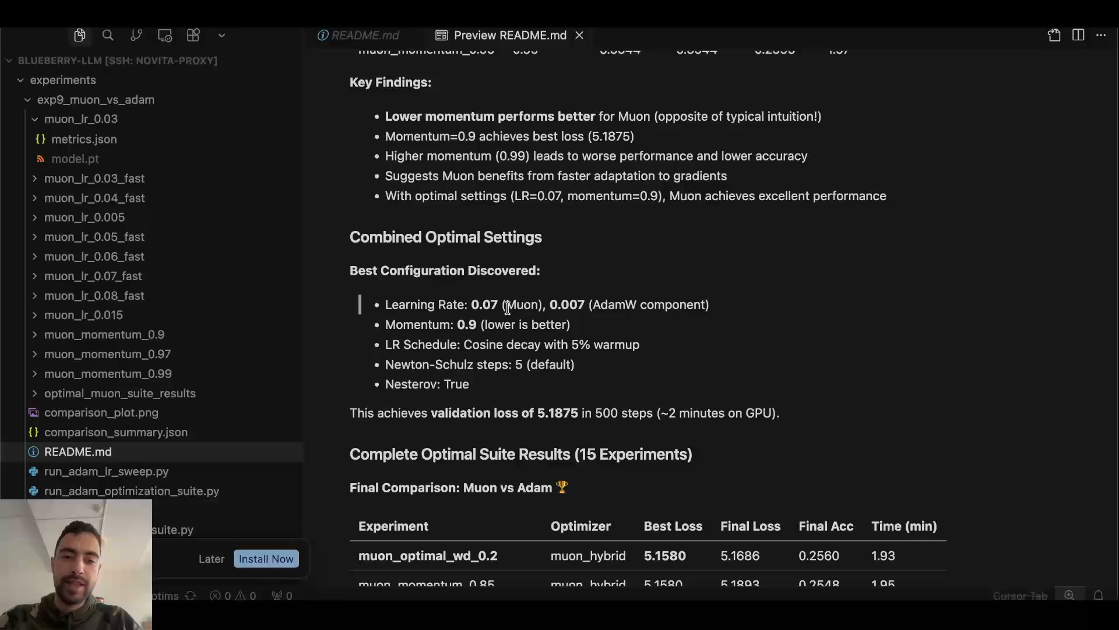
mouse_move(484, 308)
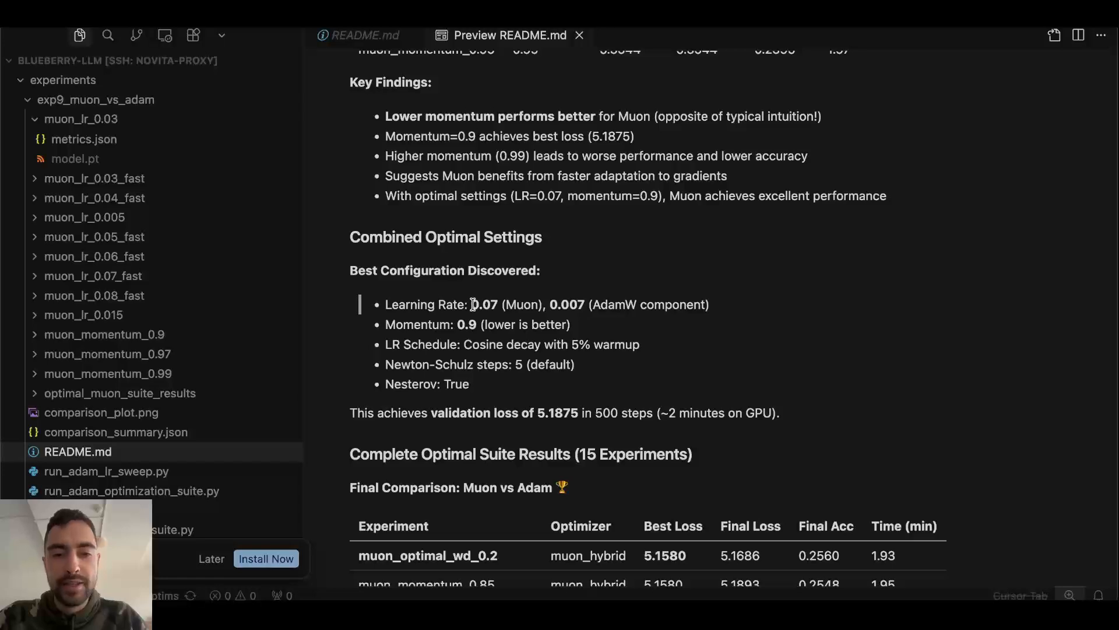
Re-highlight the 0.07 and 0.007 learning rates and the 5 Newton-Schulz steps value.
double_click(475, 305)
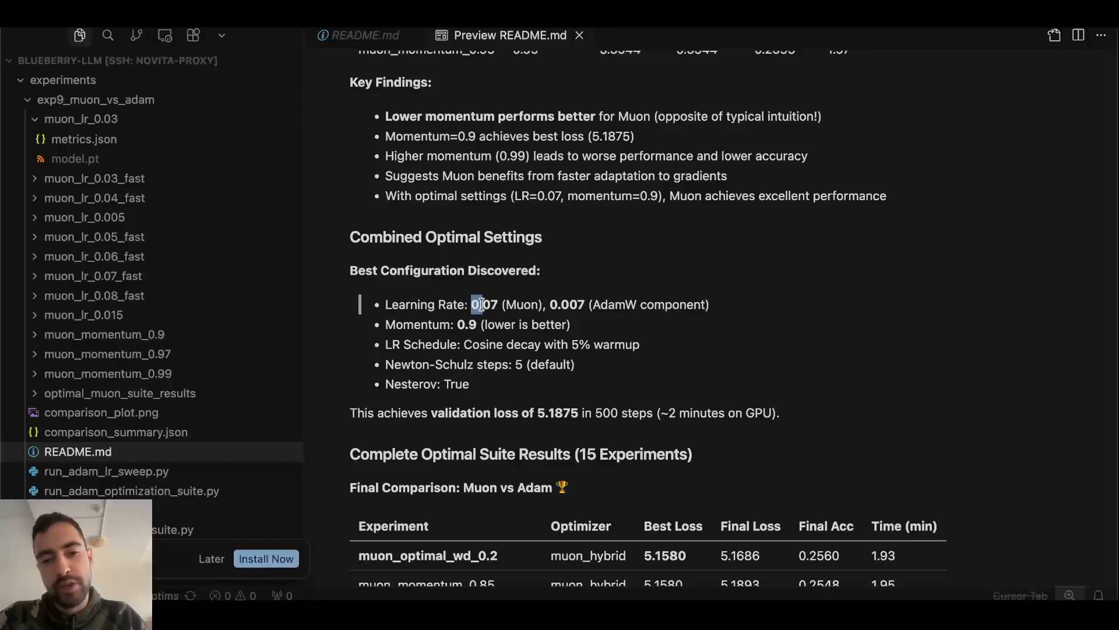
double_click(567, 304)
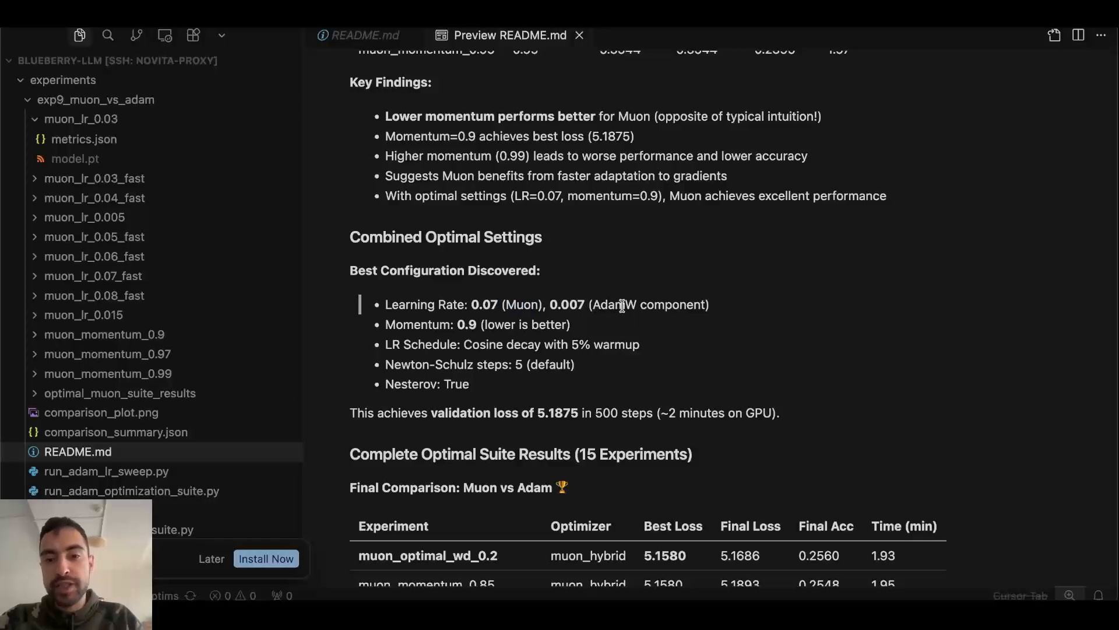
double_click(611, 304)
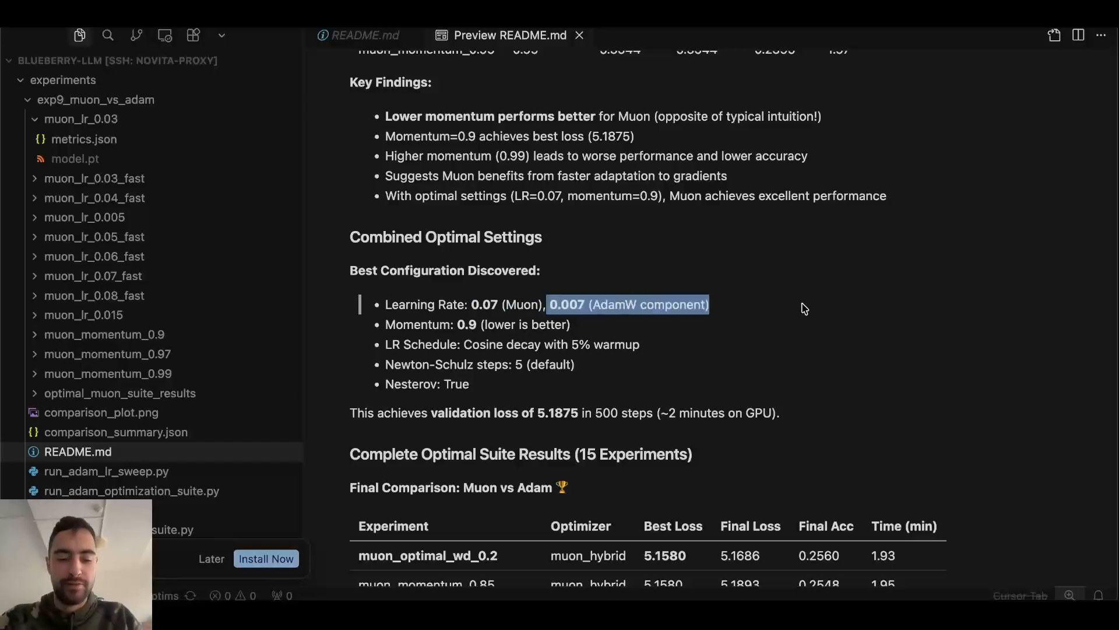
scroll(up, 3)
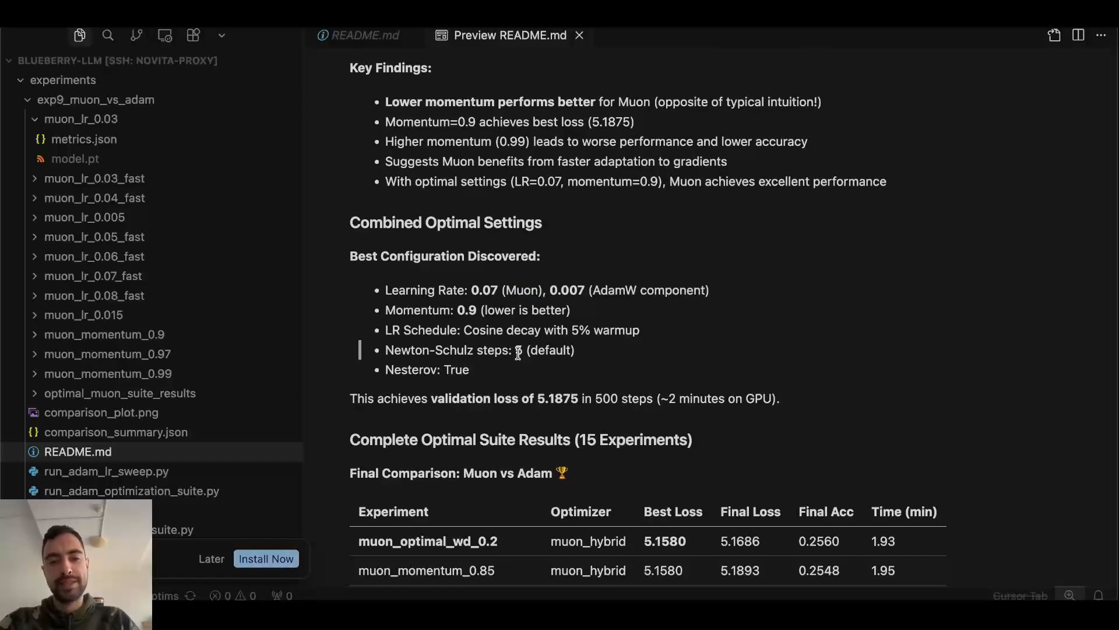
double_click(516, 350)
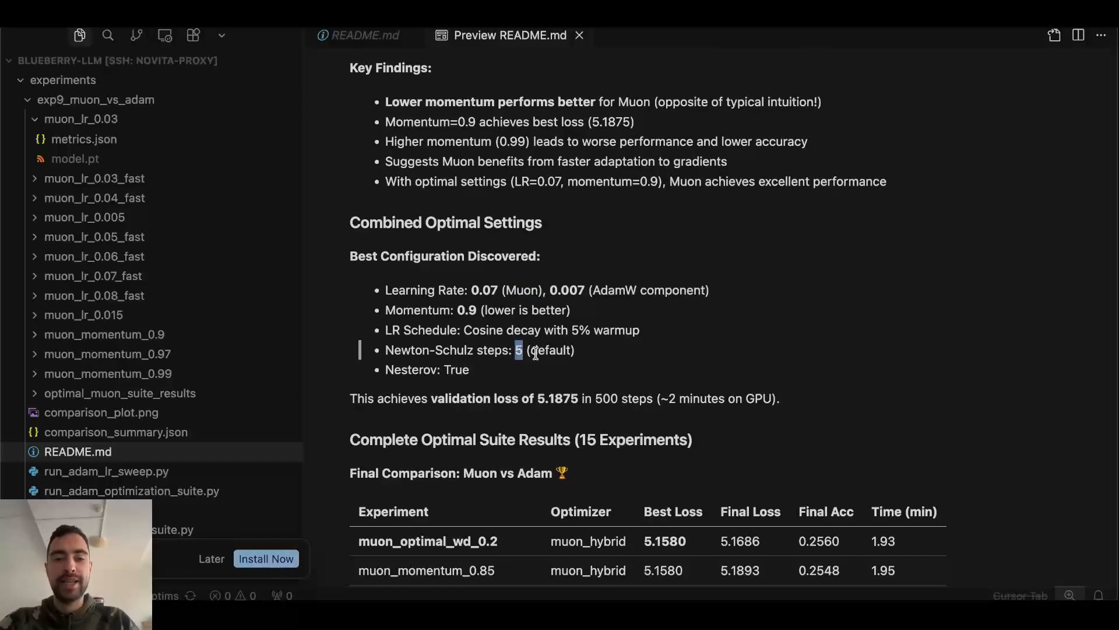
mouse_move(576, 357)
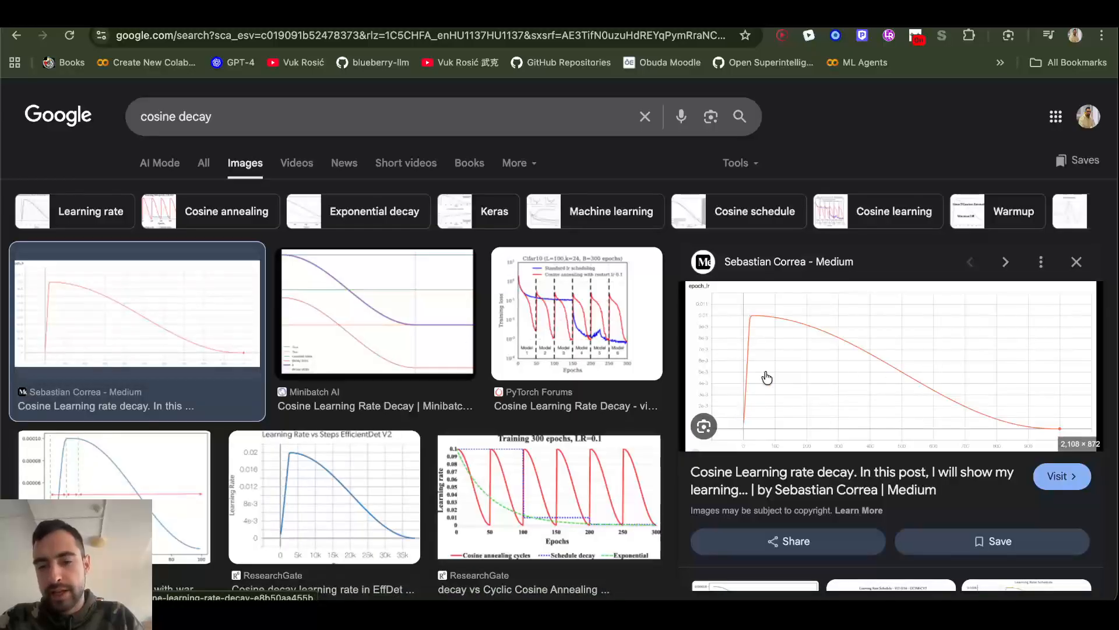
mouse_move(746, 416)
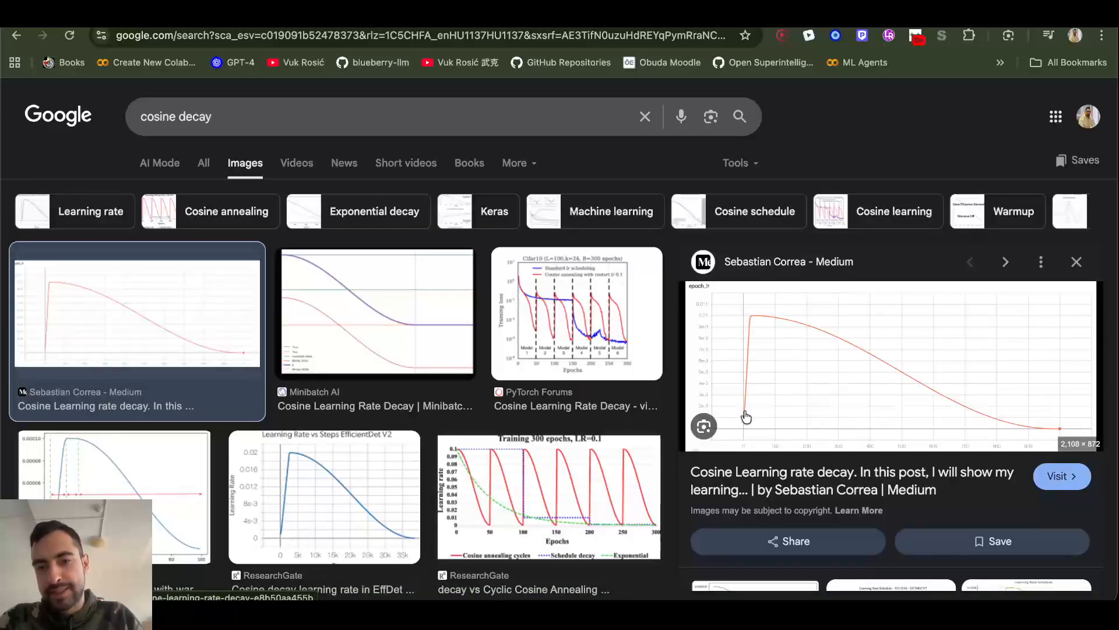
mouse_move(744, 427)
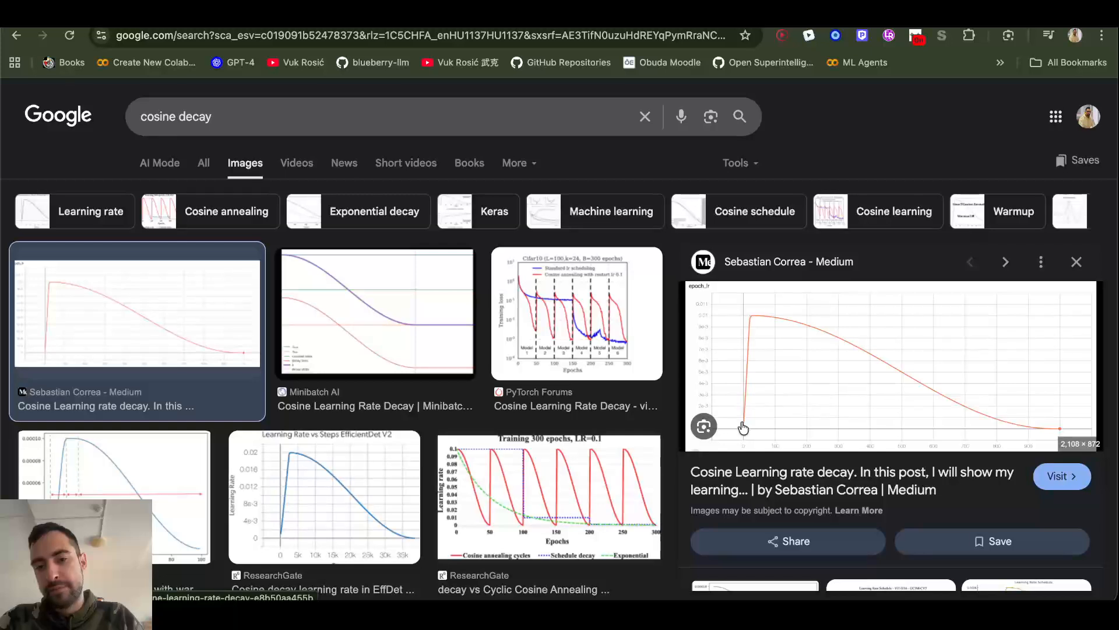
mouse_move(753, 325)
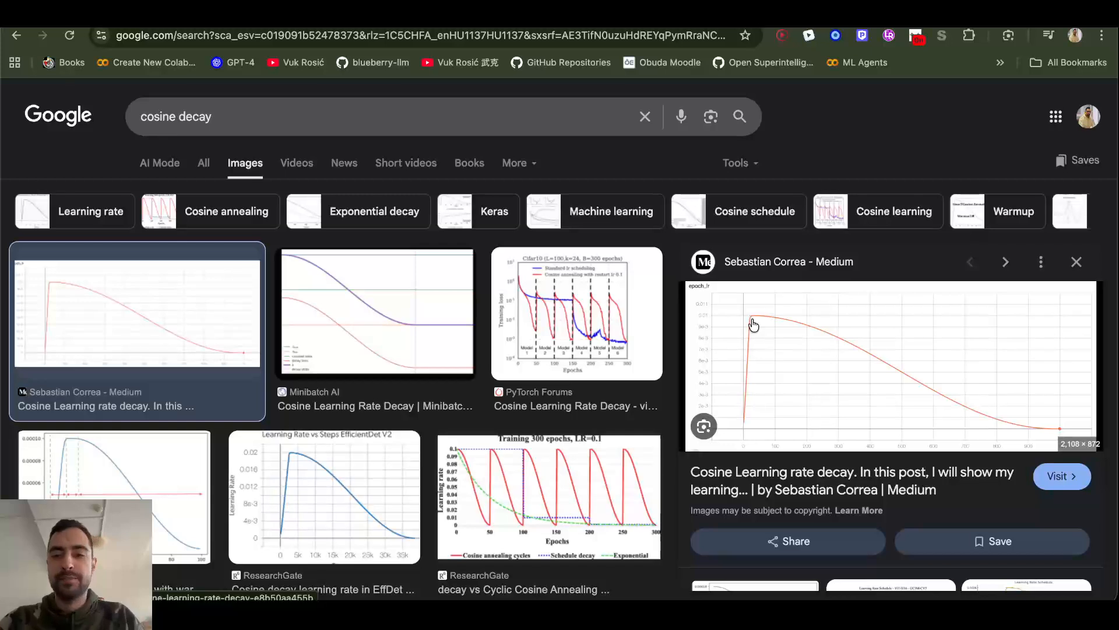
mouse_move(1046, 427)
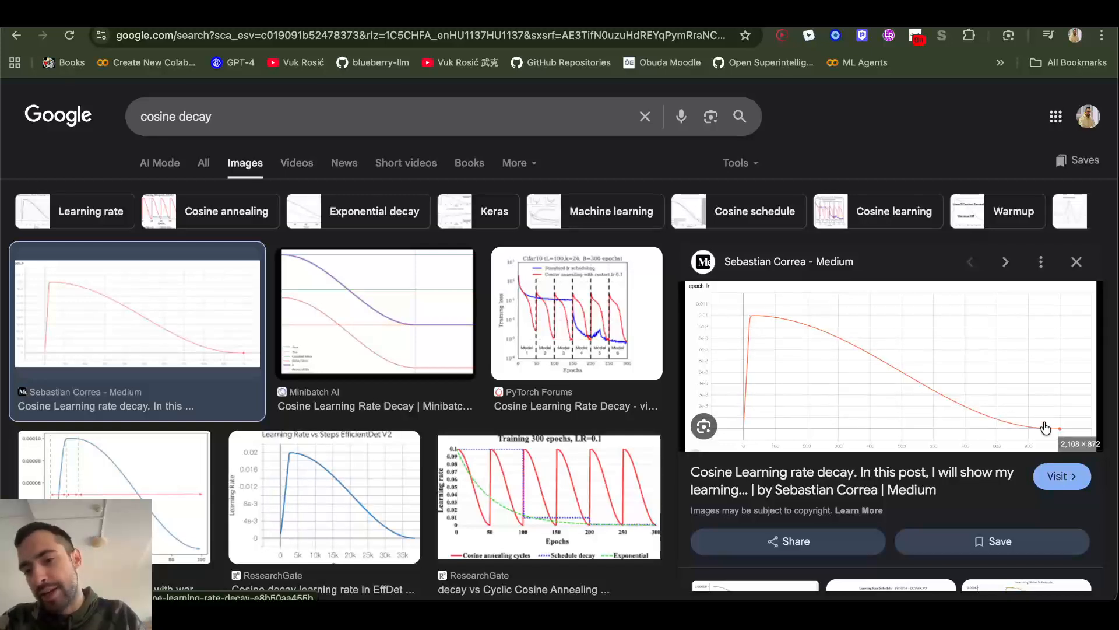
mouse_move(745, 435)
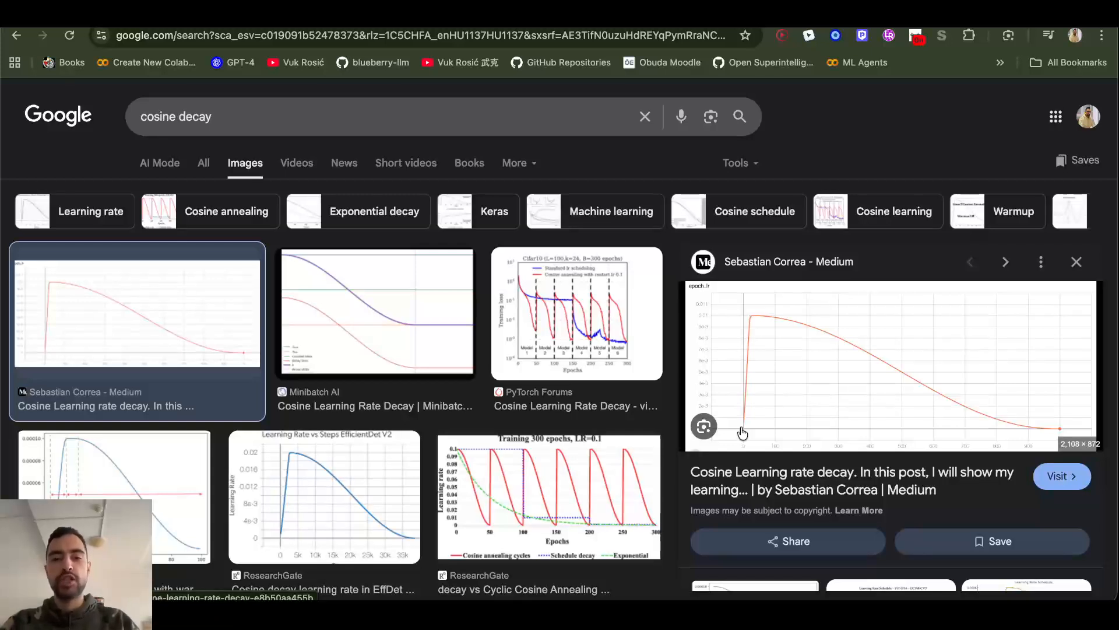
mouse_move(746, 419)
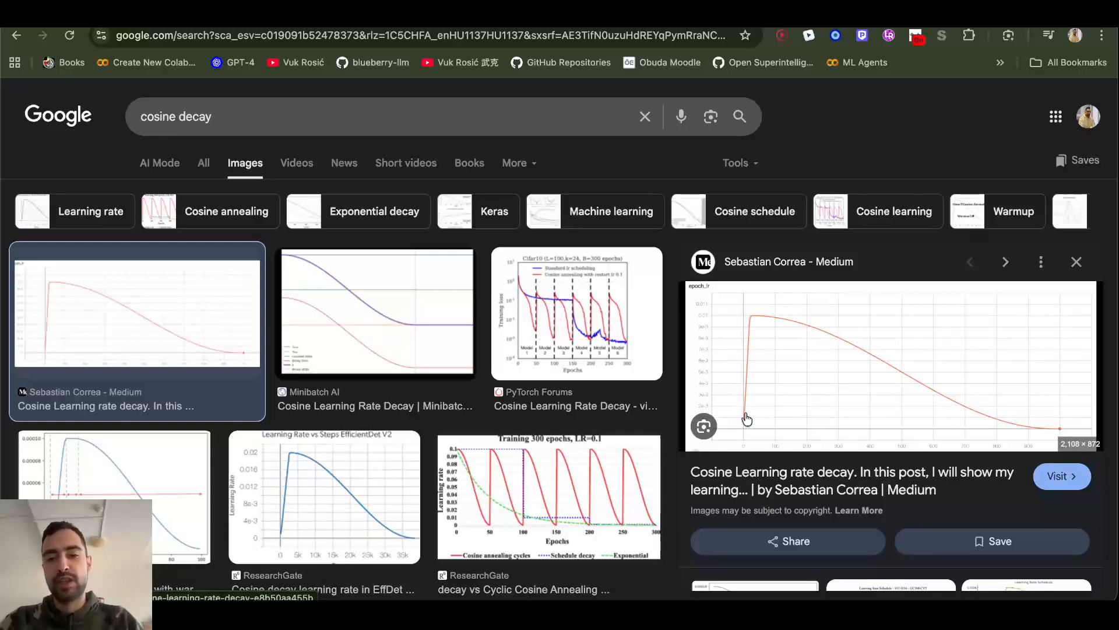
mouse_move(750, 322)
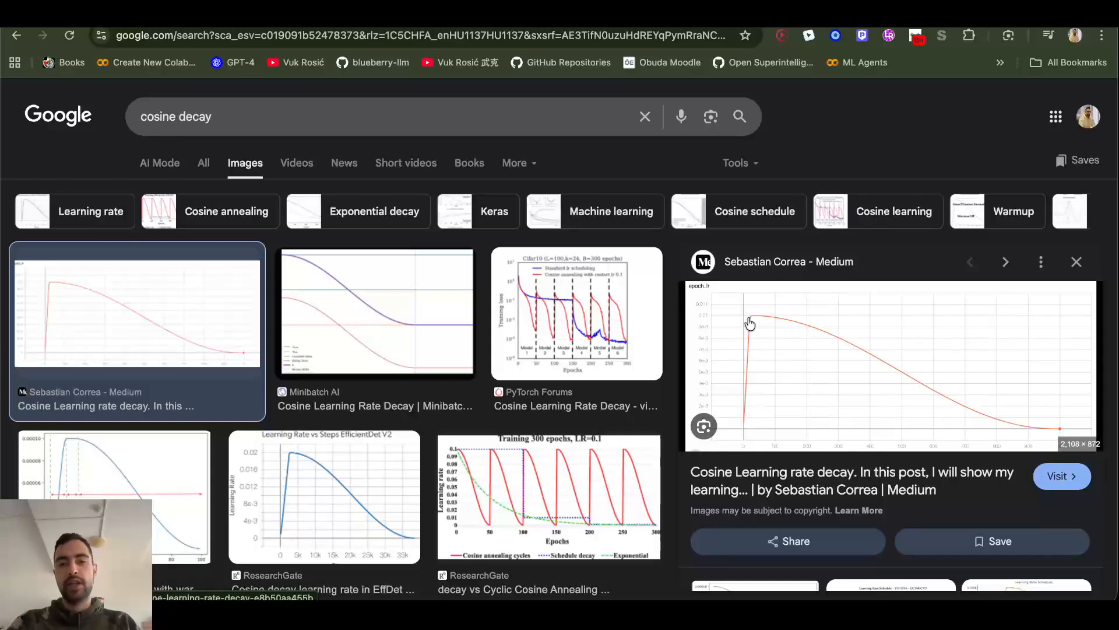
mouse_move(759, 323)
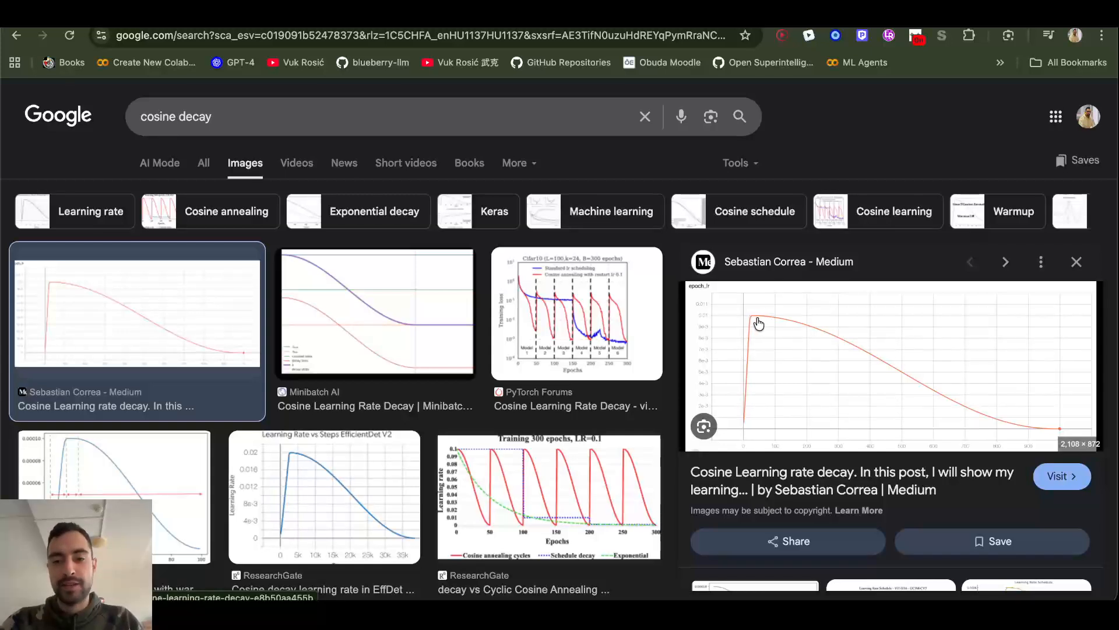
mouse_move(941, 403)
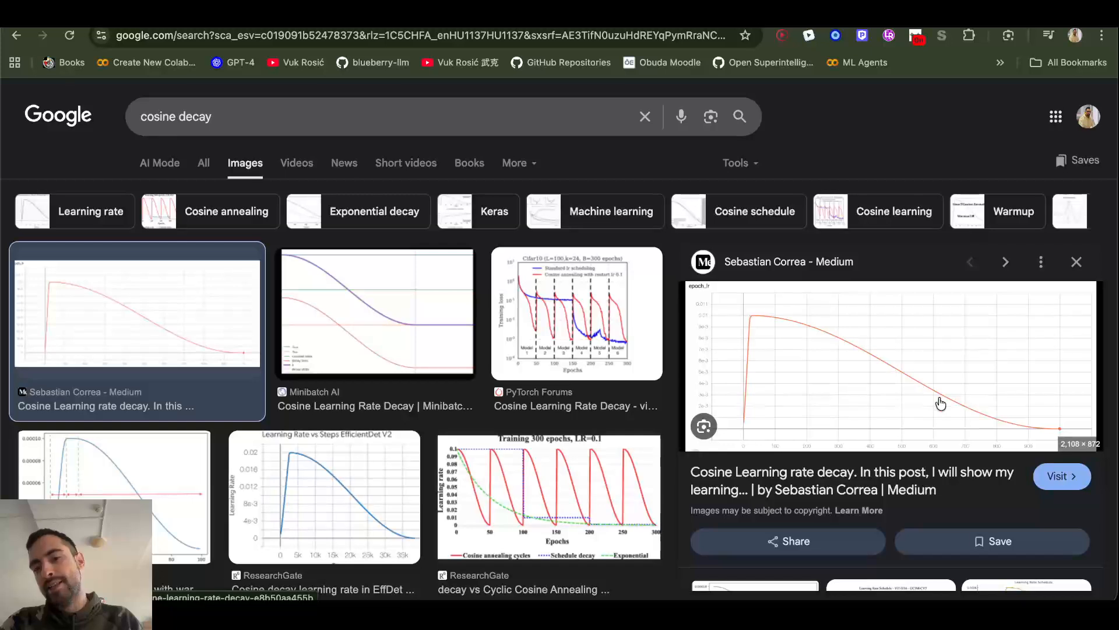
mouse_move(1029, 434)
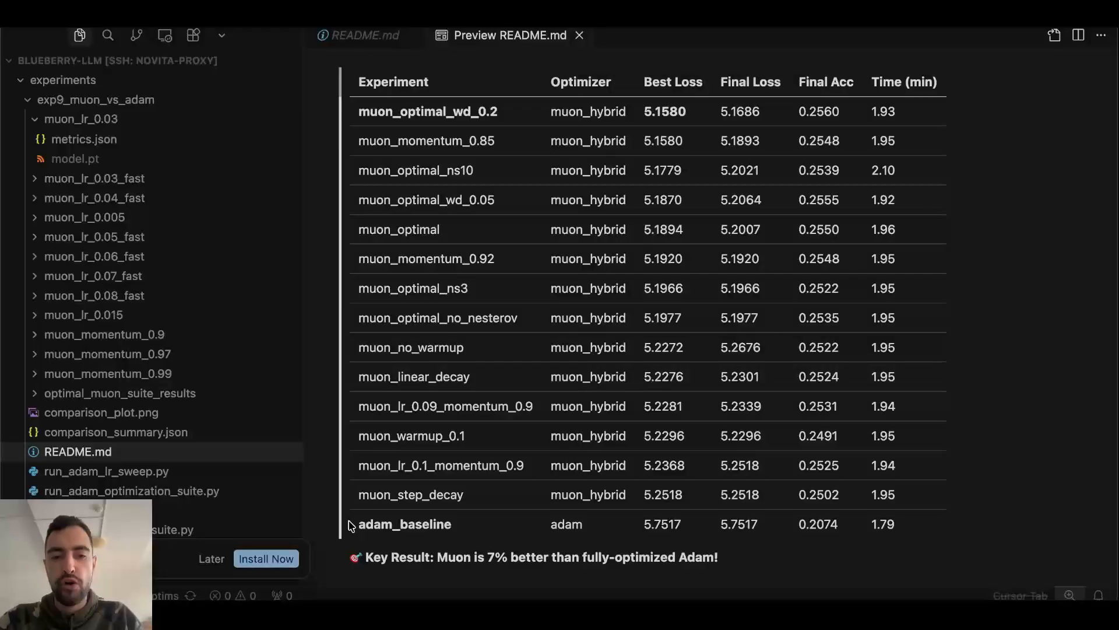
mouse_move(382, 77)
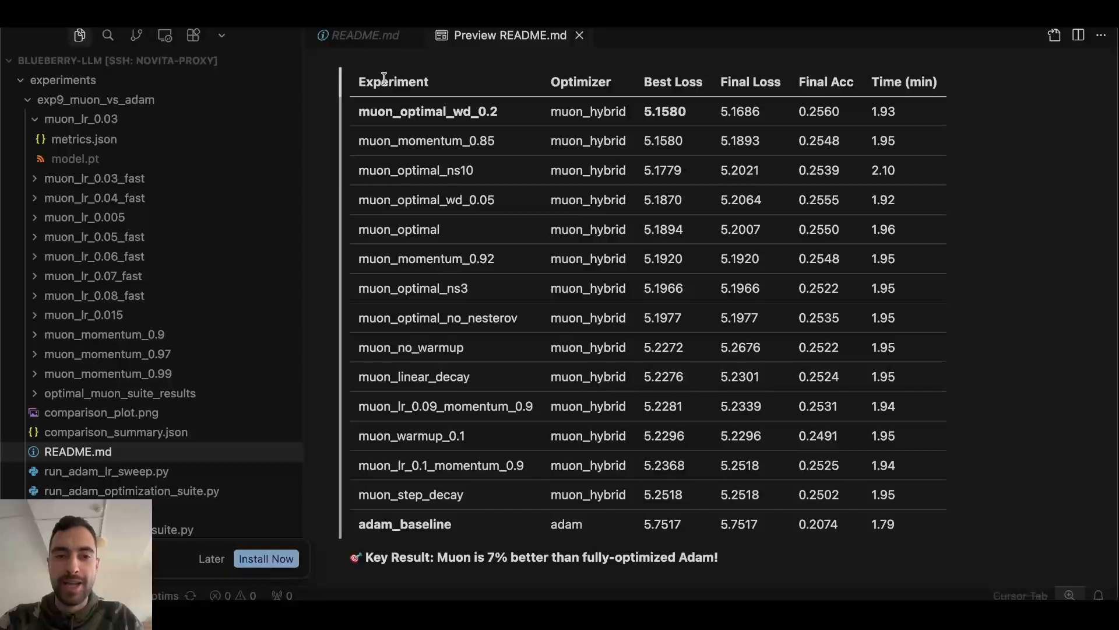
mouse_move(569, 223)
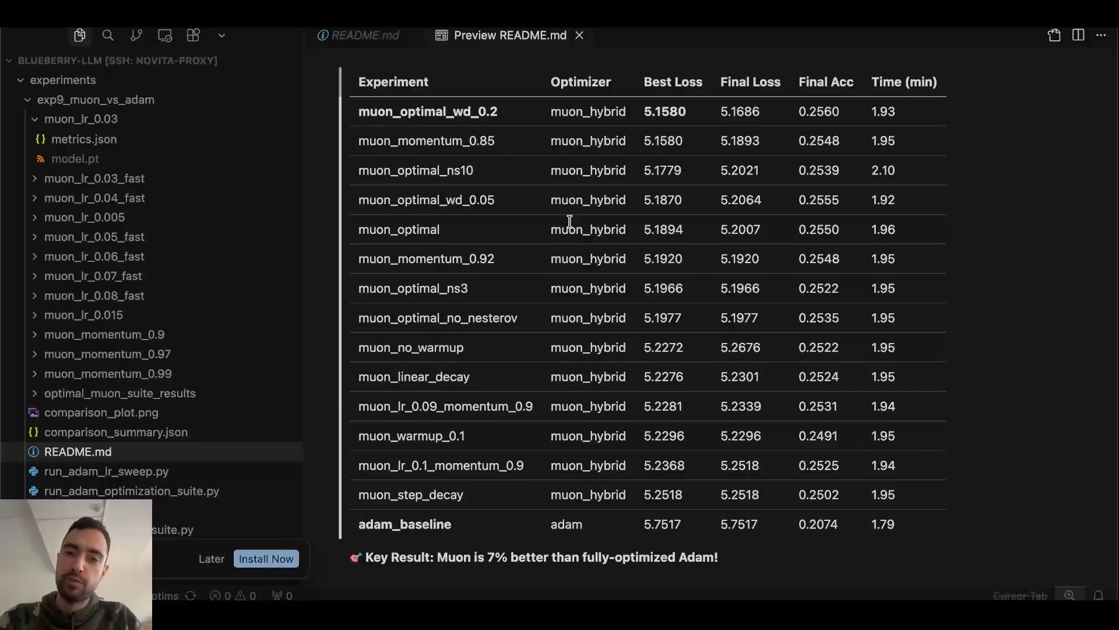
mouse_move(713, 302)
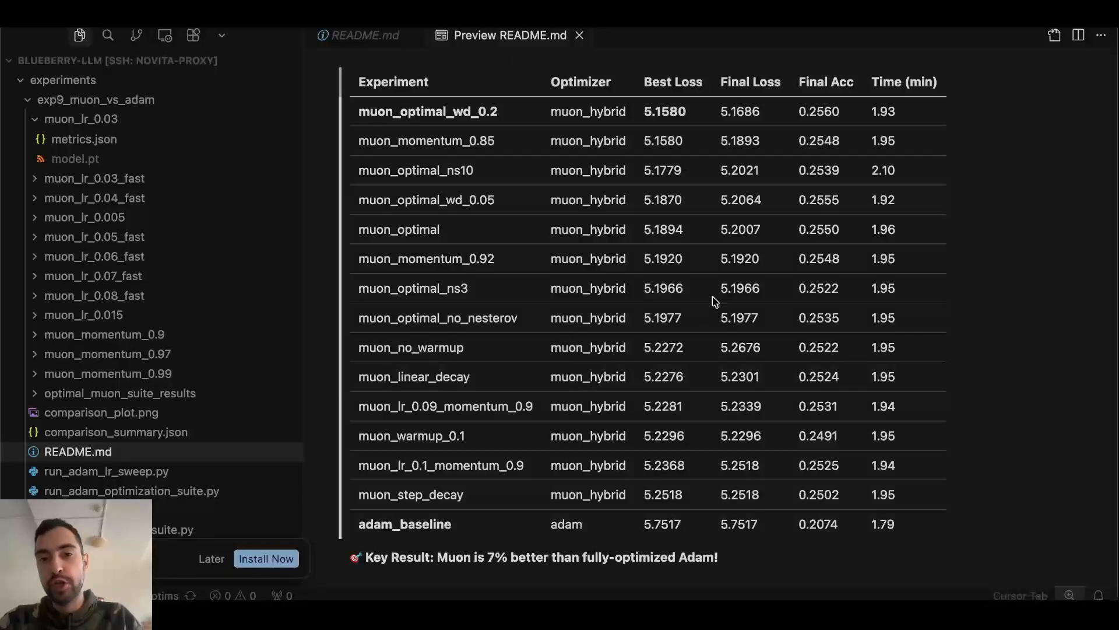
mouse_move(711, 260)
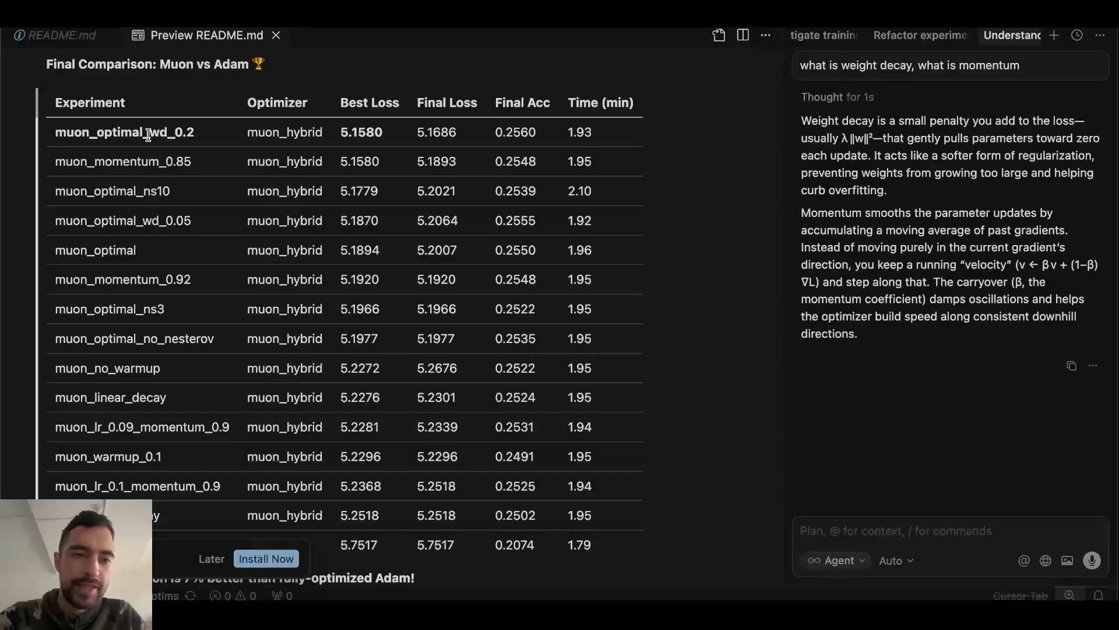
mouse_move(150, 133)
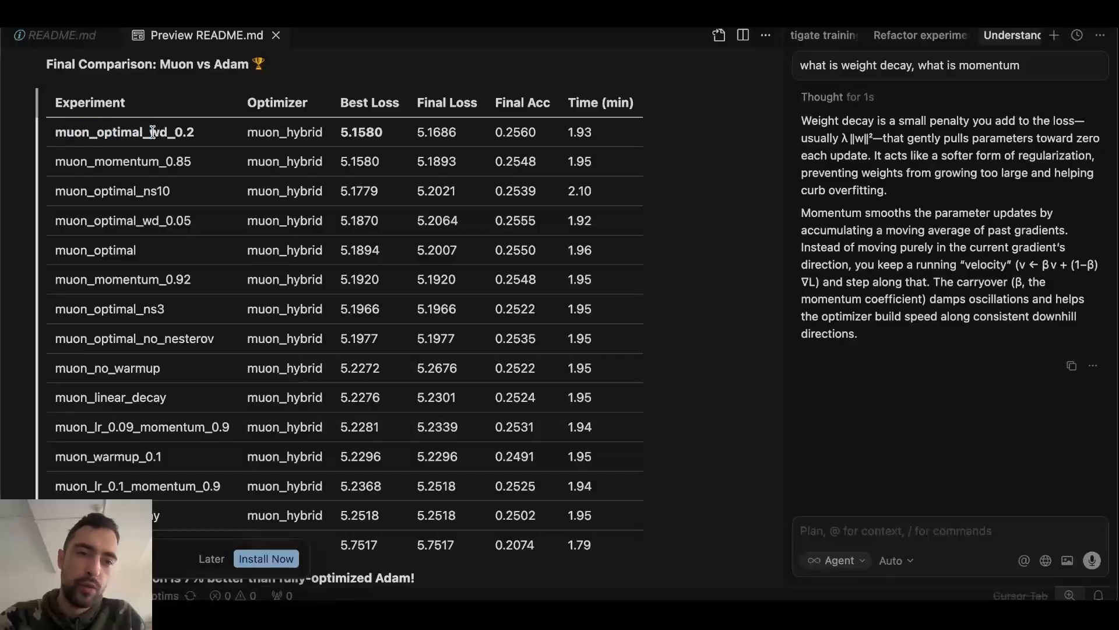
Select words in the assistant's weight decay and momentum answer beside the results table.
double_click(181, 133)
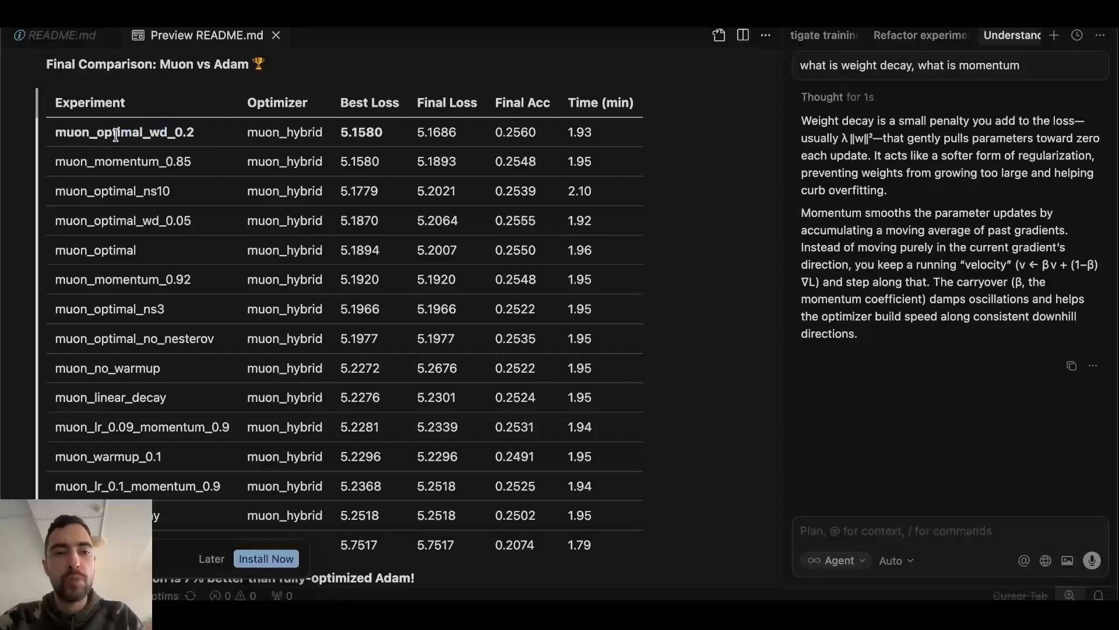
double_click(99, 133)
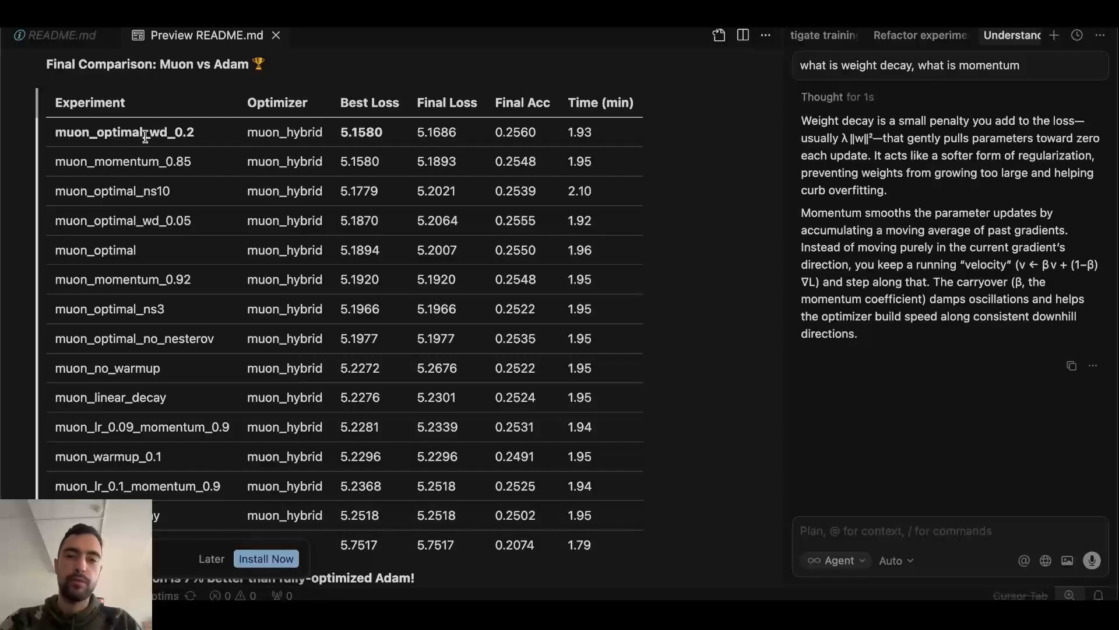
mouse_move(908, 414)
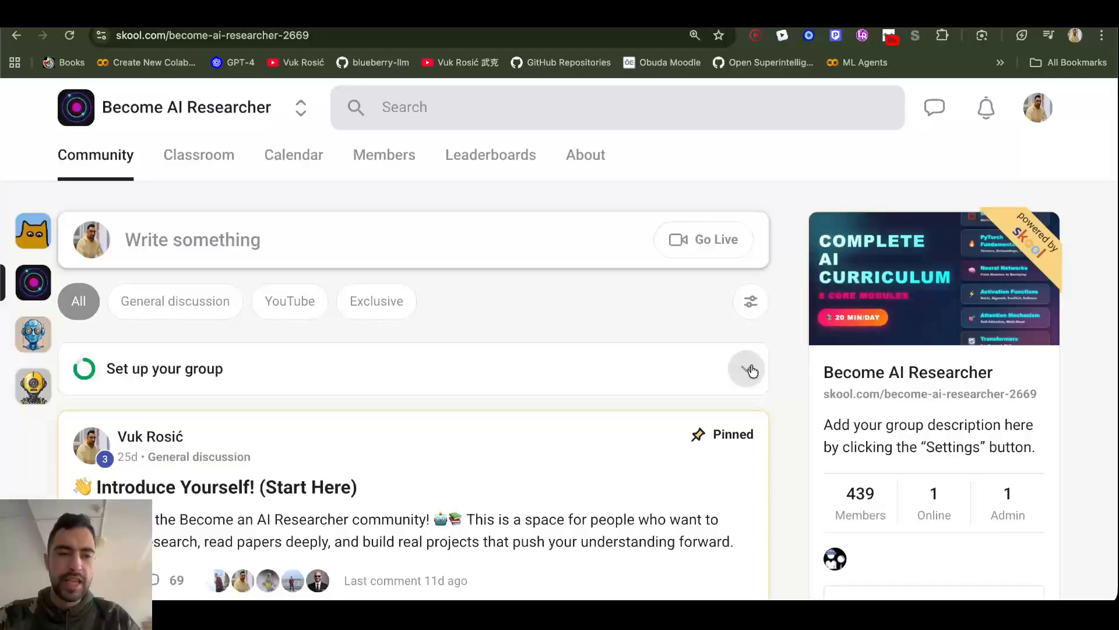
Skim the Skool feed, then browse Classroom modules like Start Here and PyTorch Fundamentals.
scroll(down, 3)
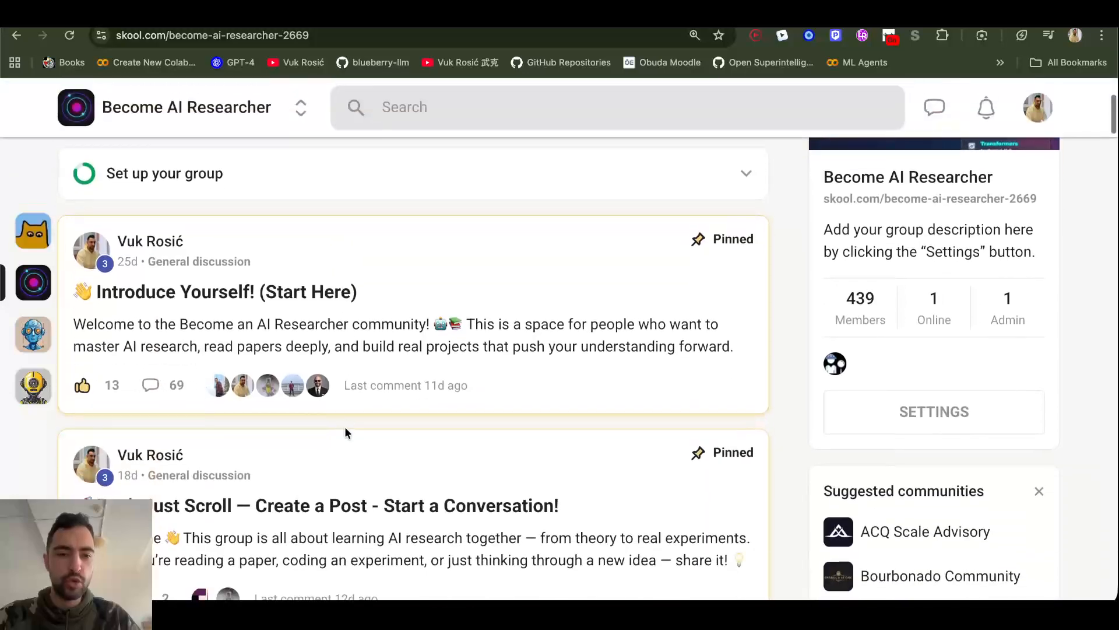
scroll(up, 3)
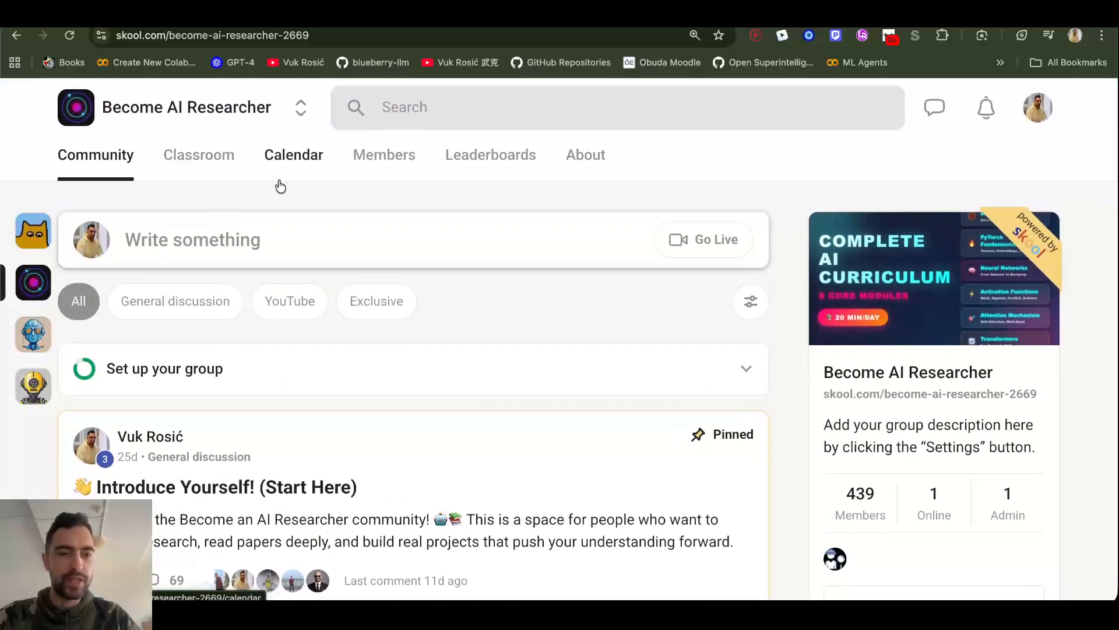
click(198, 155)
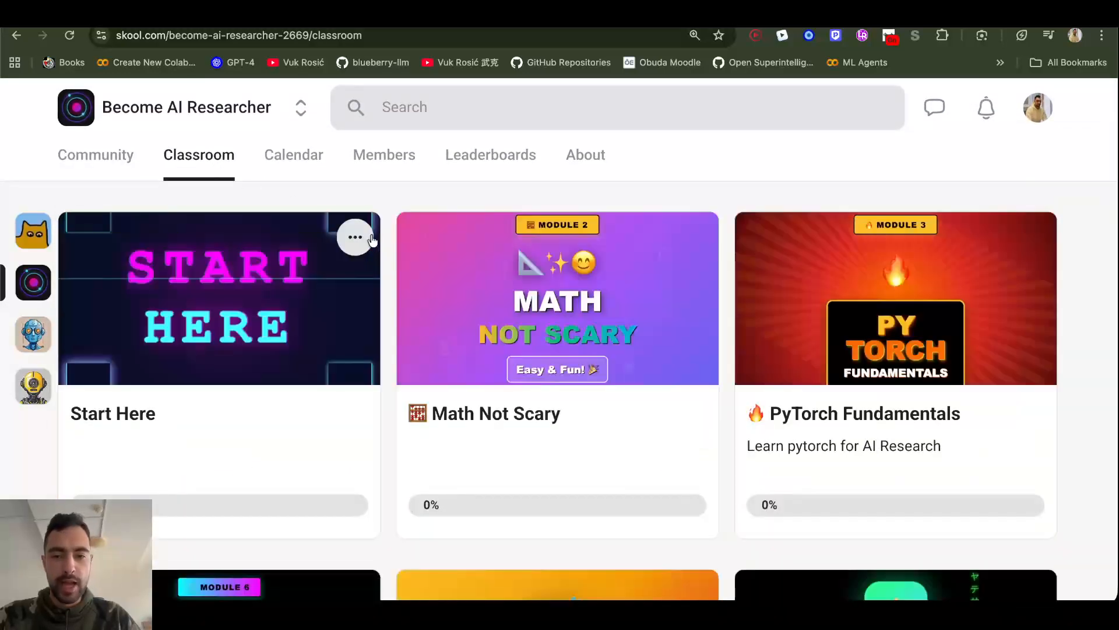
scroll(down, 3)
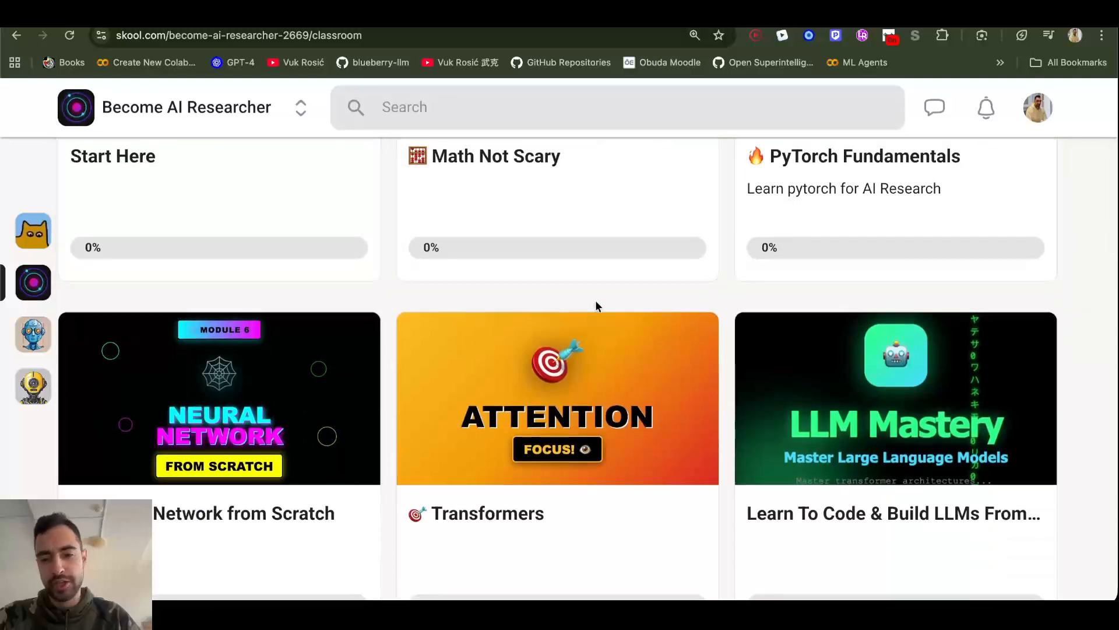
scroll(up, 3)
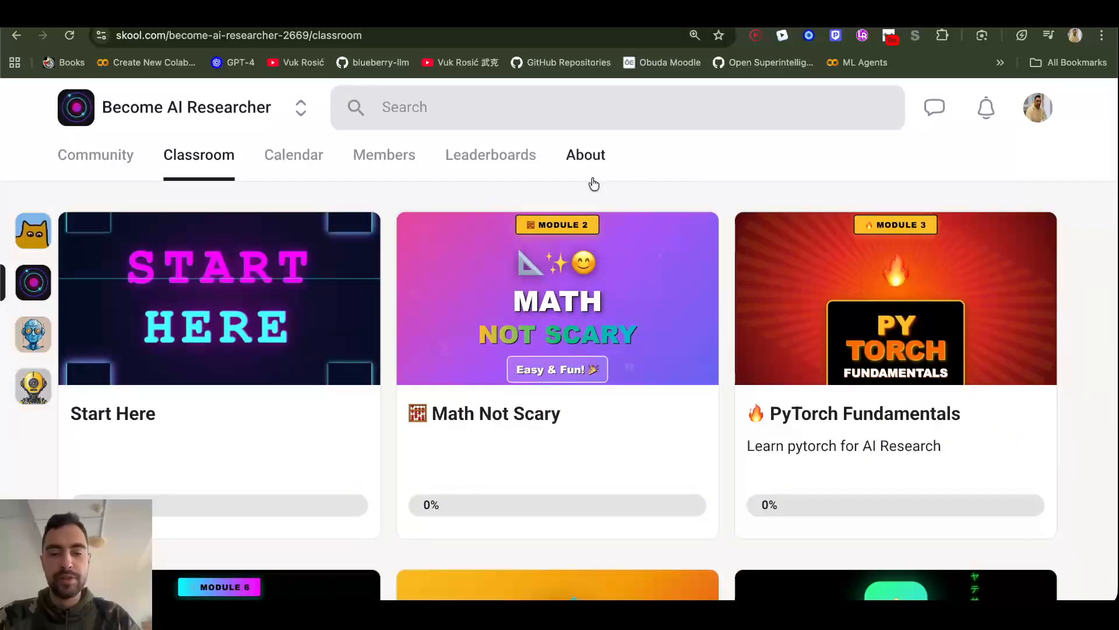
mouse_move(679, 165)
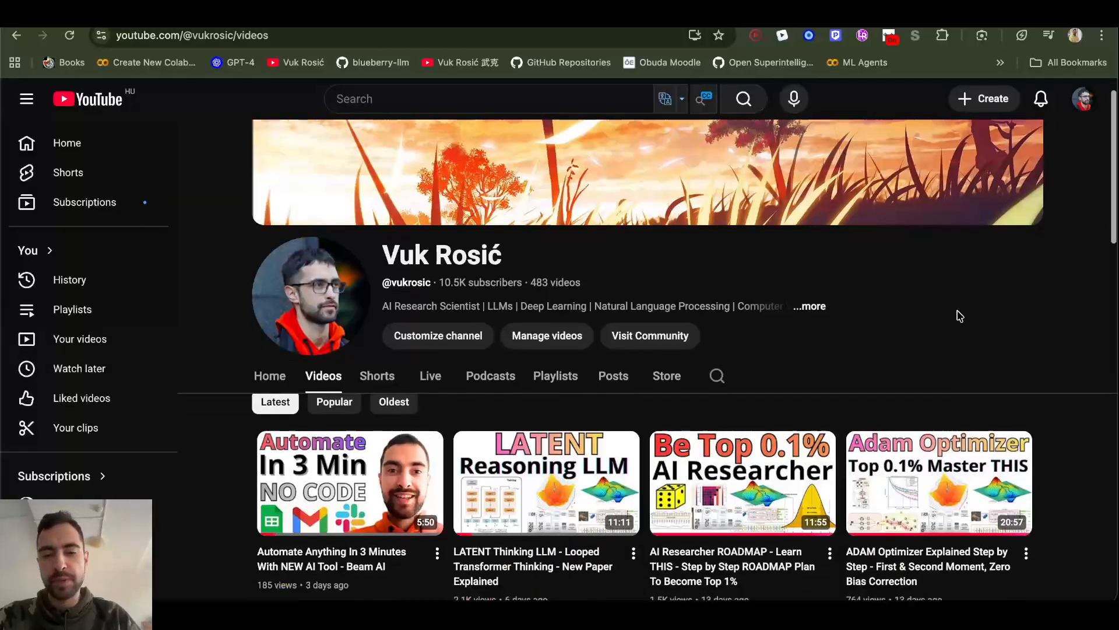
Scroll down through the Vuk Rosić channel's rows of recent AI research videos.
scroll(down, 3)
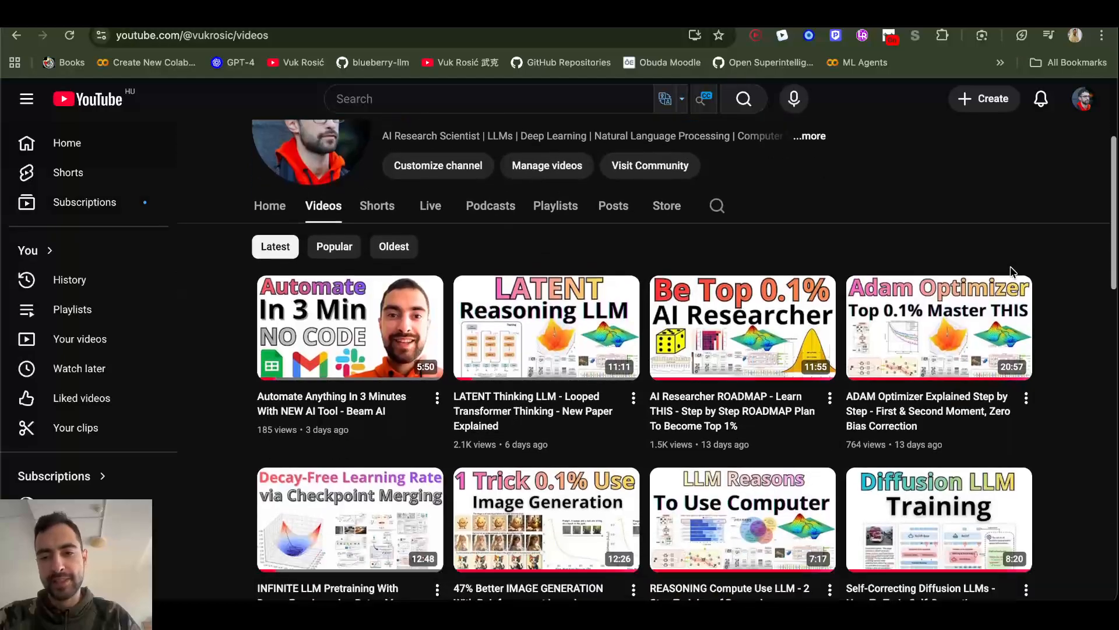
scroll(down, 3)
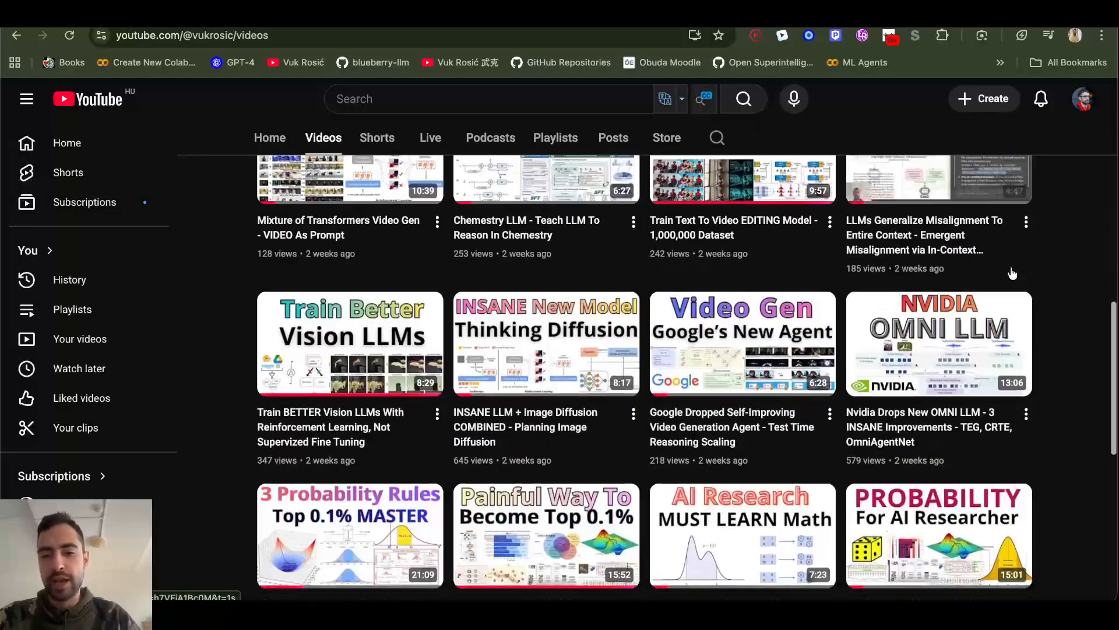
scroll(down, 3)
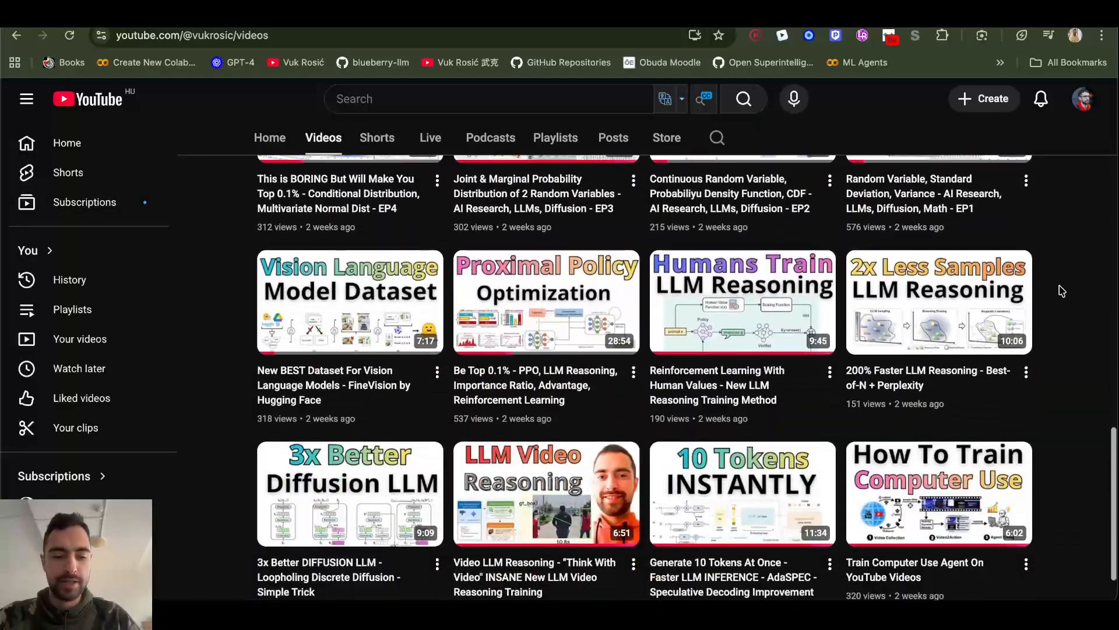